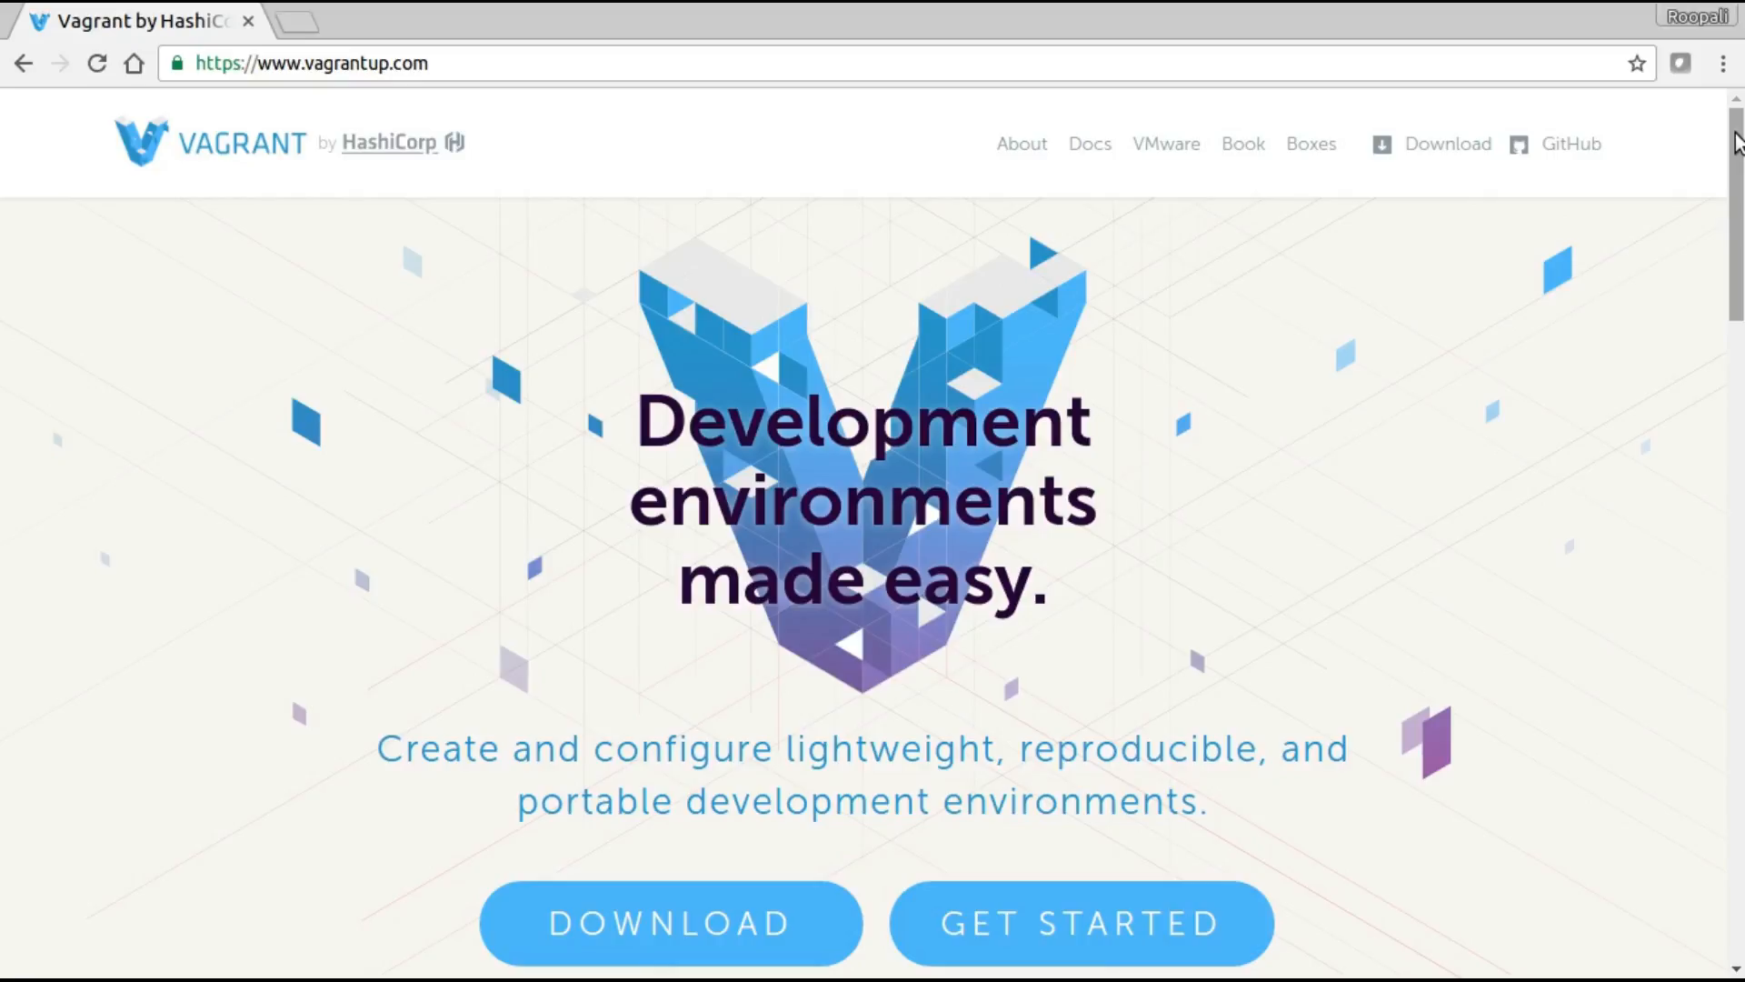
pyautogui.moveTo(214, 182)
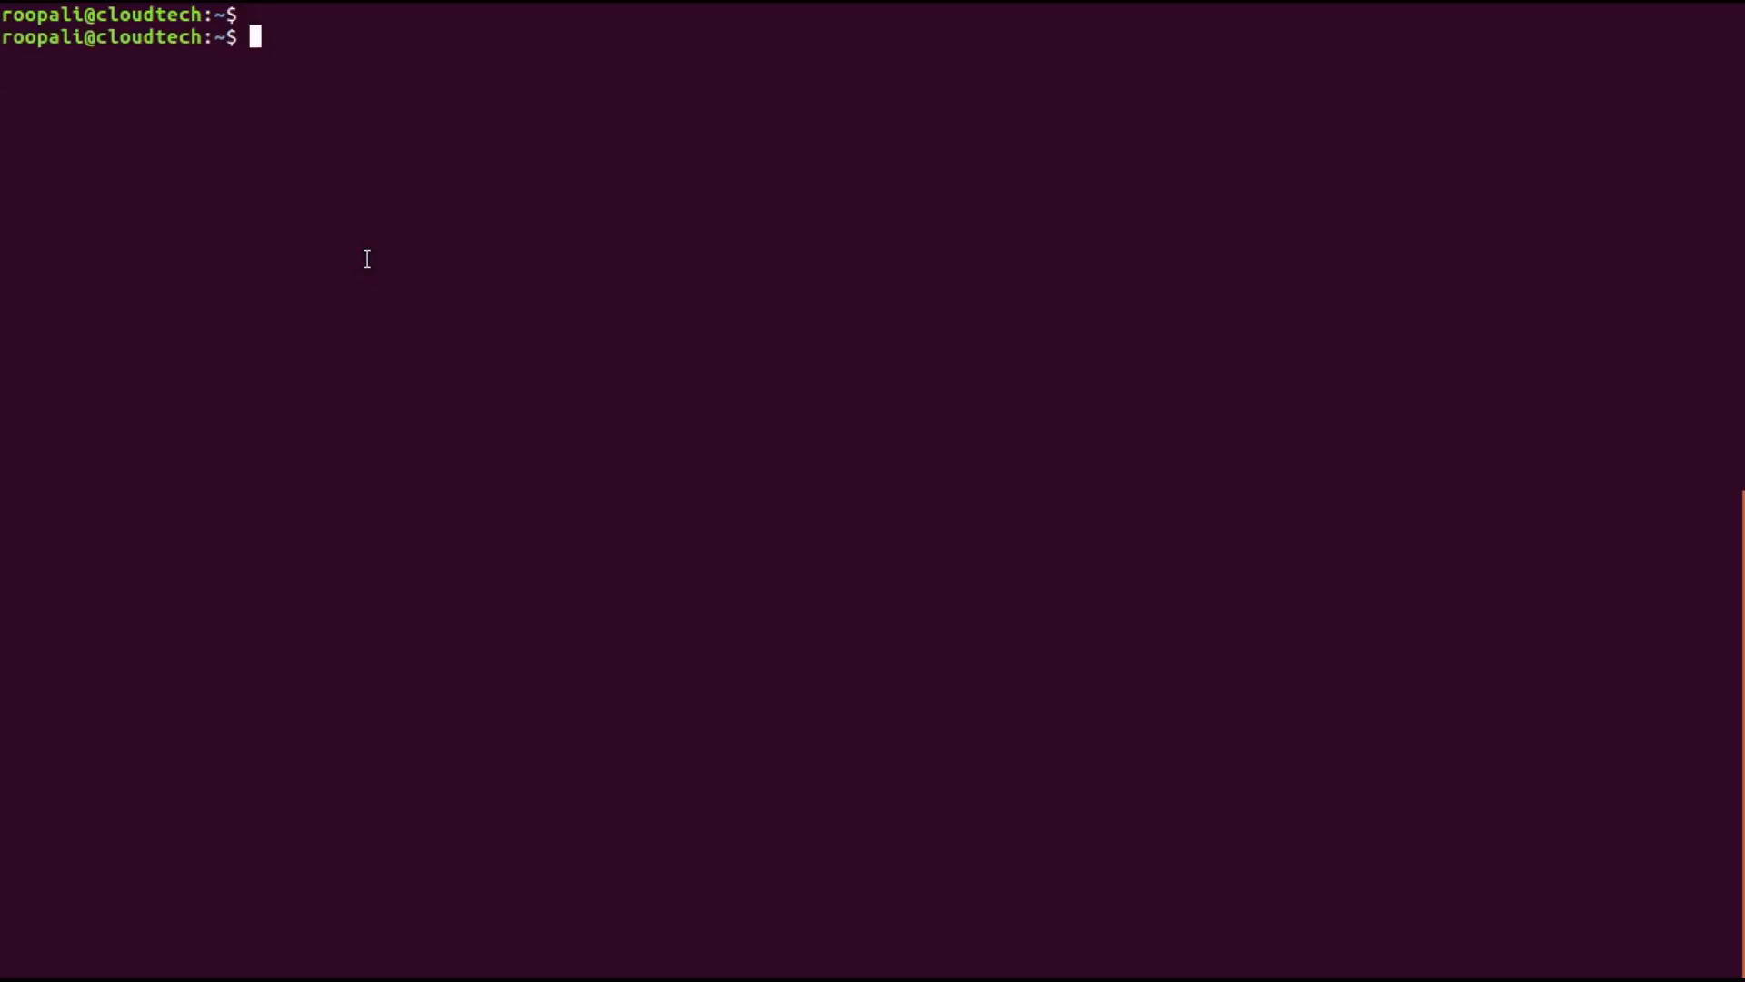
# - Install Vagrant through sudo apt-get install vagrant
pyautogui.write('sudo apt-')
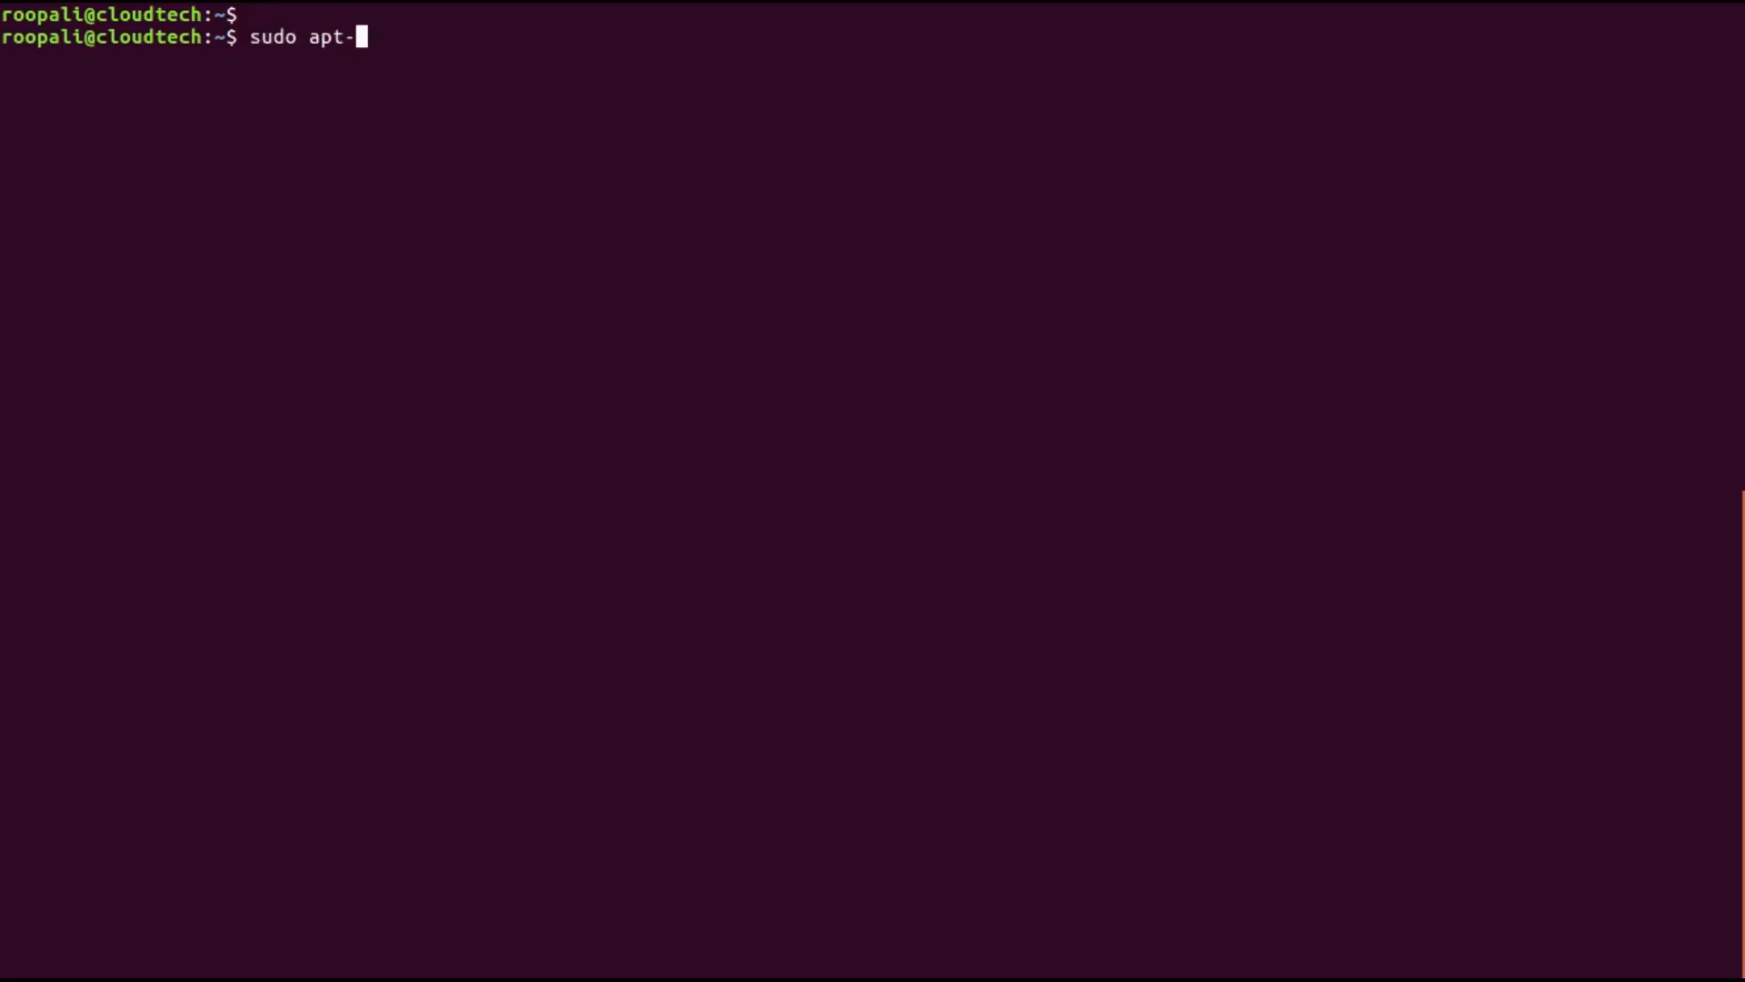
pyautogui.write('get instal')
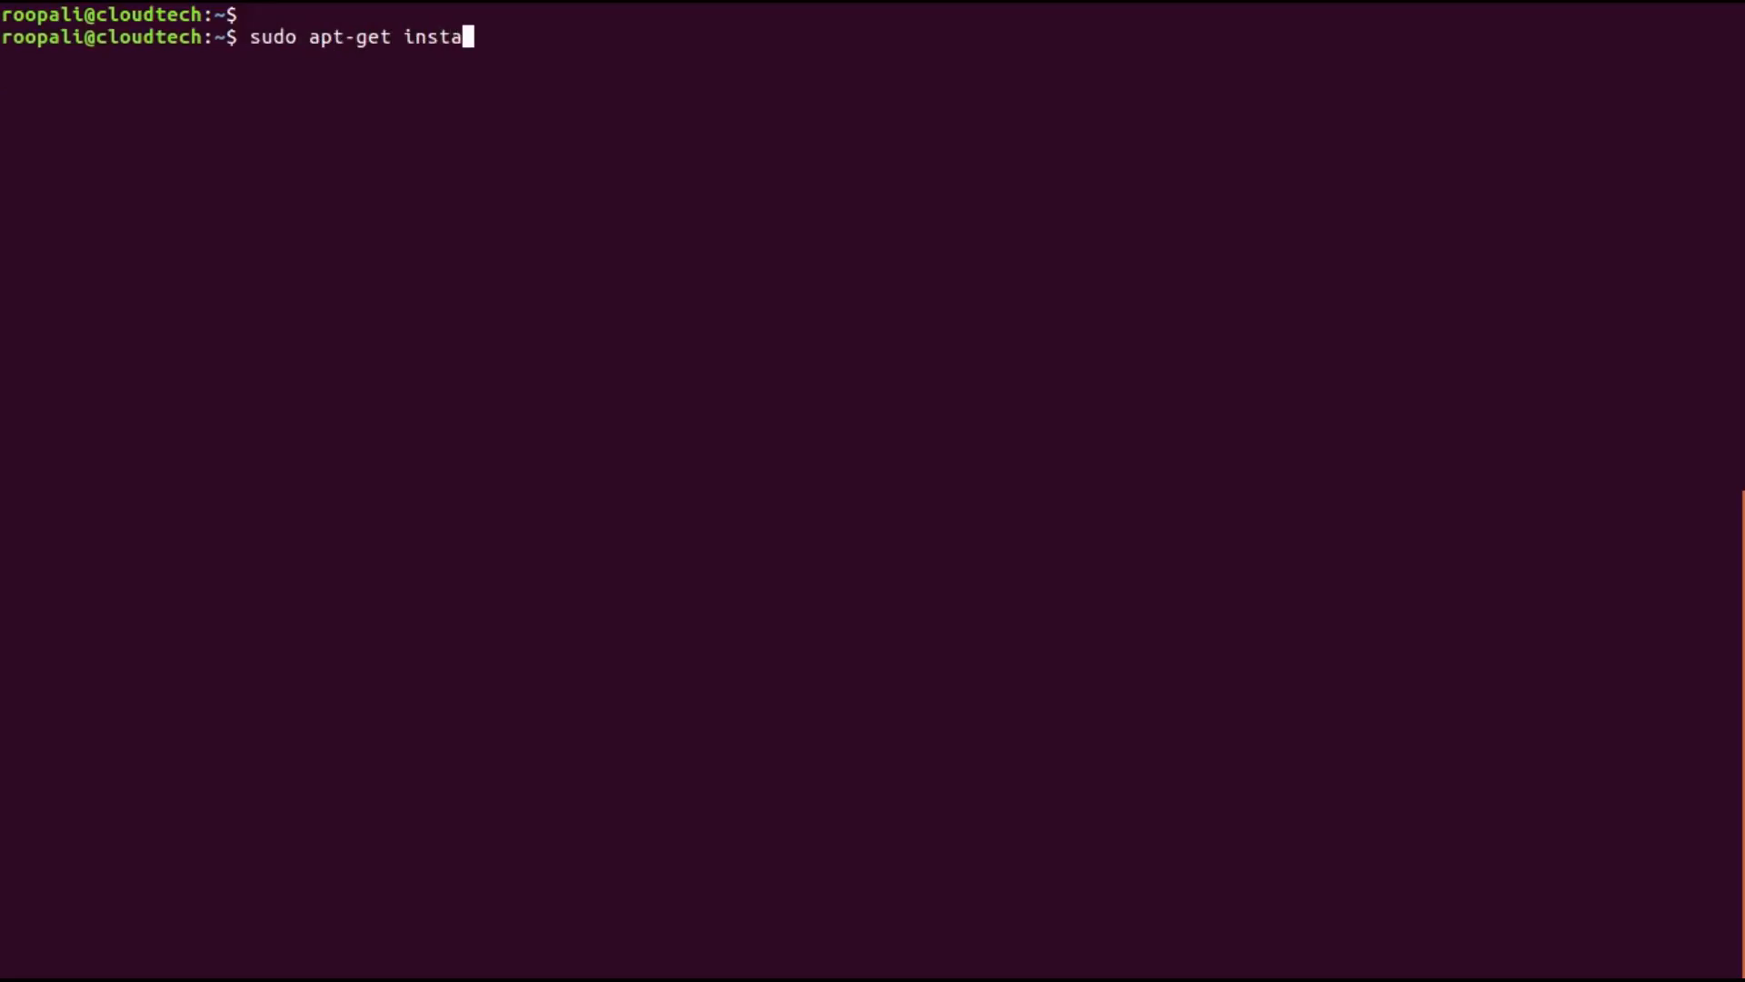
pyautogui.write('ll vagrant')
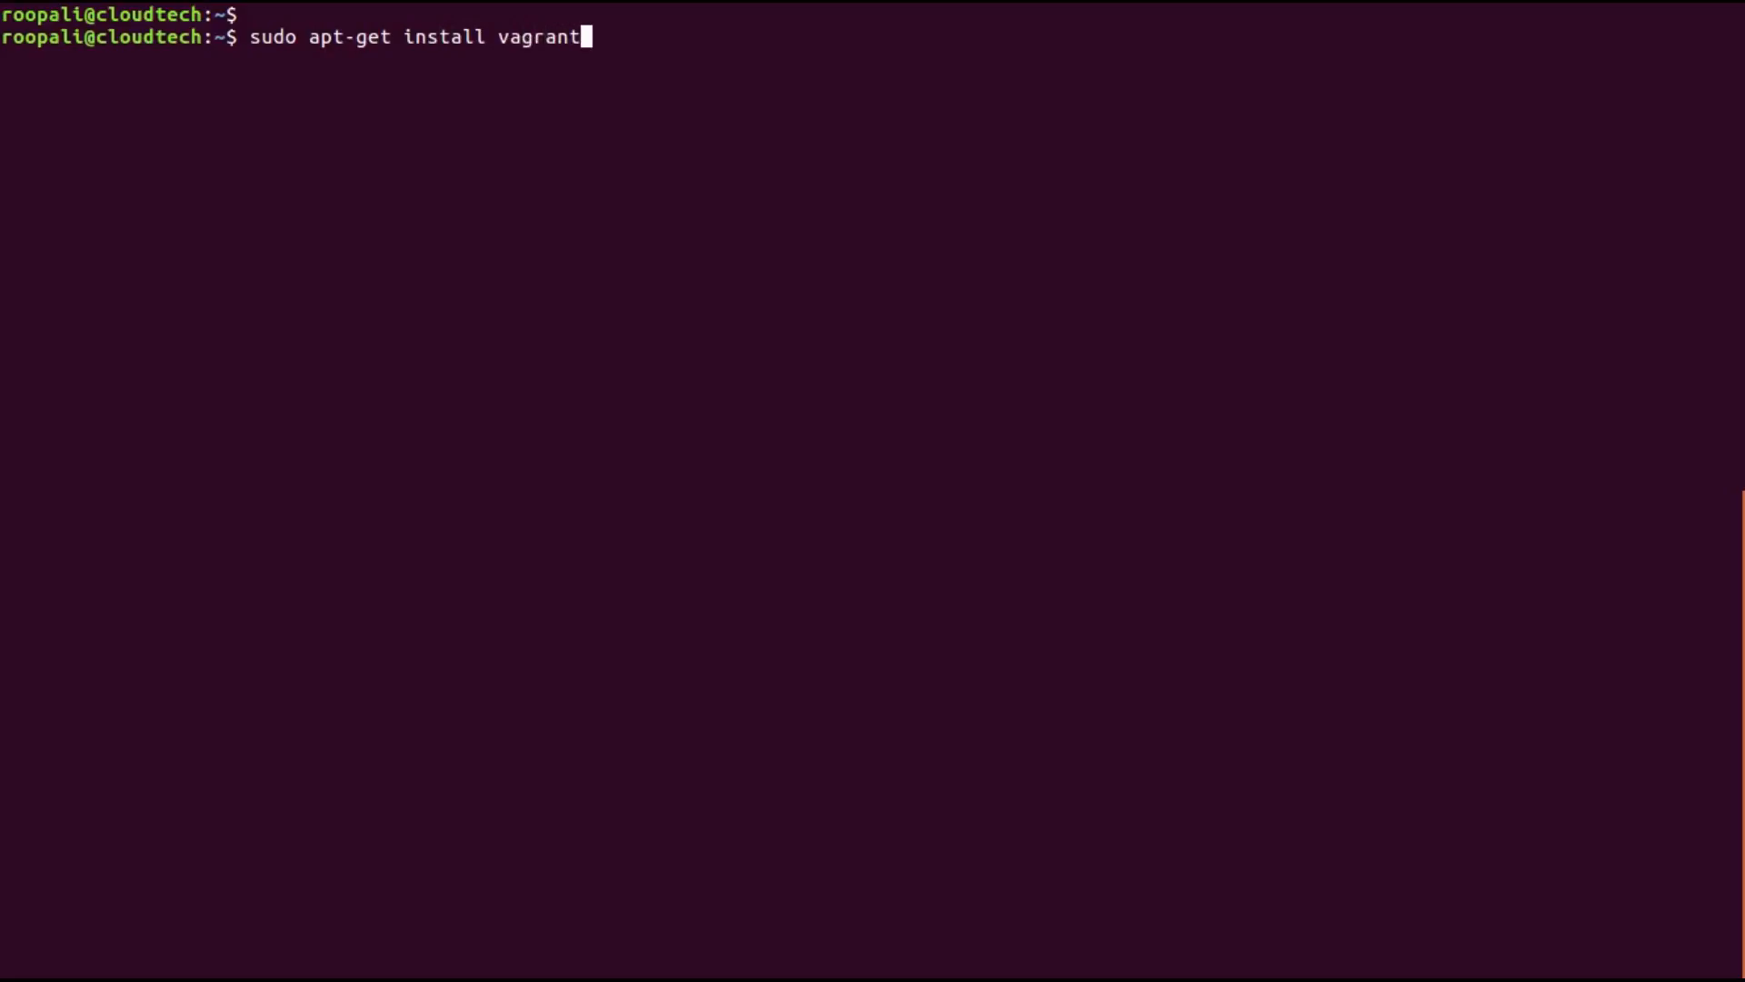
pyautogui.press('Return')
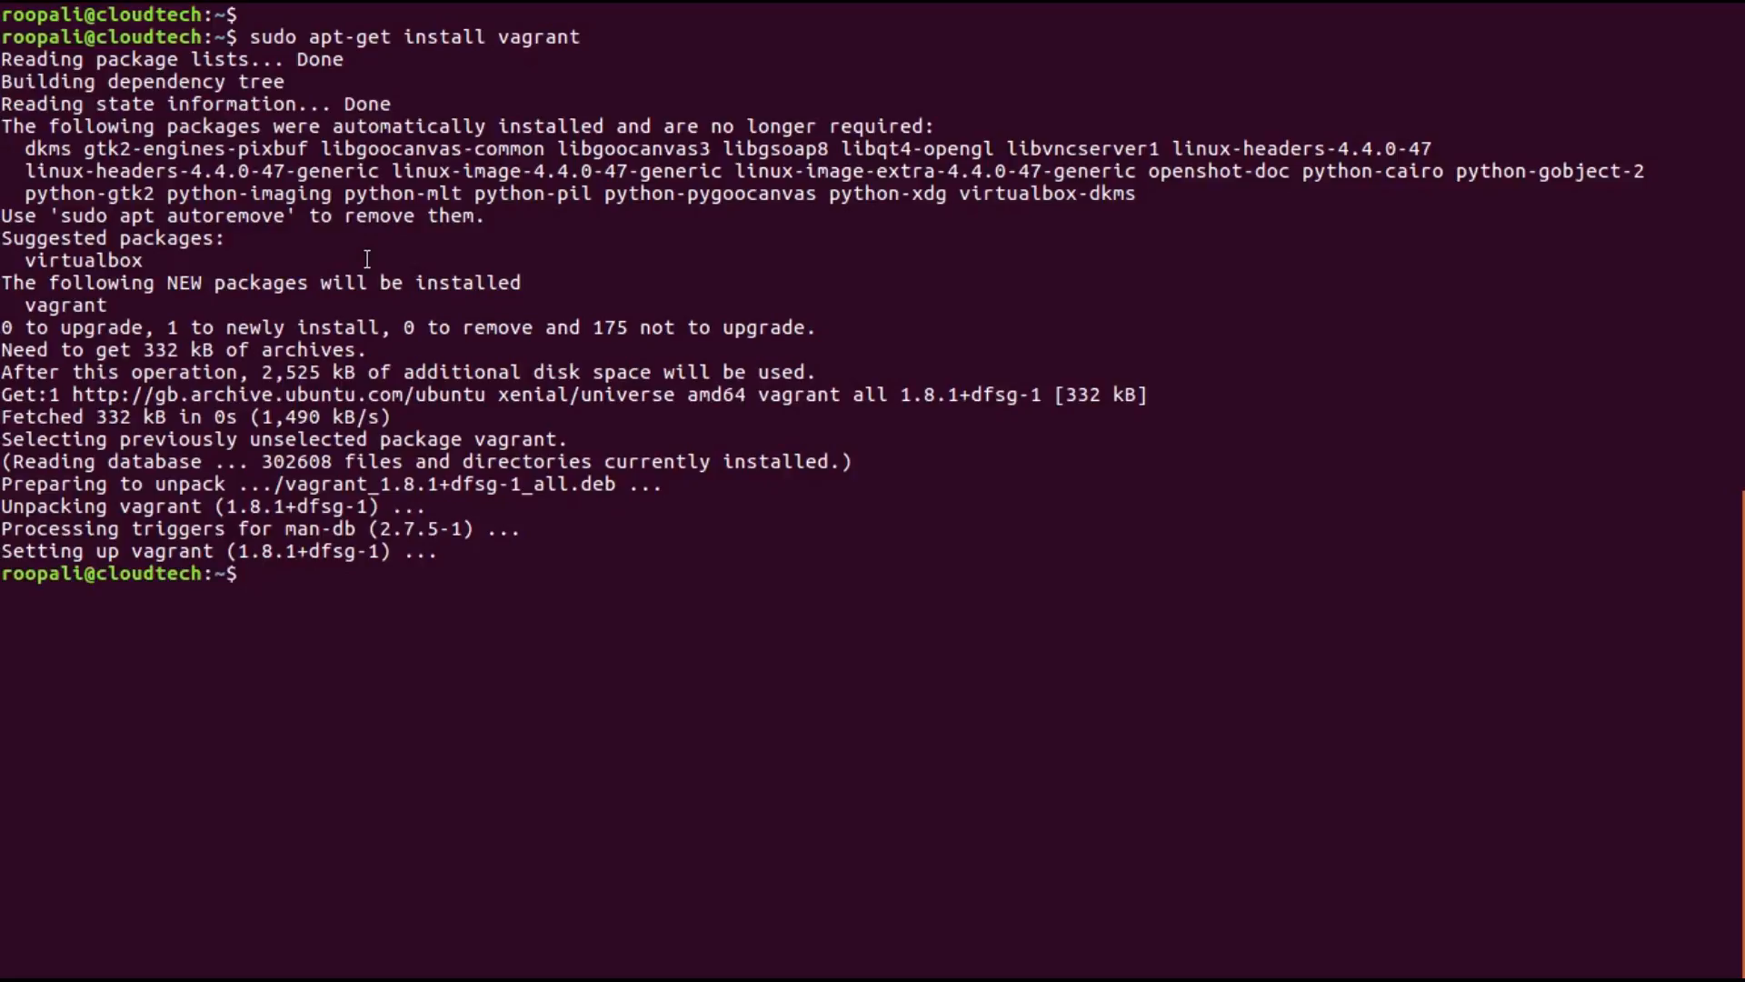
# - Verify vagrant 1.8.1 appears installed via dpkg -l | grep vagrant
pyautogui.write('dpkg -l | grep vagra')
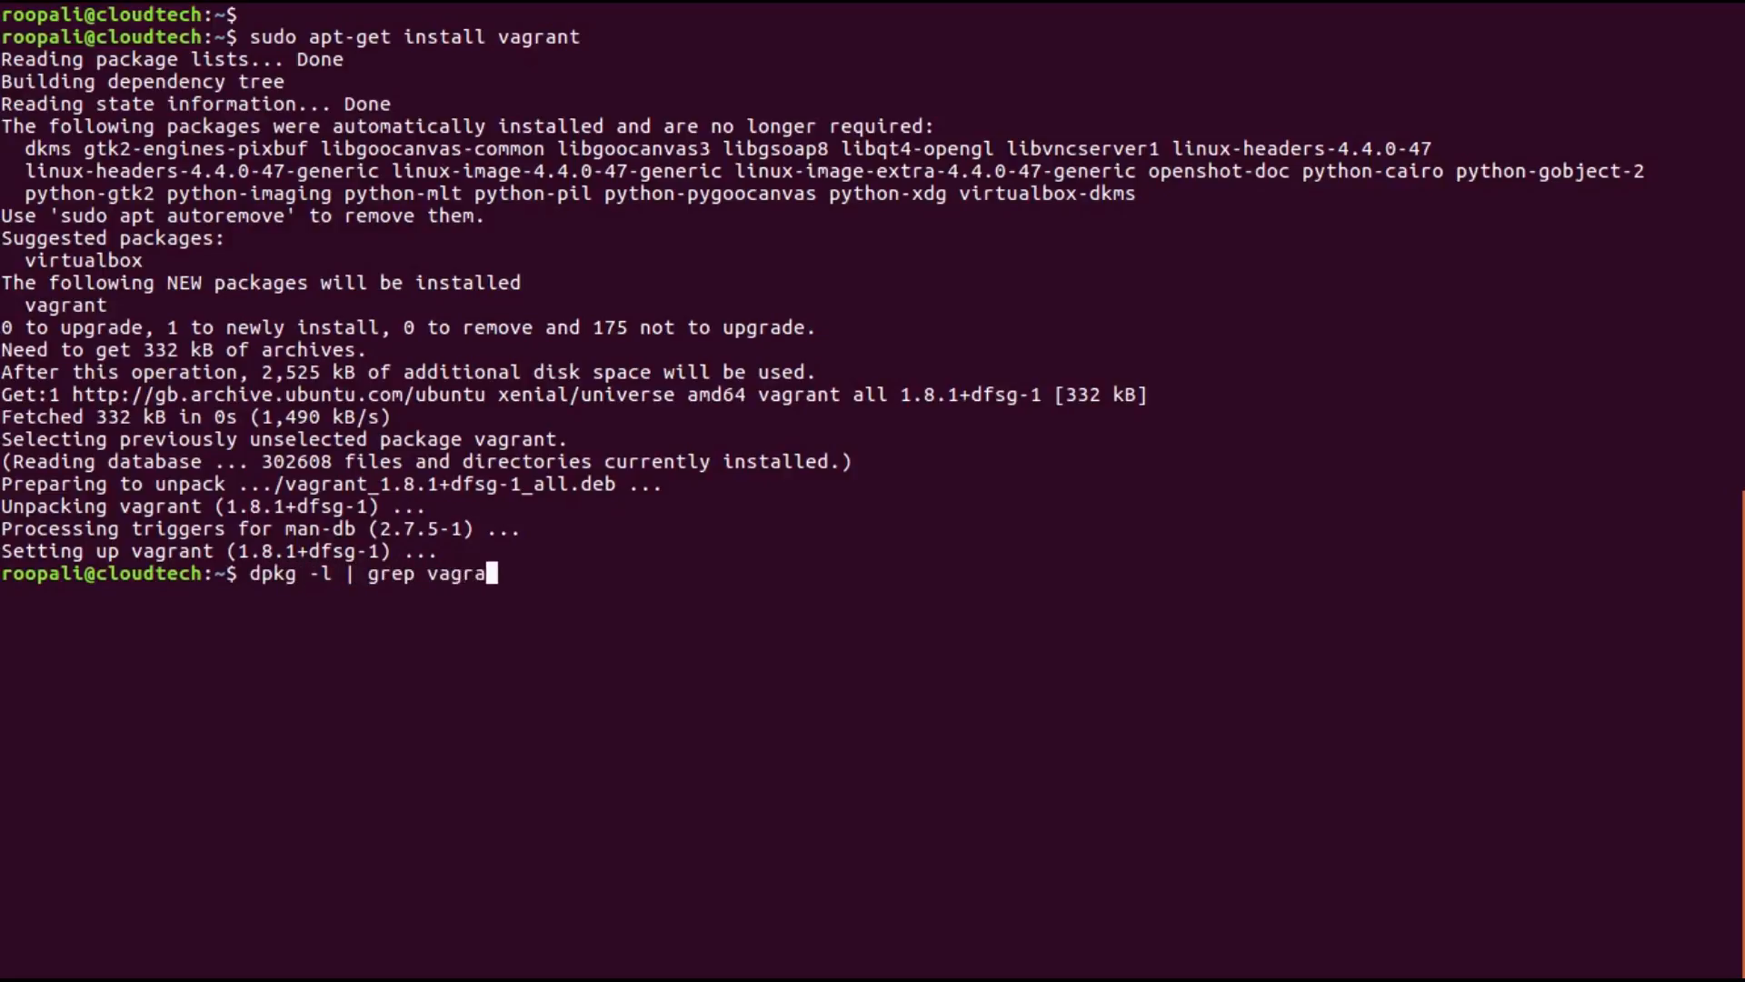
pyautogui.press('Return')
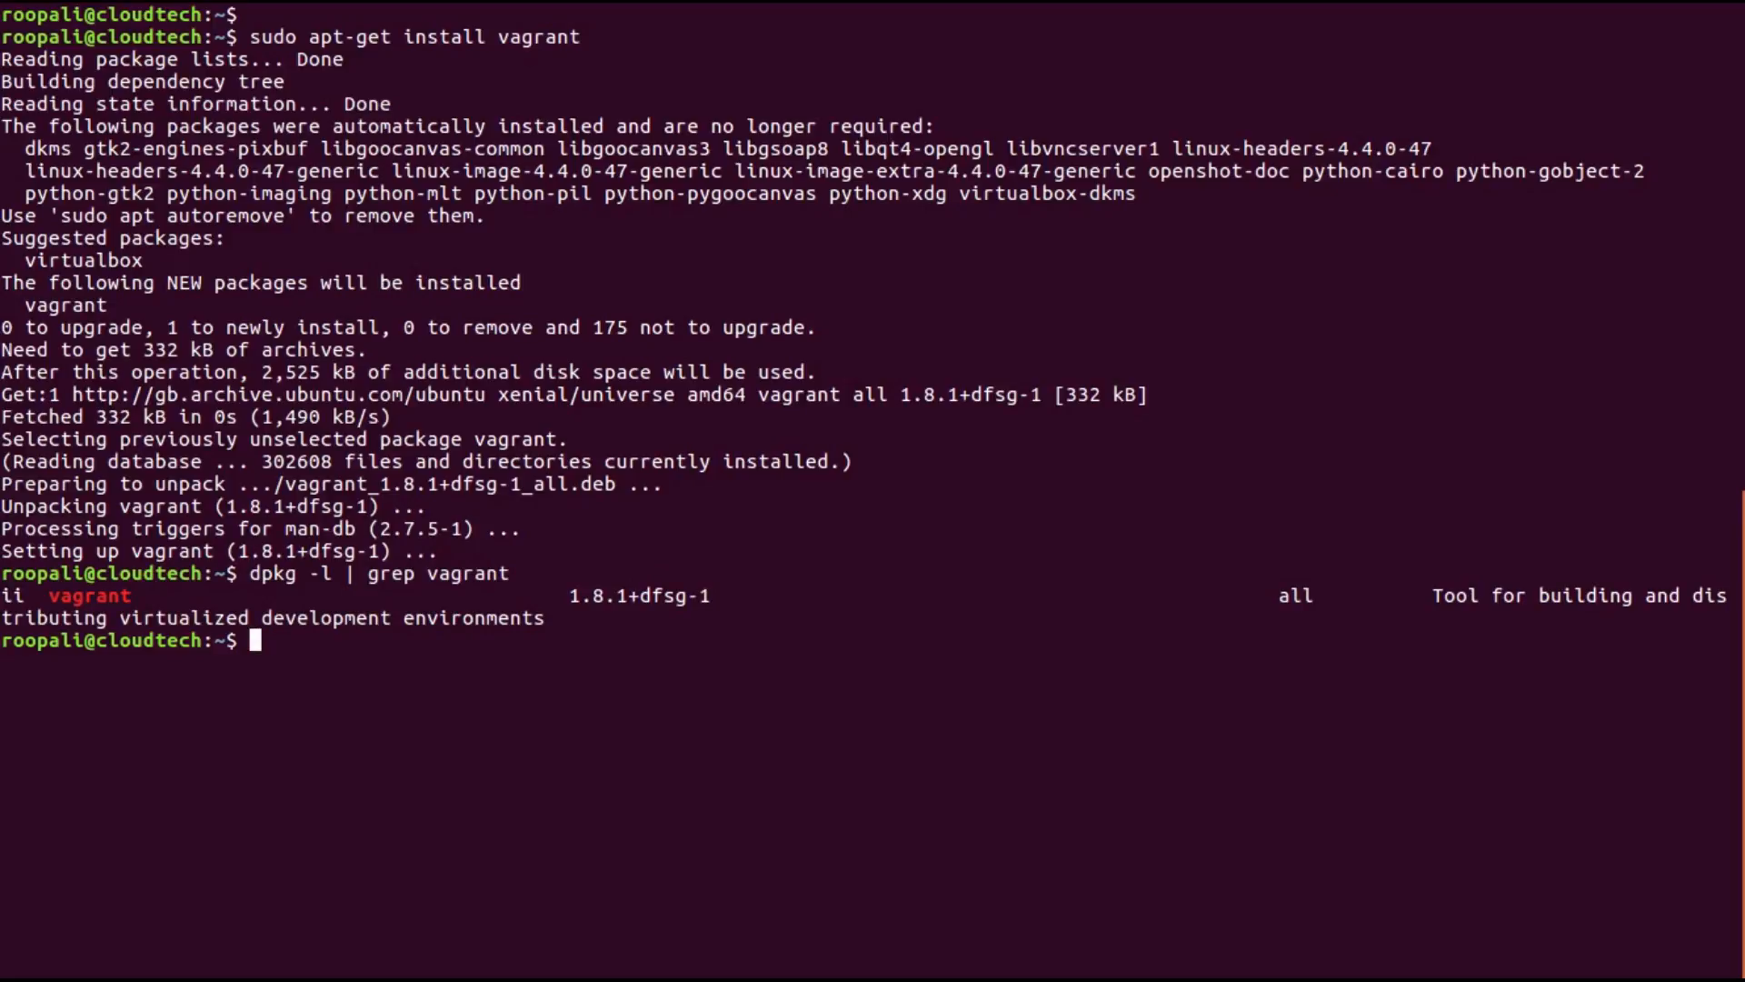
pyautogui.write('s')
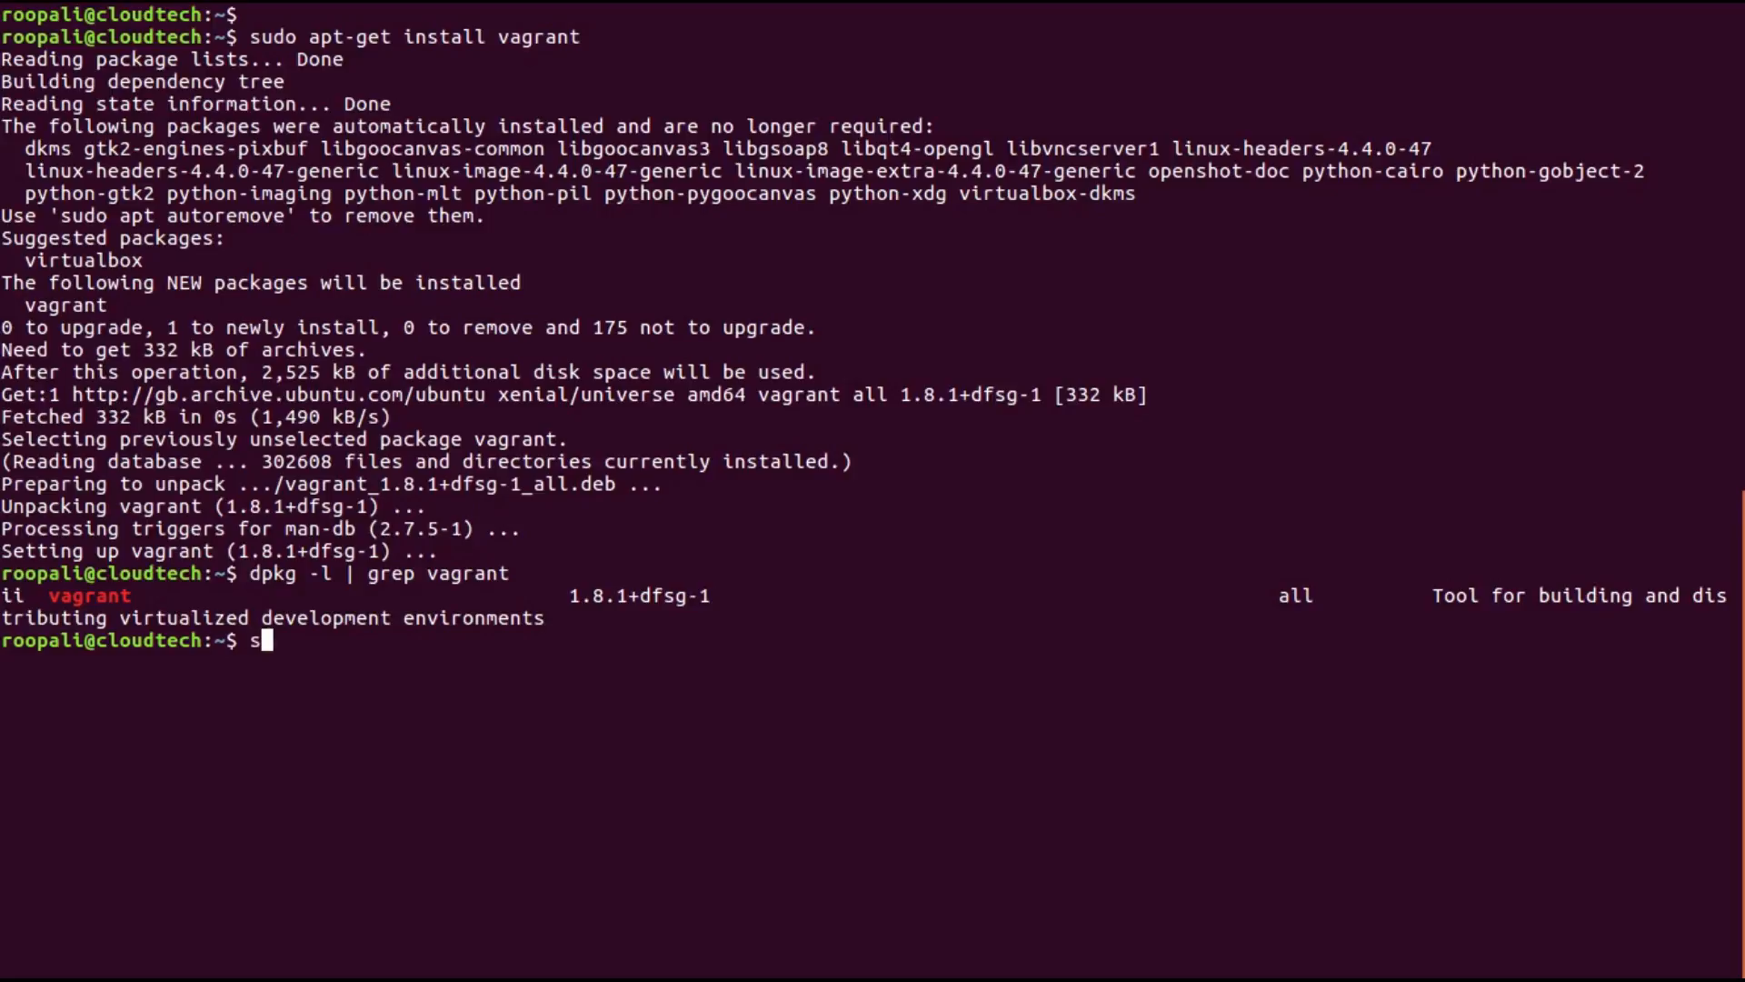
# - Install VirtualBox through sudo apt-get install virtualbox, answering Y at the continue prompt
pyautogui.write('udo')
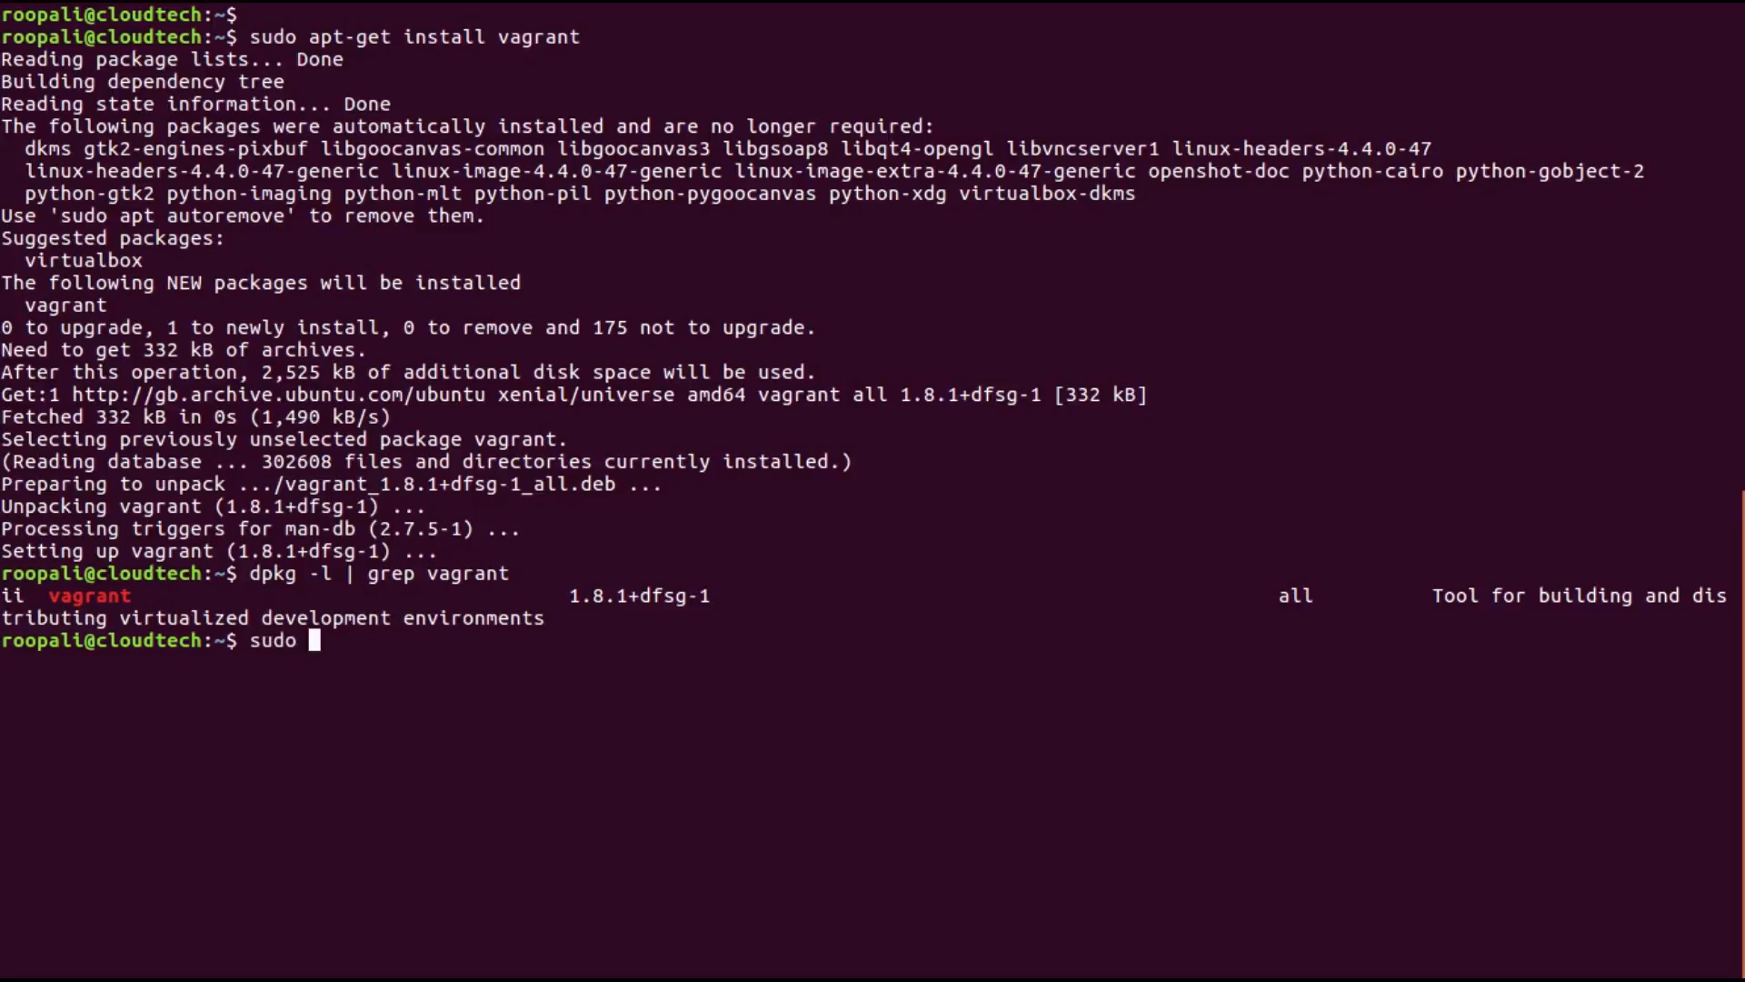
pyautogui.write('apt-get')
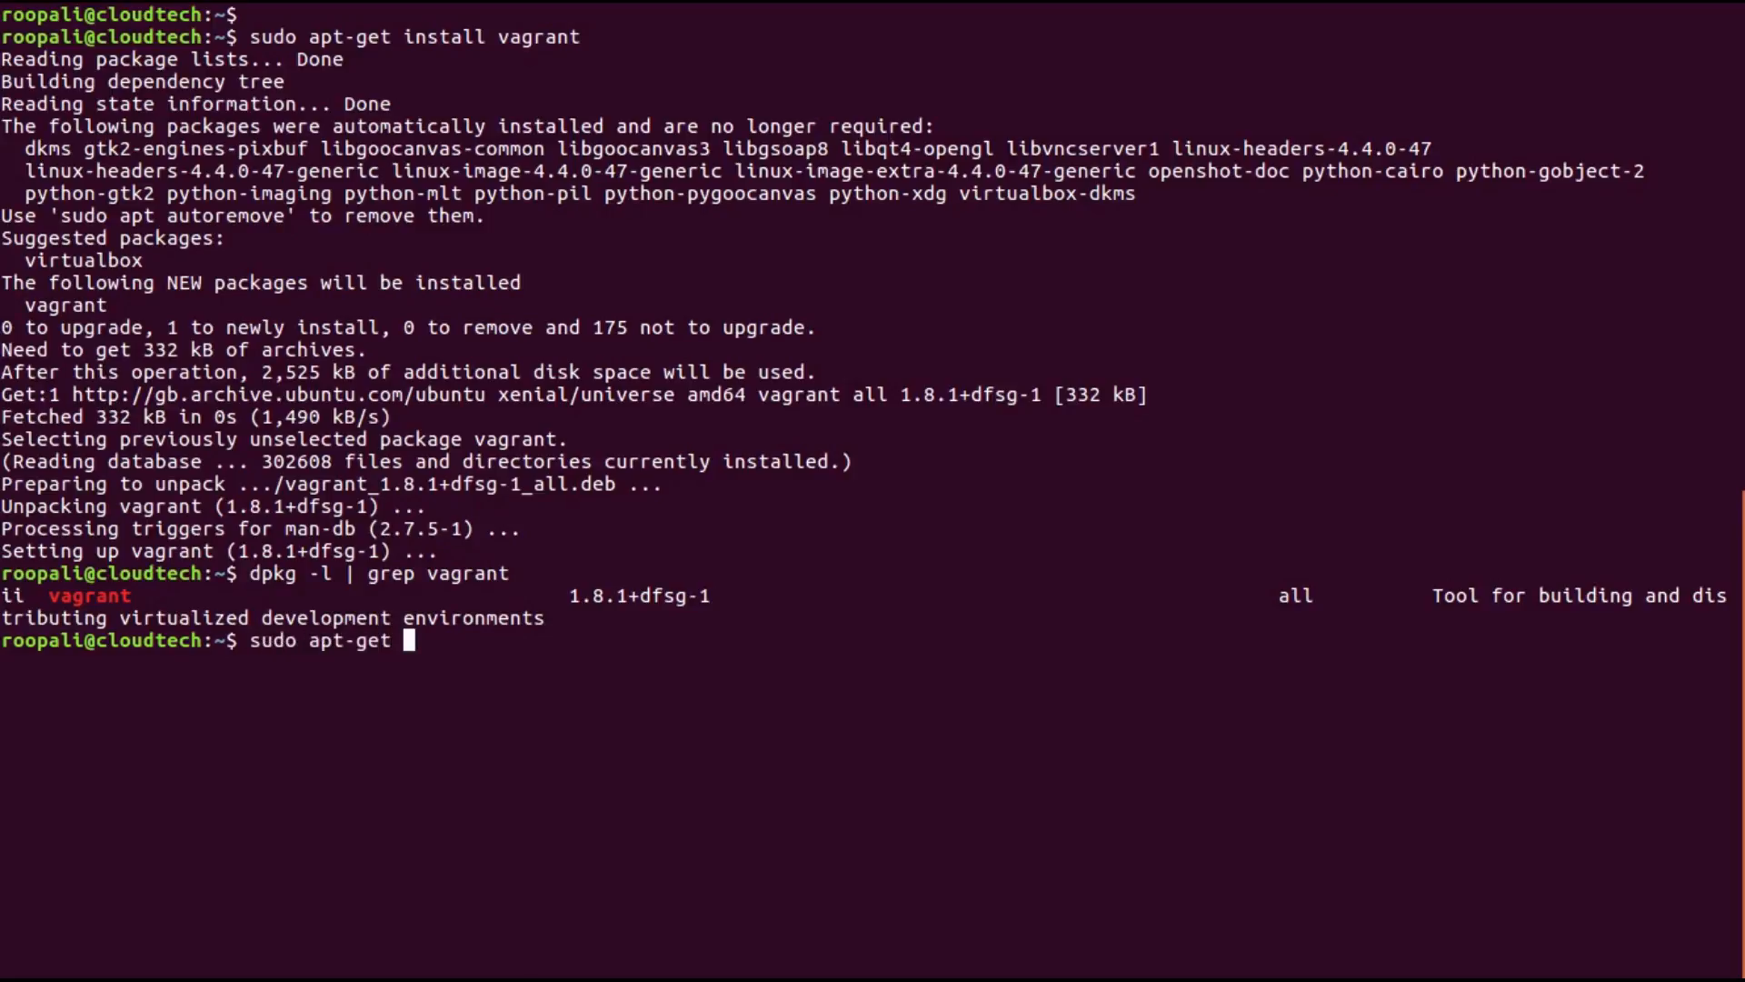
pyautogui.write('install vir')
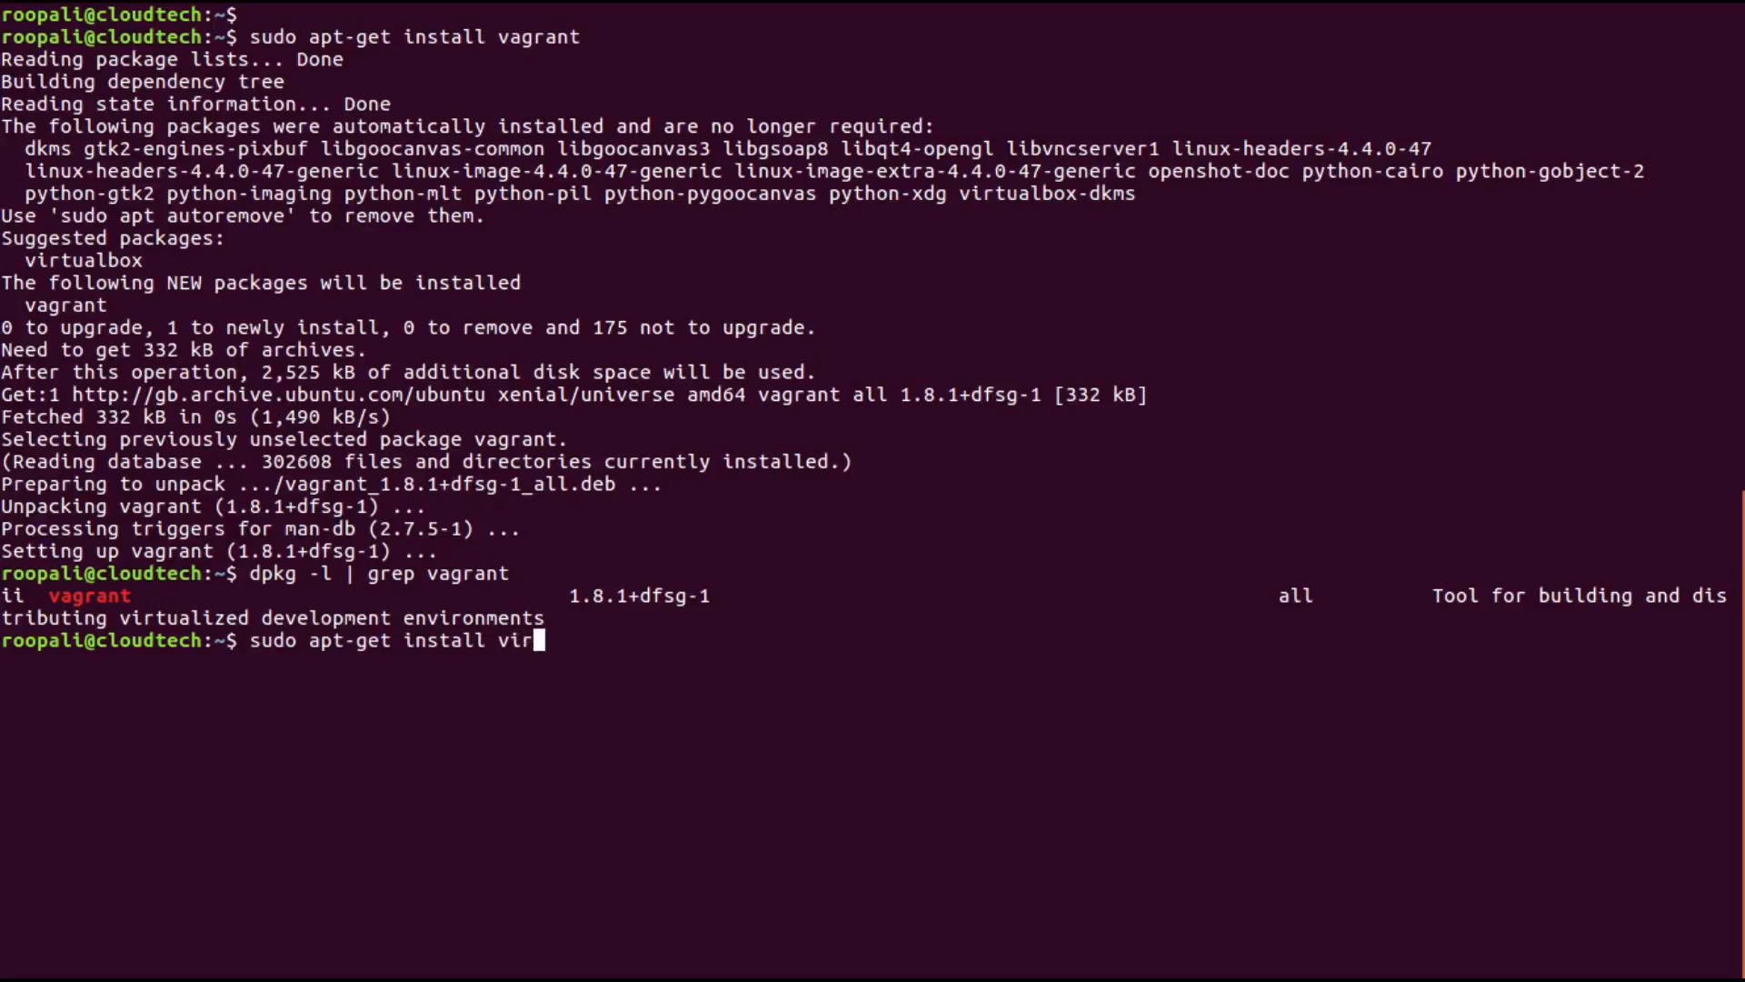
pyautogui.write('tualbox')
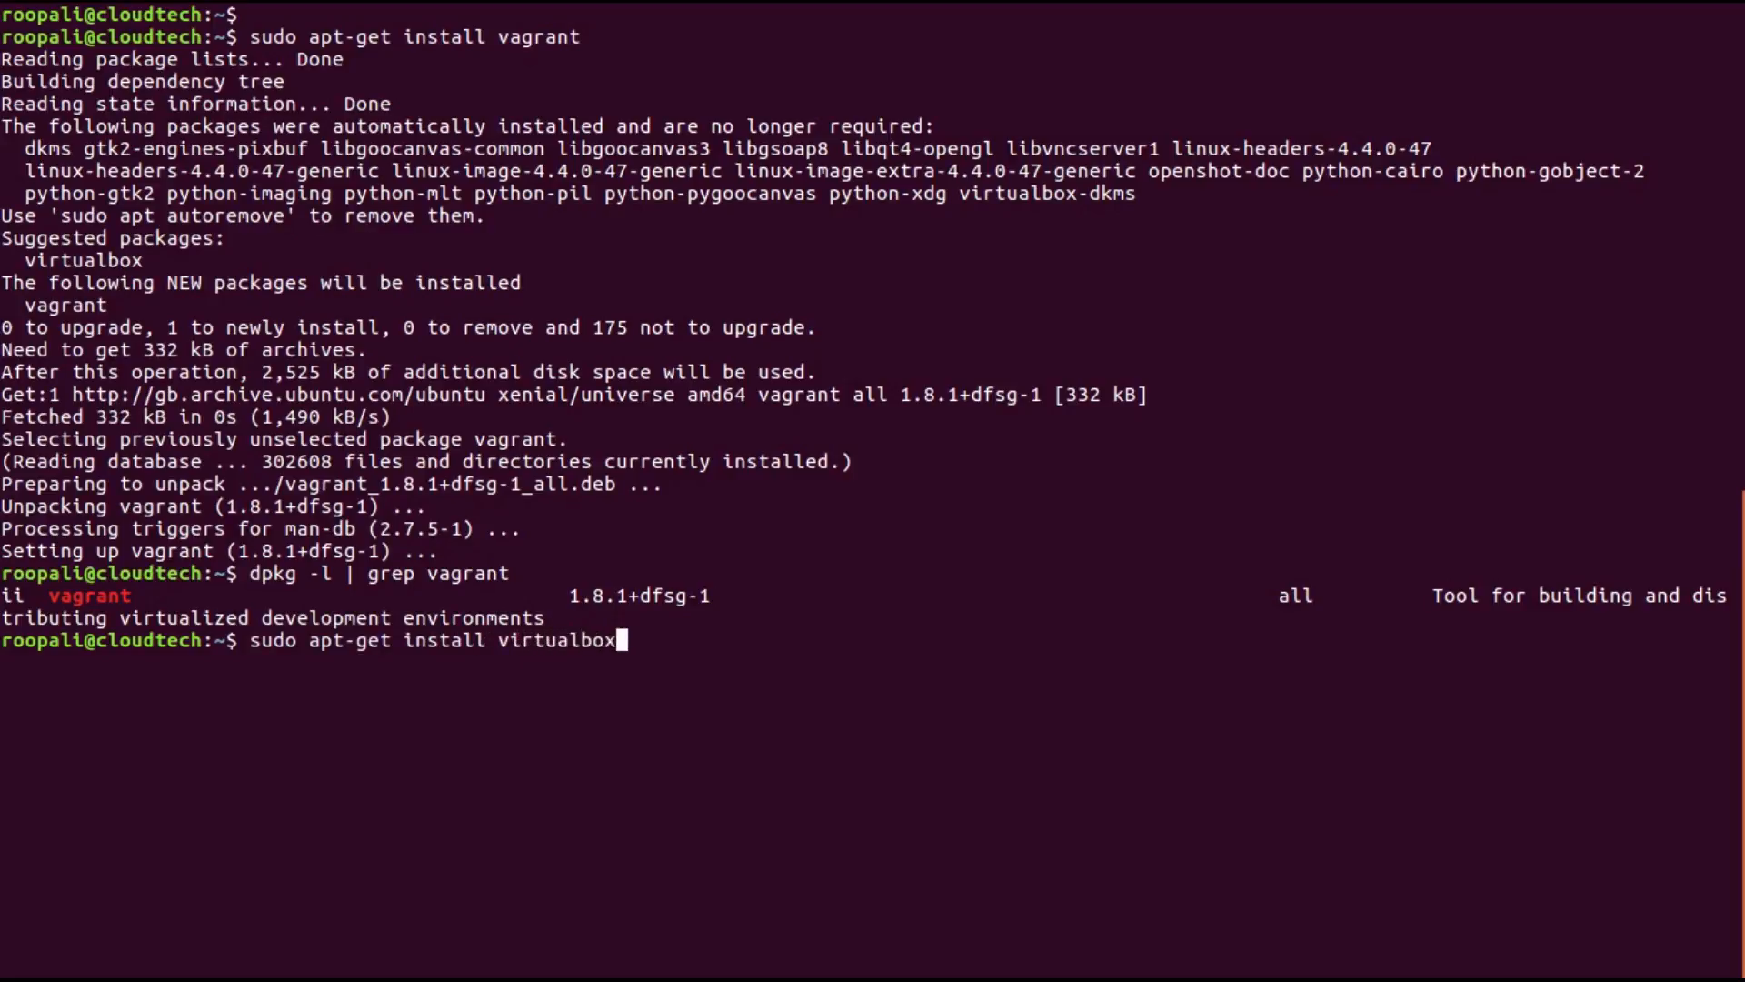
pyautogui.press('Return')
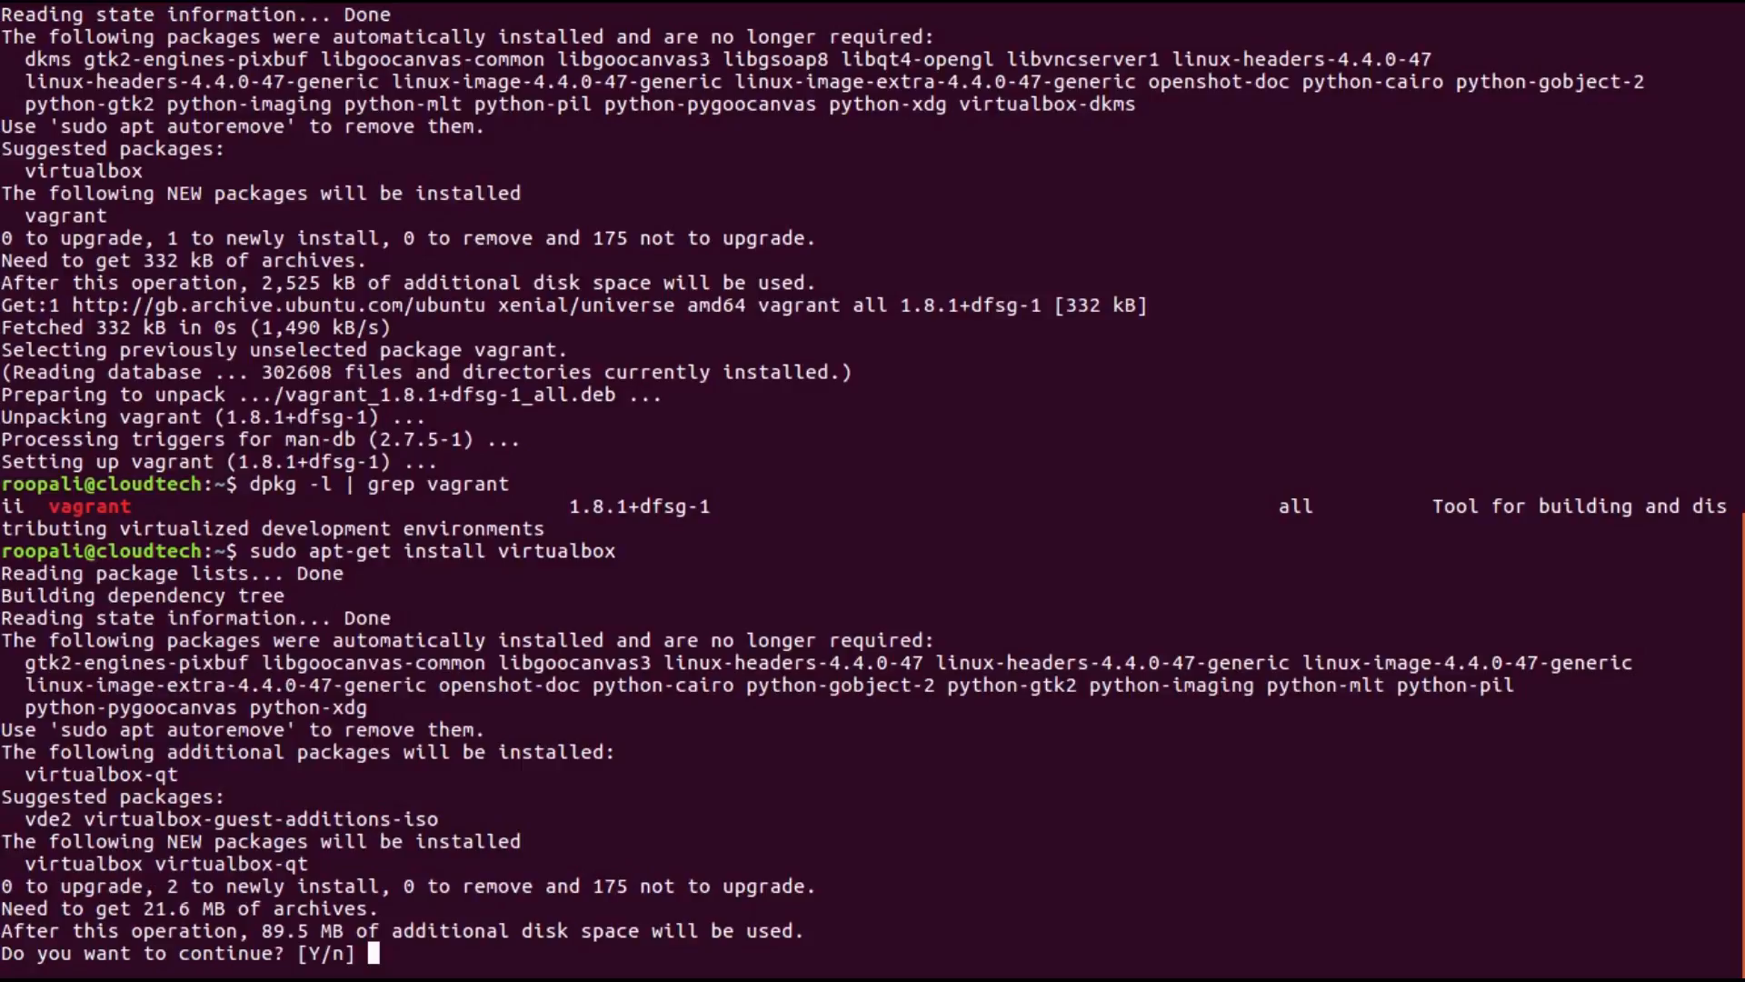
pyautogui.write('Y')
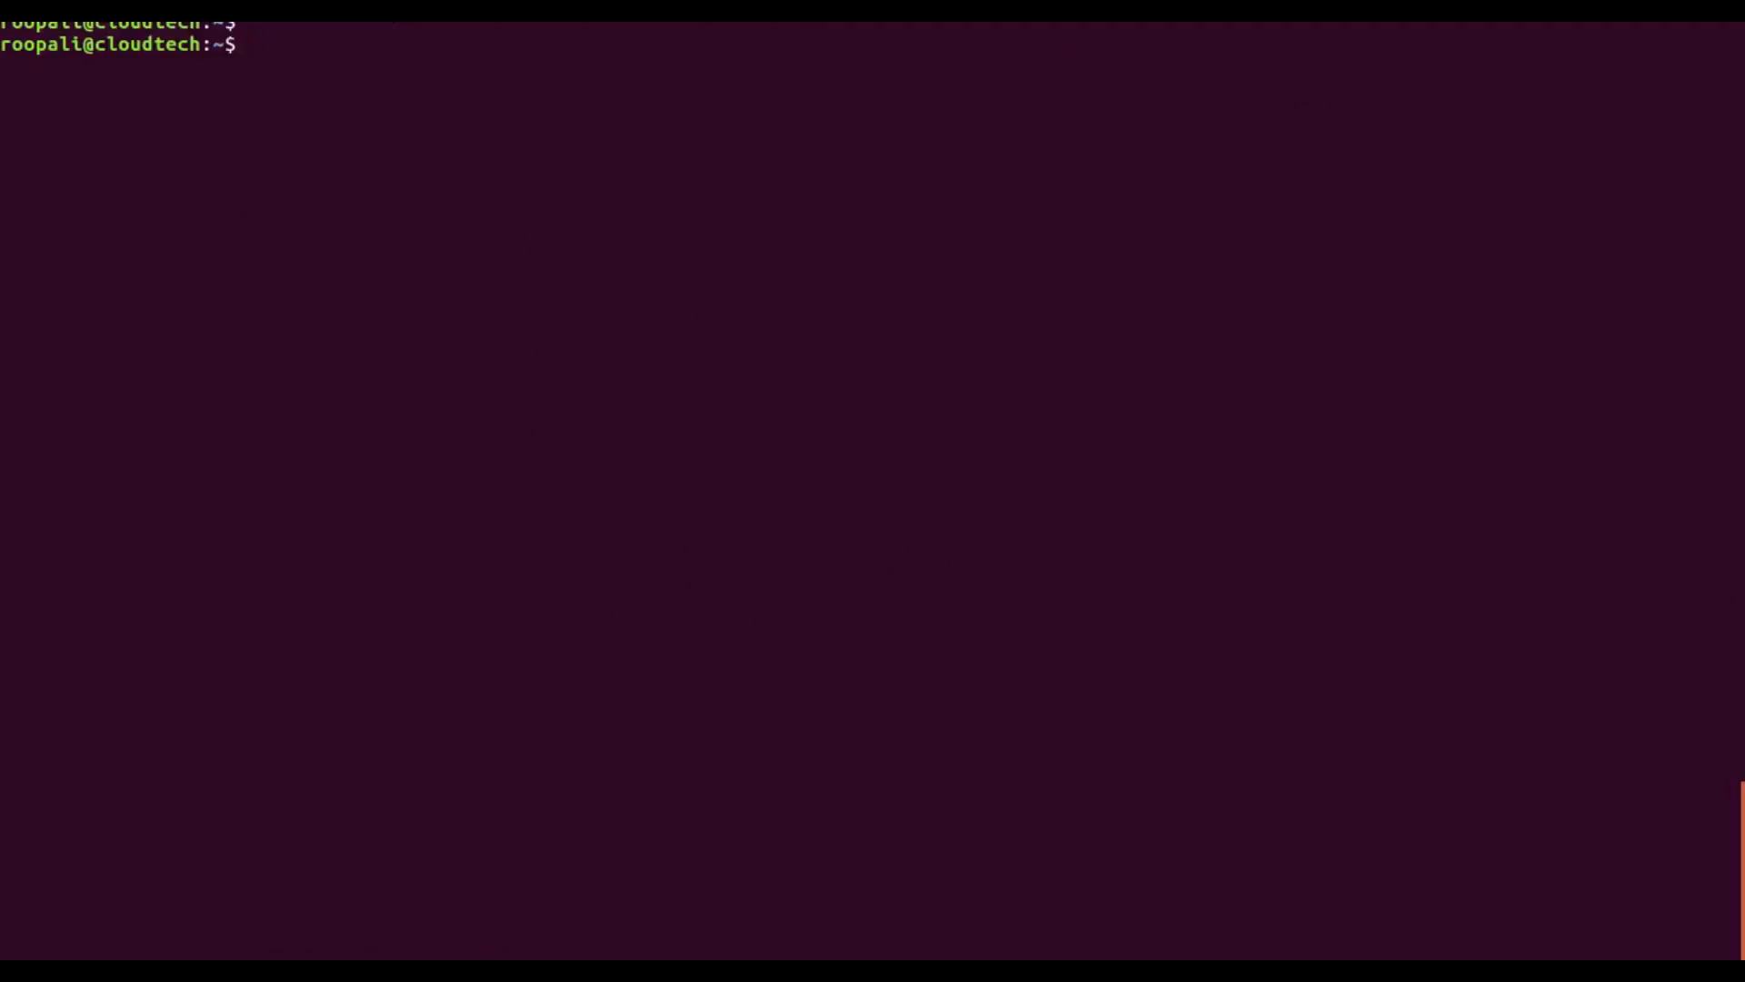
# - Create the projecttest folder in the home directory with mkdir
pyautogui.write('mkd')
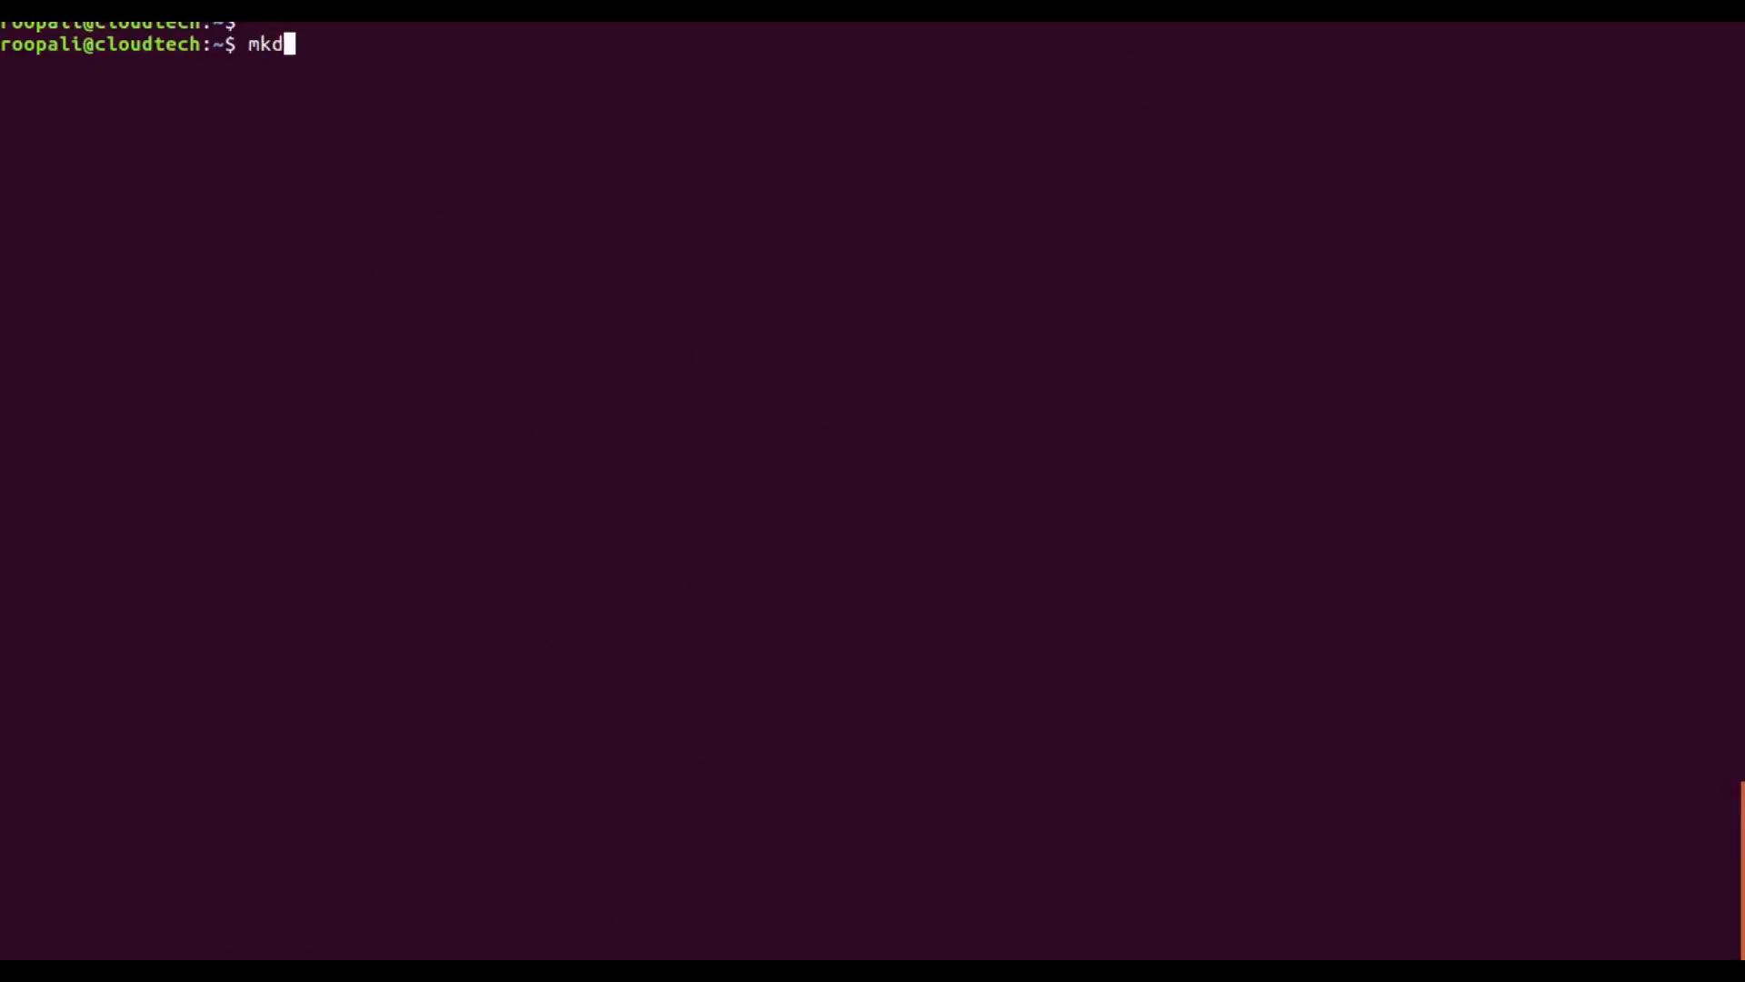
pyautogui.write('ir pro')
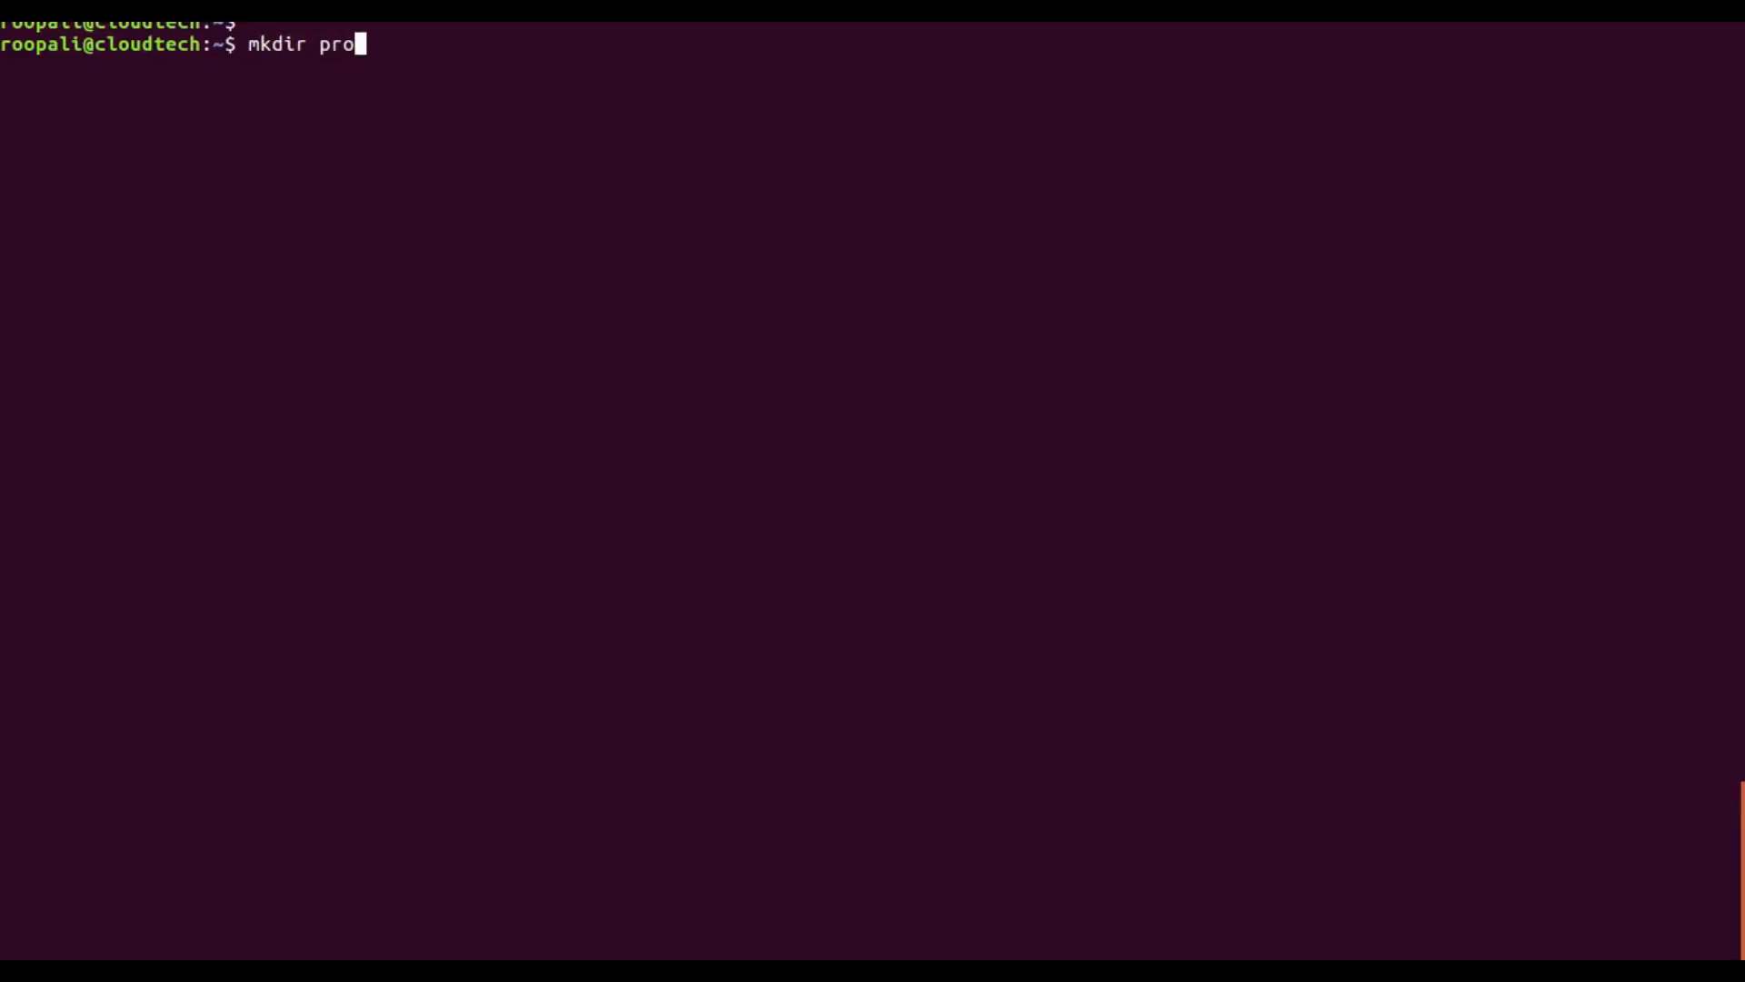
pyautogui.write('jecttest')
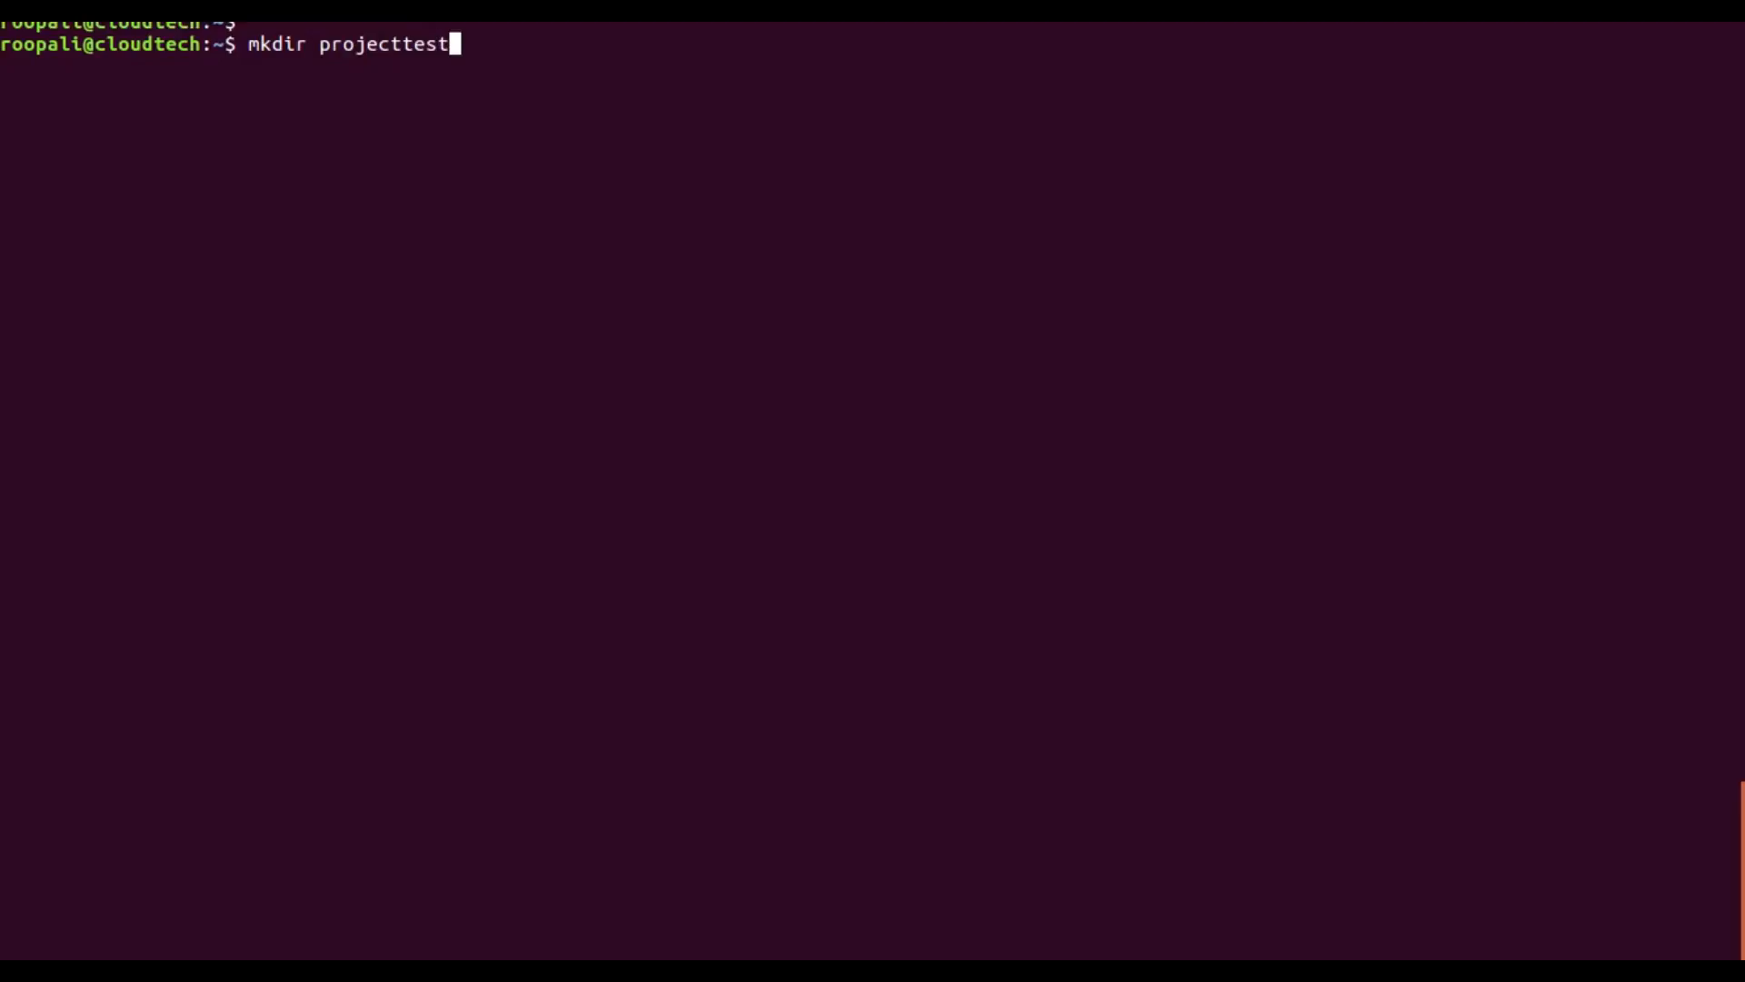
pyautogui.press('Return')
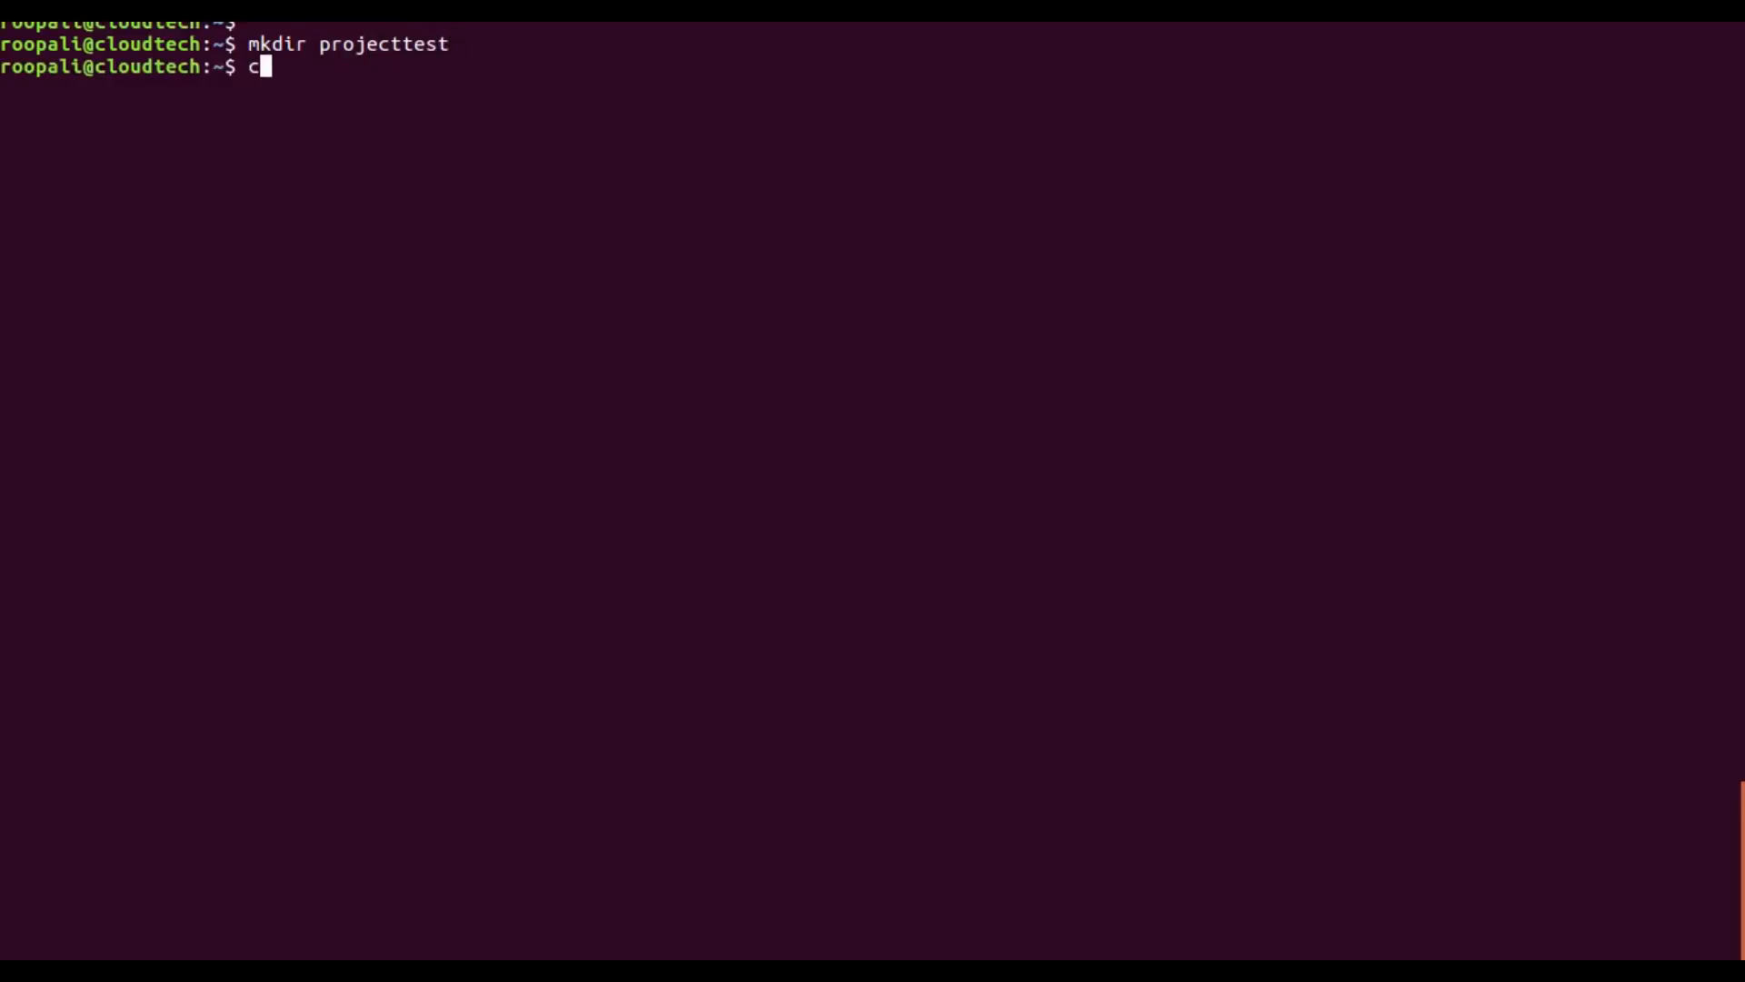
# - Move into the projecttest folder with cd
pyautogui.write('d proectt')
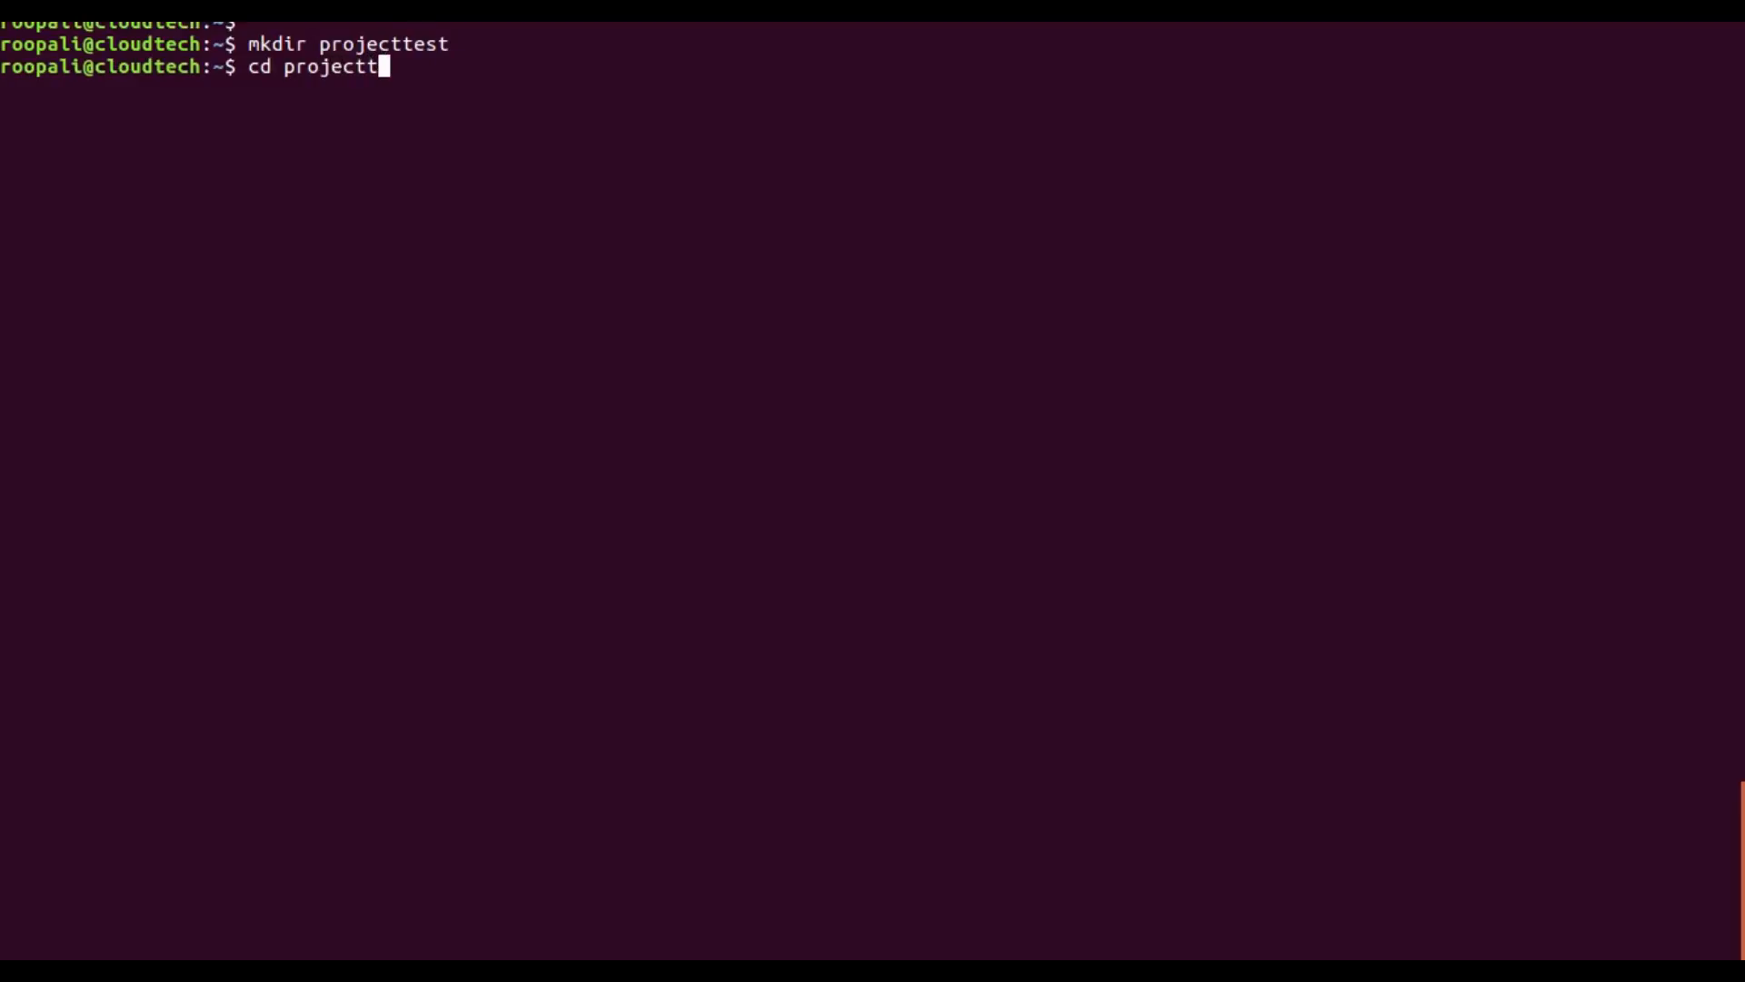
pyautogui.press('Return')
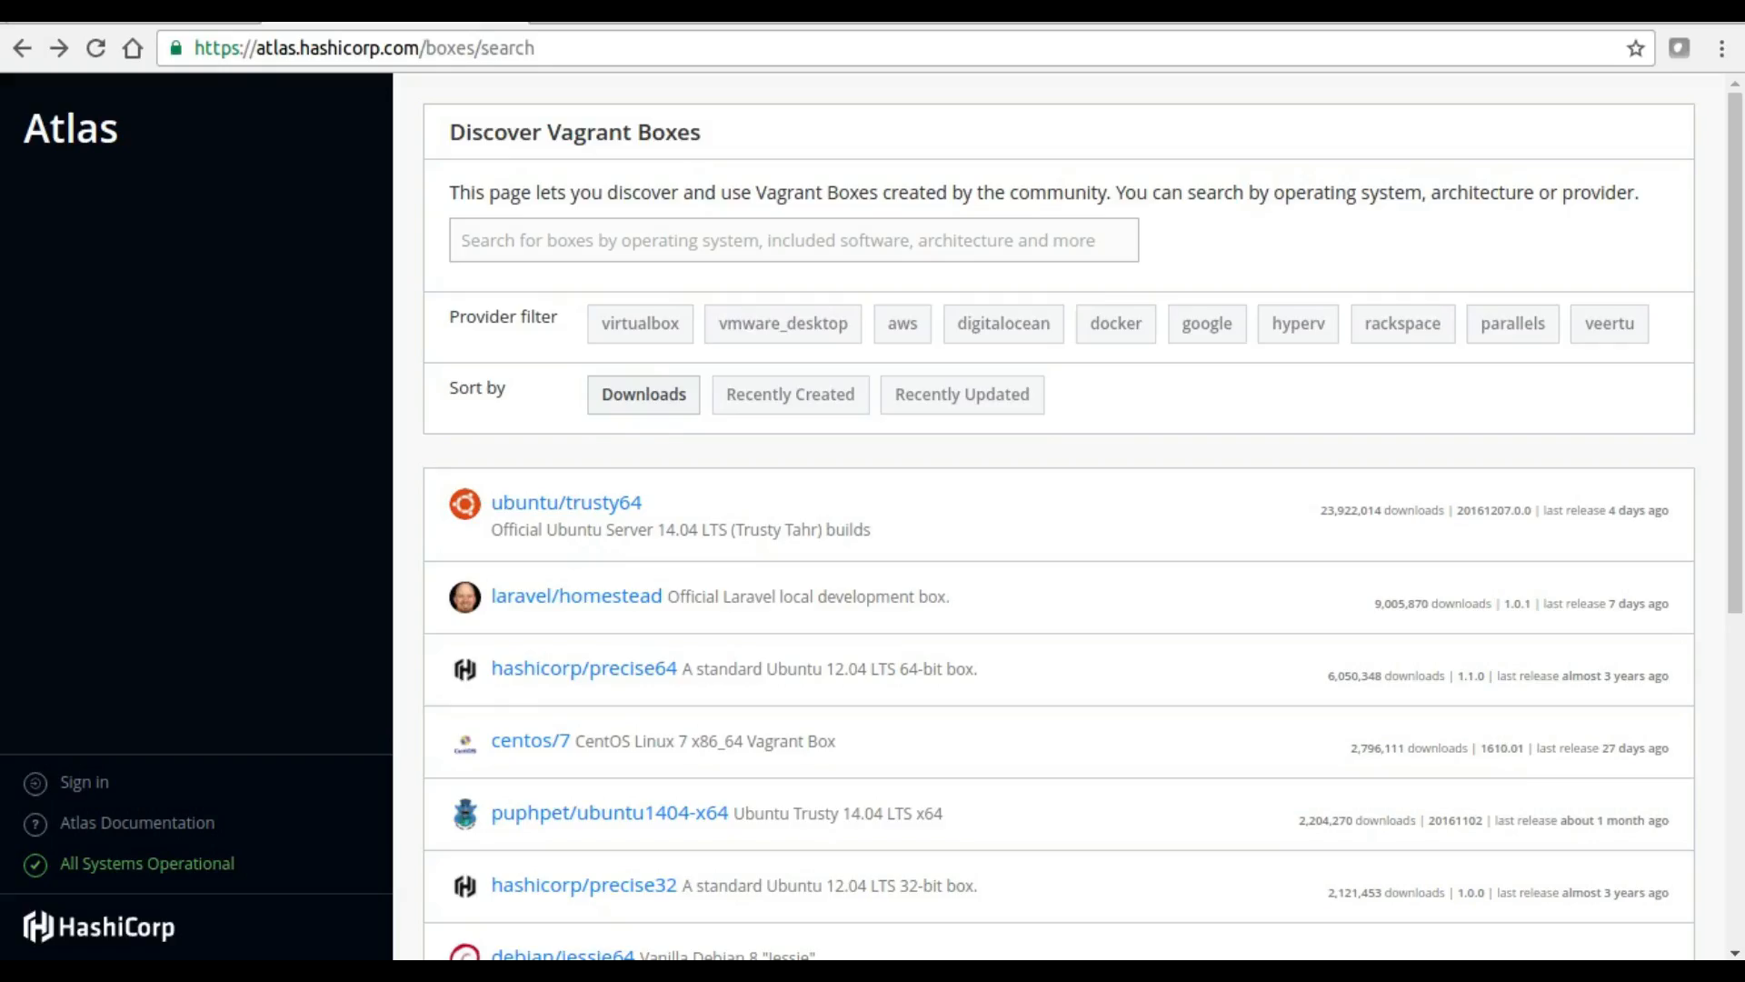
pyautogui.moveTo(614, 447)
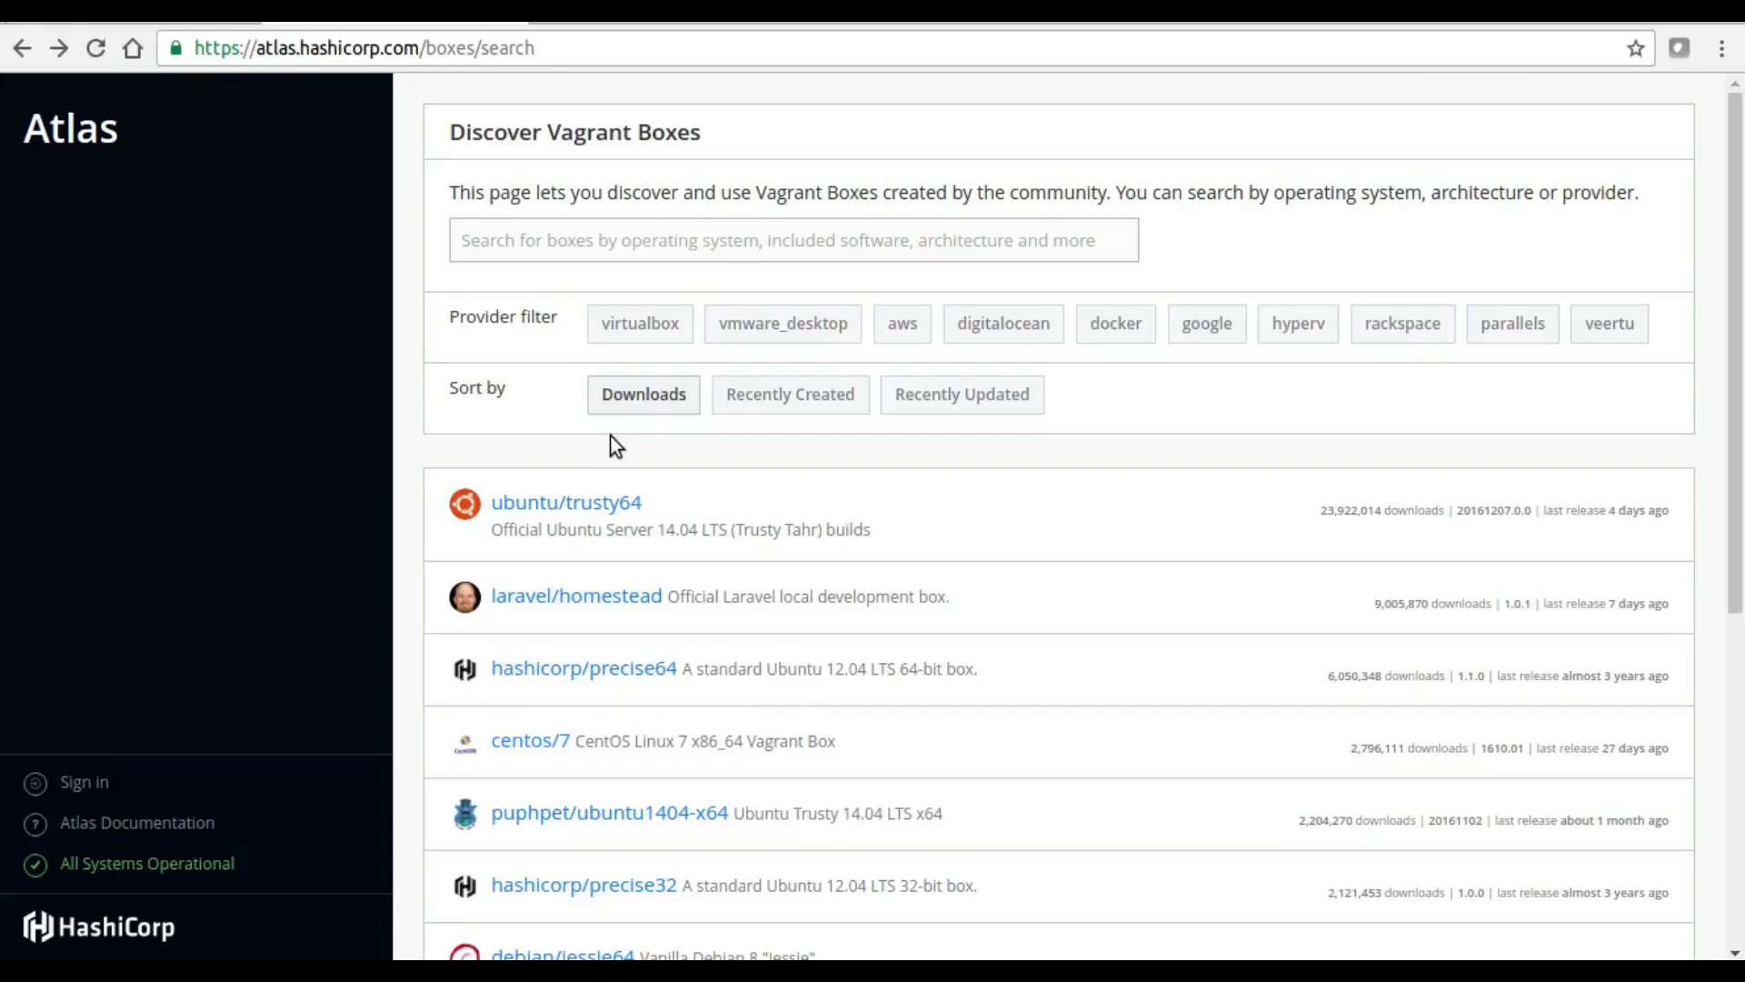
pyautogui.moveTo(1029, 584)
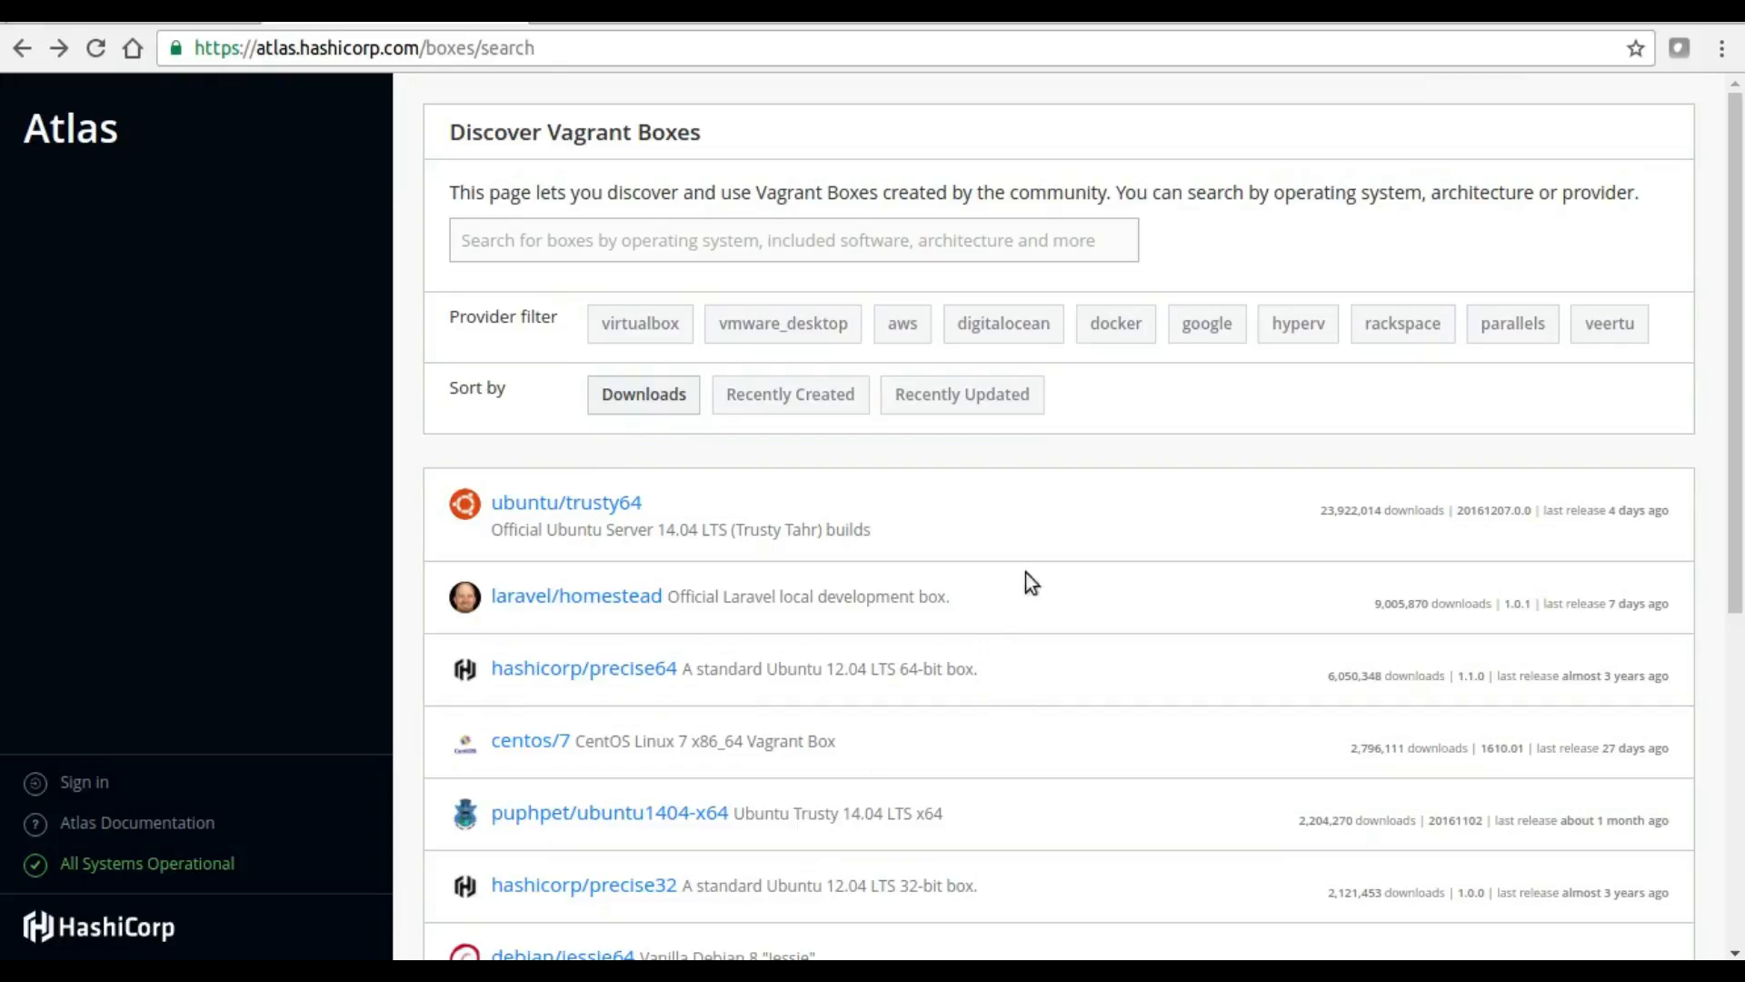
pyautogui.moveTo(1040, 532)
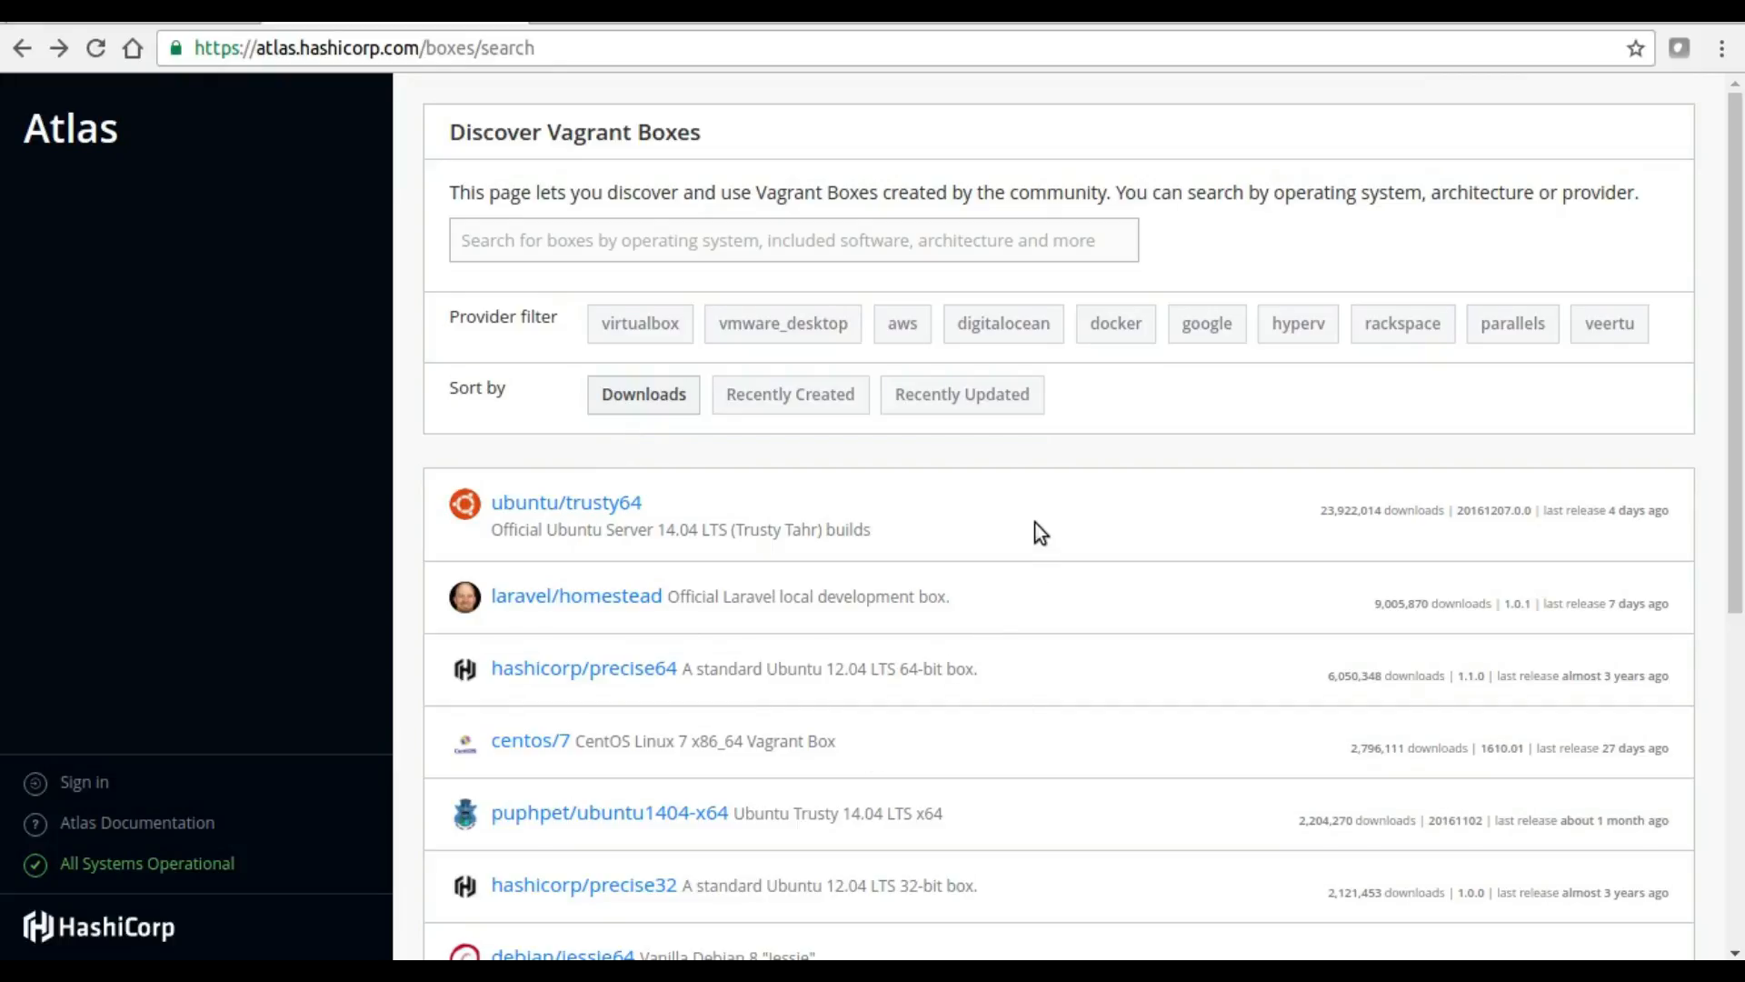
pyautogui.moveTo(551, 520)
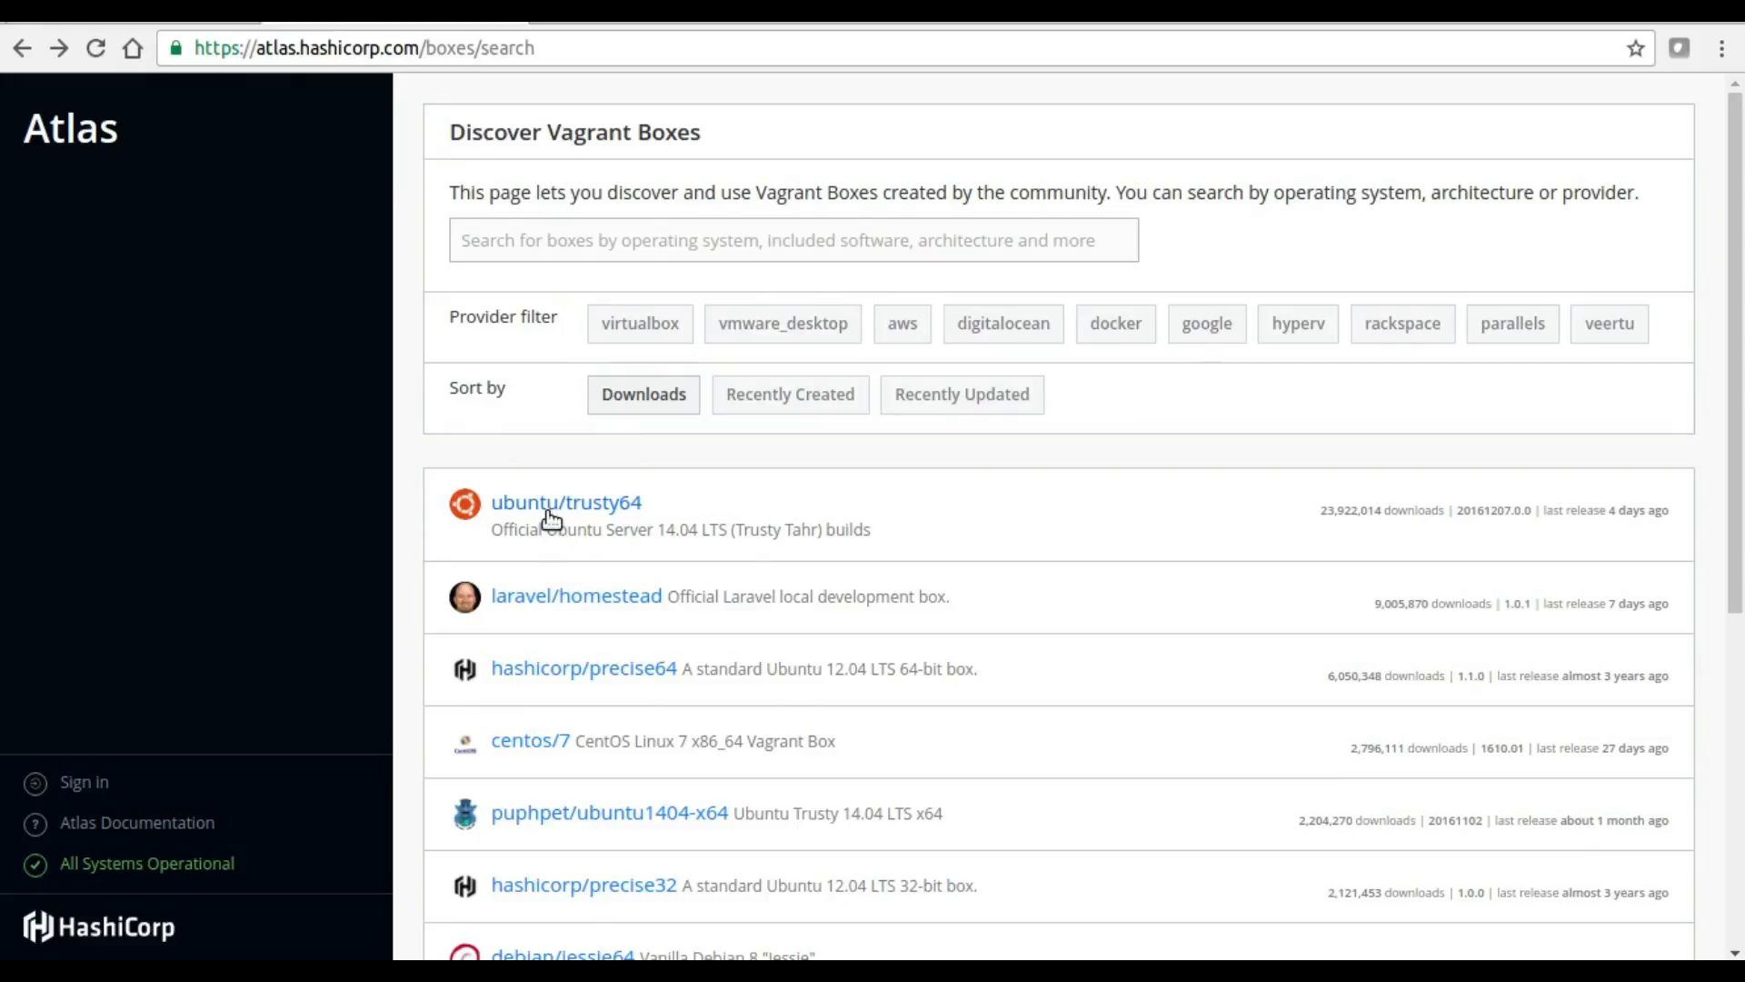
pyautogui.moveTo(556, 514)
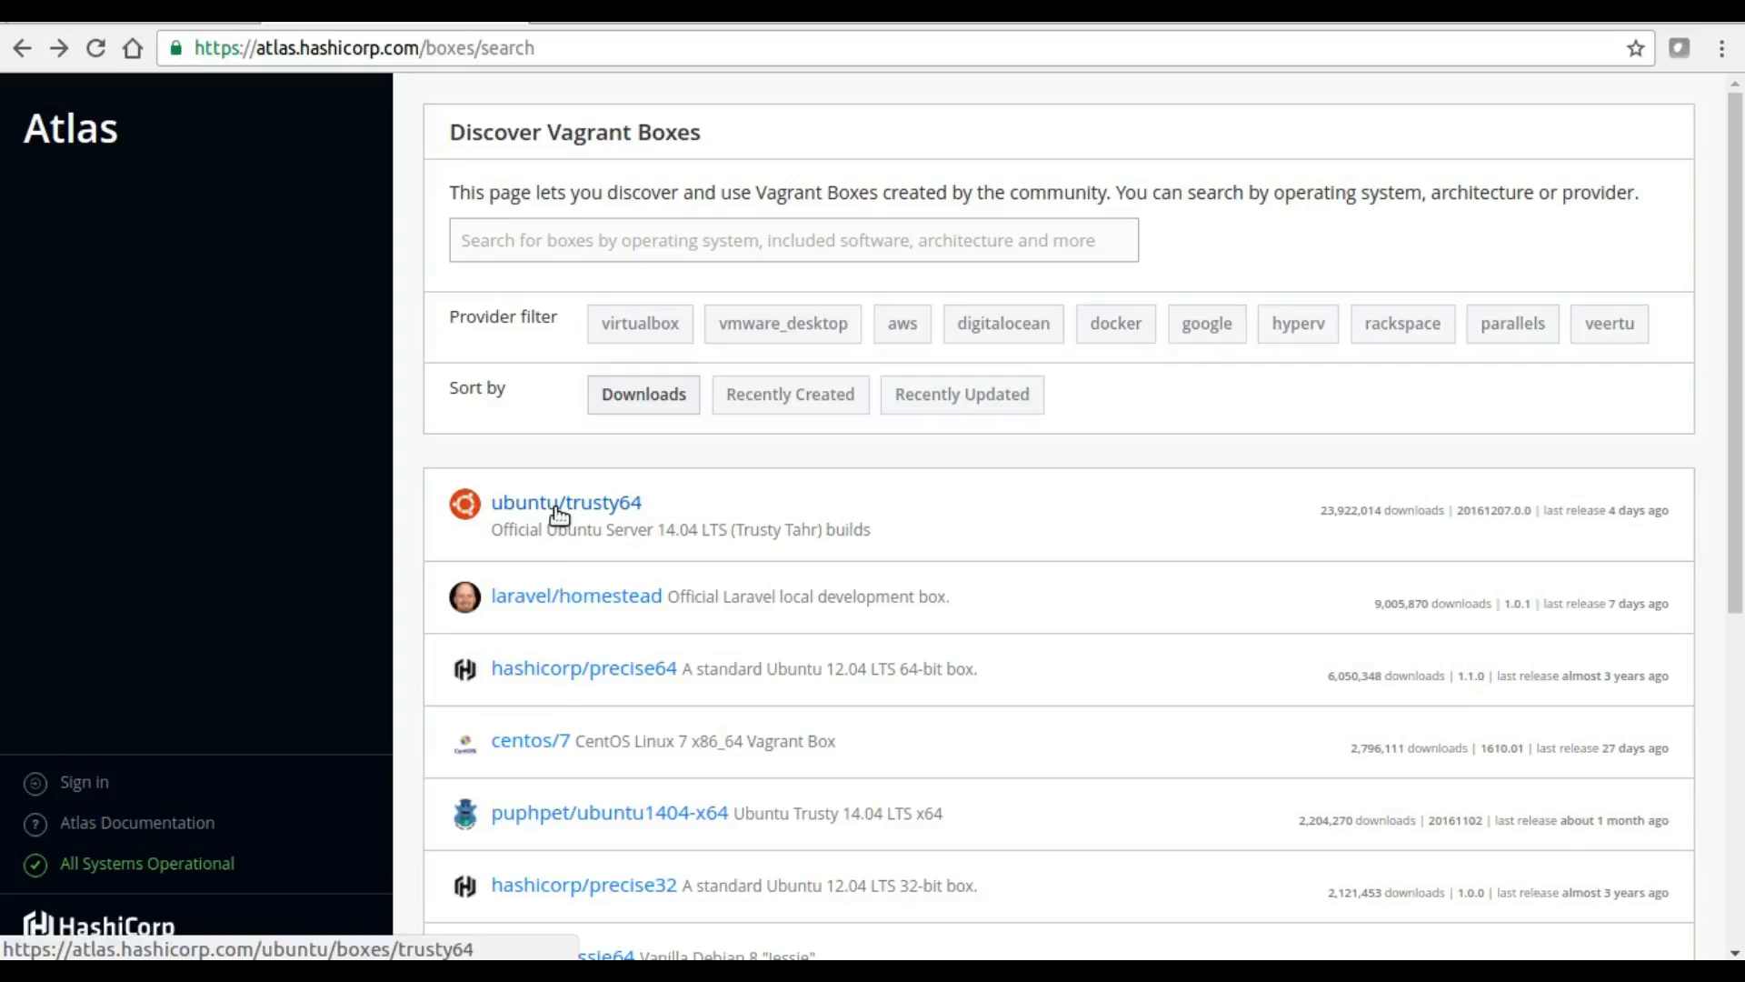
# - Go to the ubuntu/trusty64 box page in the Atlas box list
pyautogui.click(566, 502)
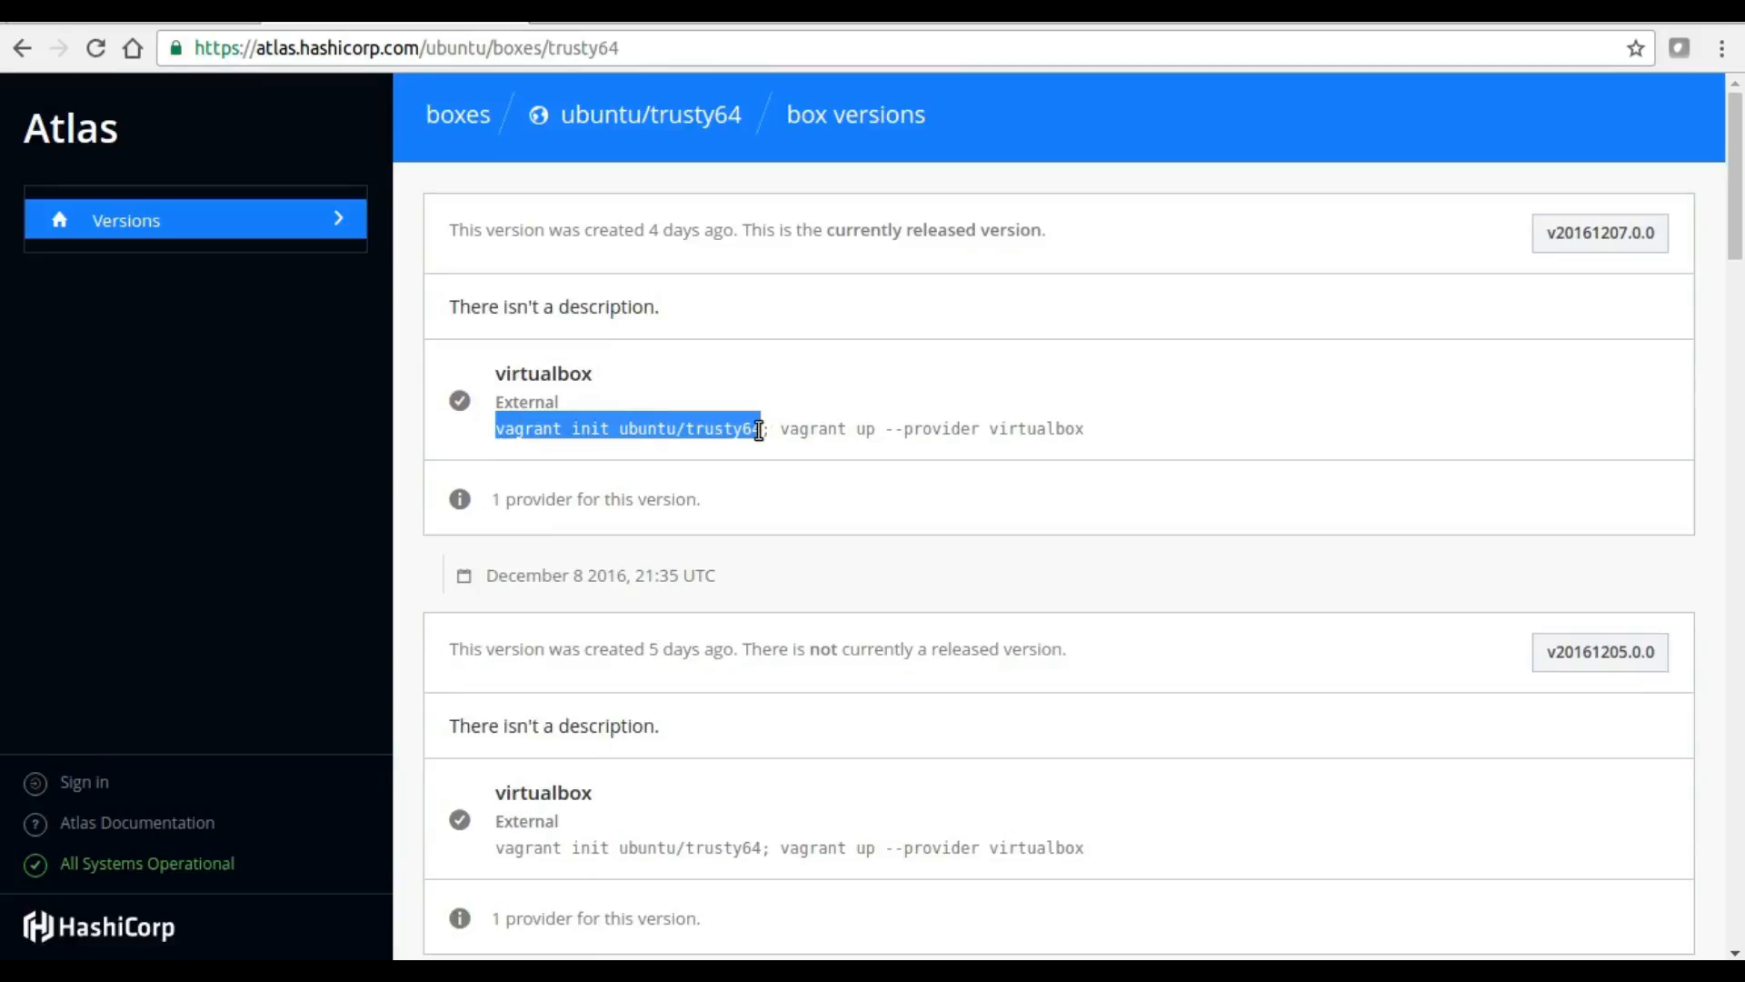
pyautogui.moveTo(809, 435)
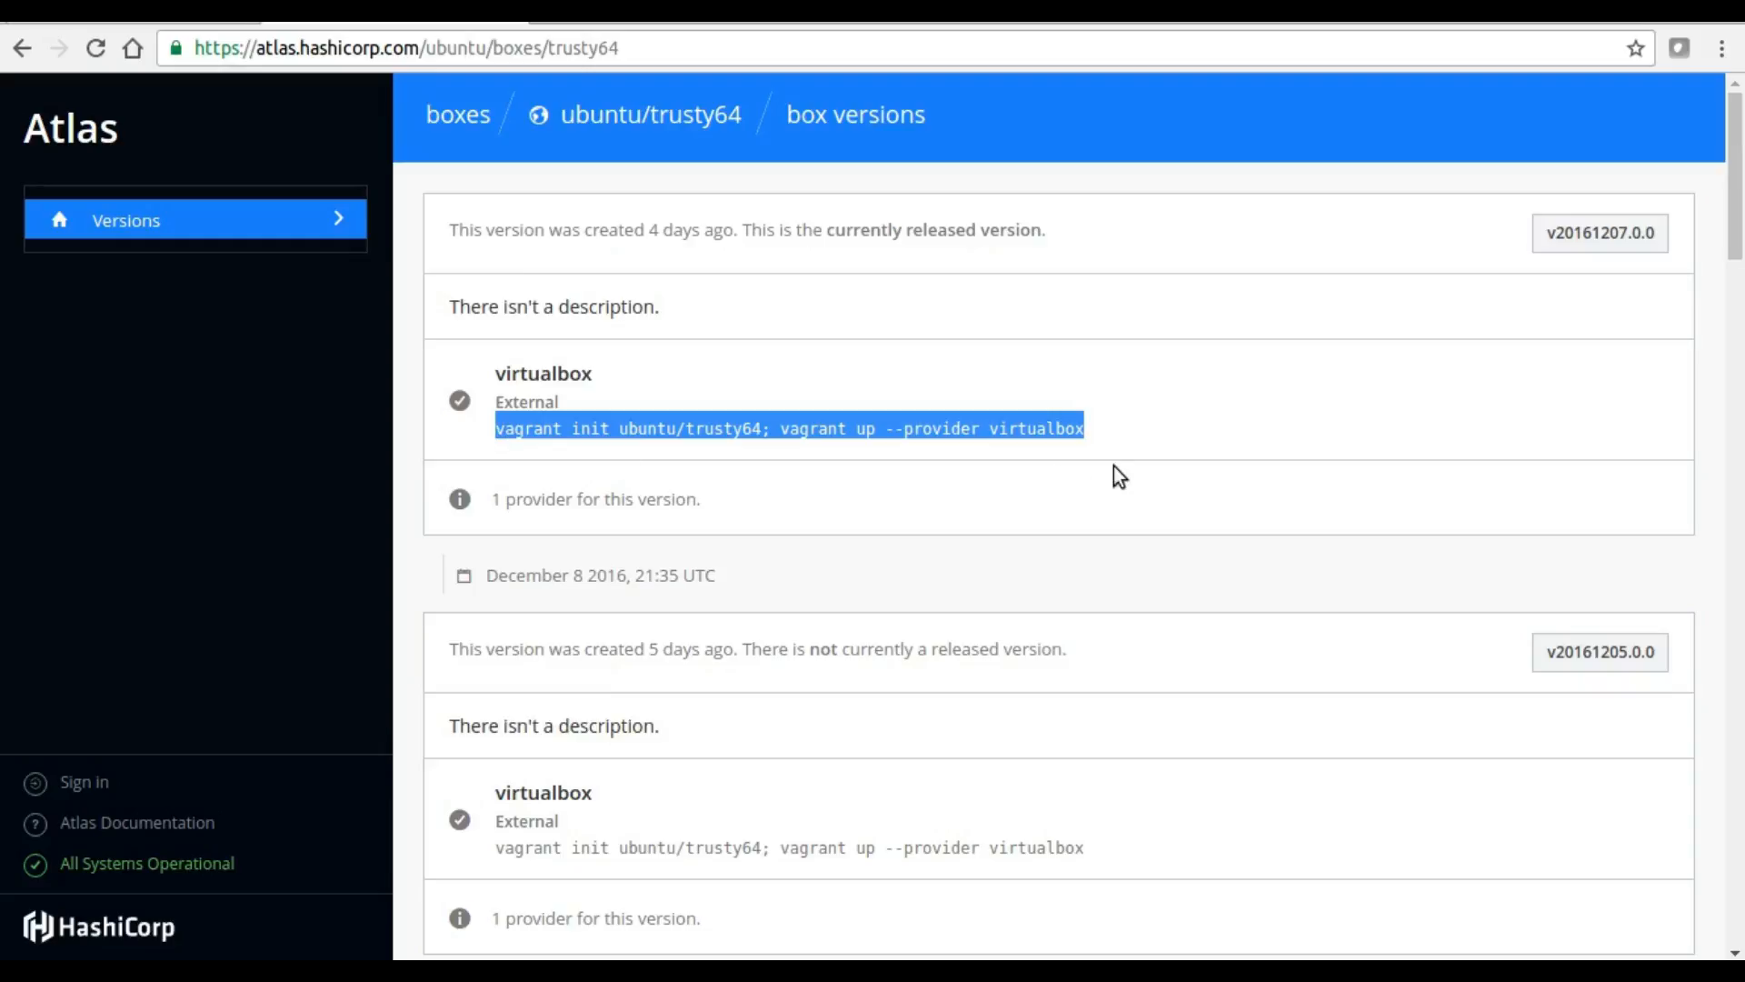
pyautogui.moveTo(9, 58)
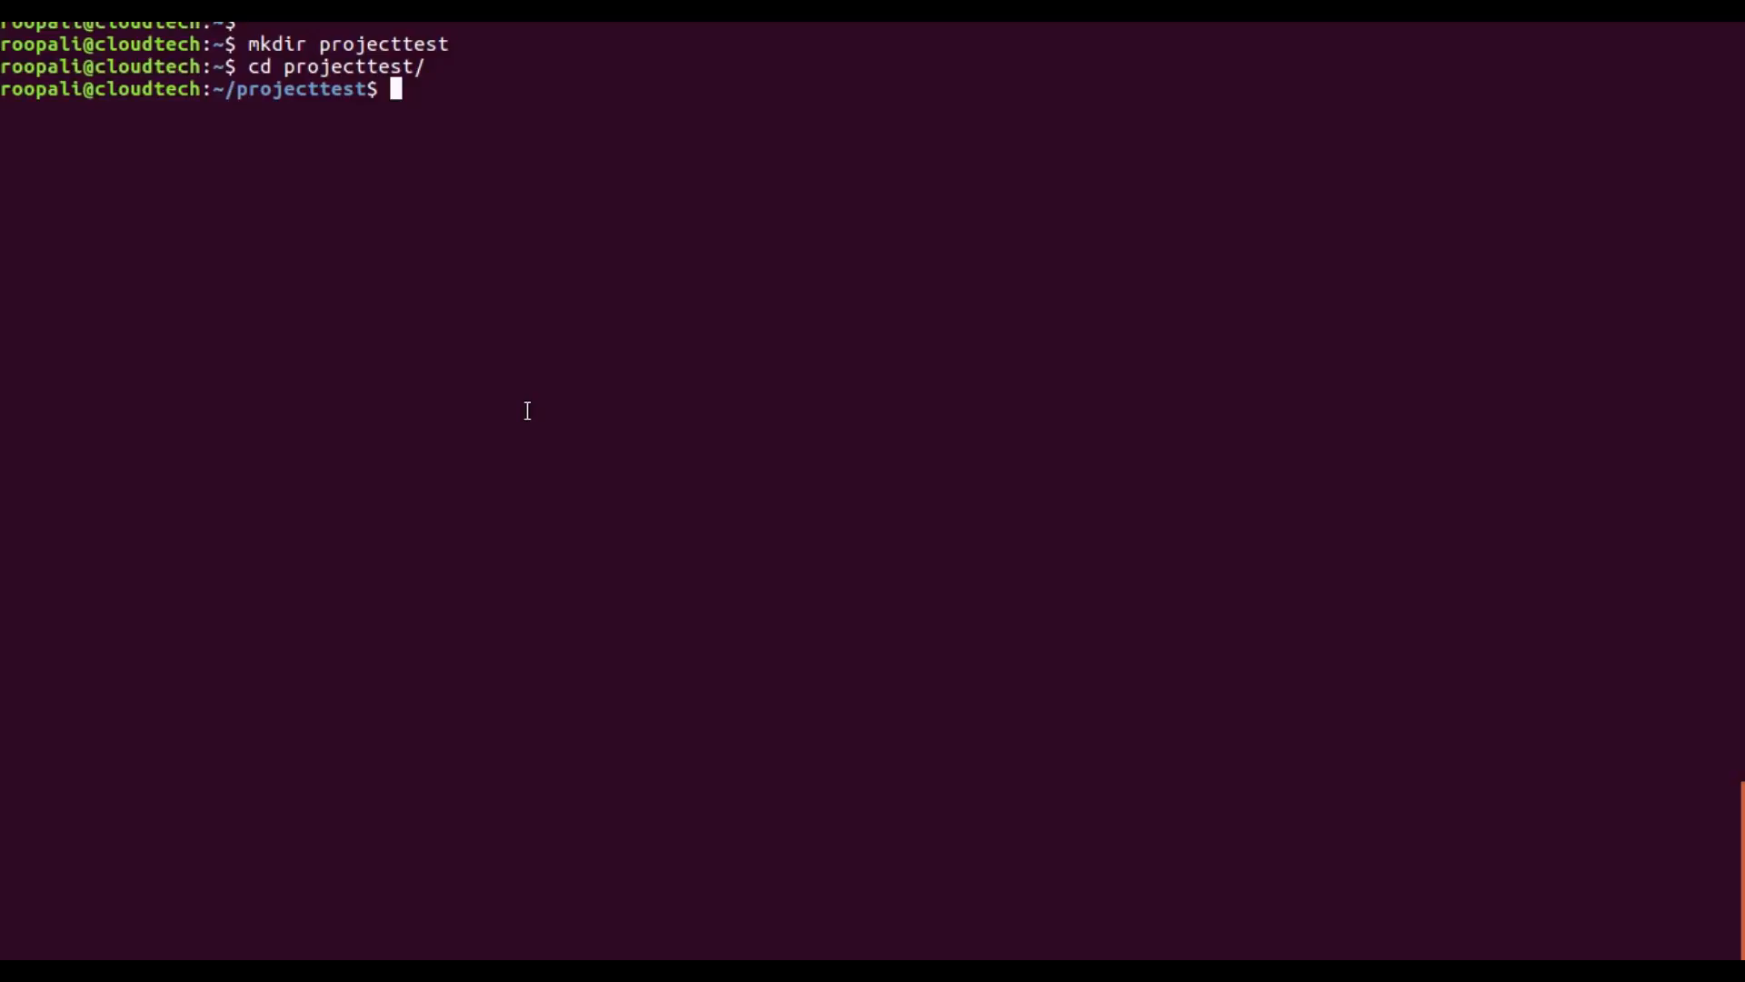
# - Run 'vagrant init ubuntu/trusty64; vagrant up --provider virtualbox' inside projecttest
pyautogui.write('vagrant init ubuntu/trusty64; vagrant up --provider virtualbox')
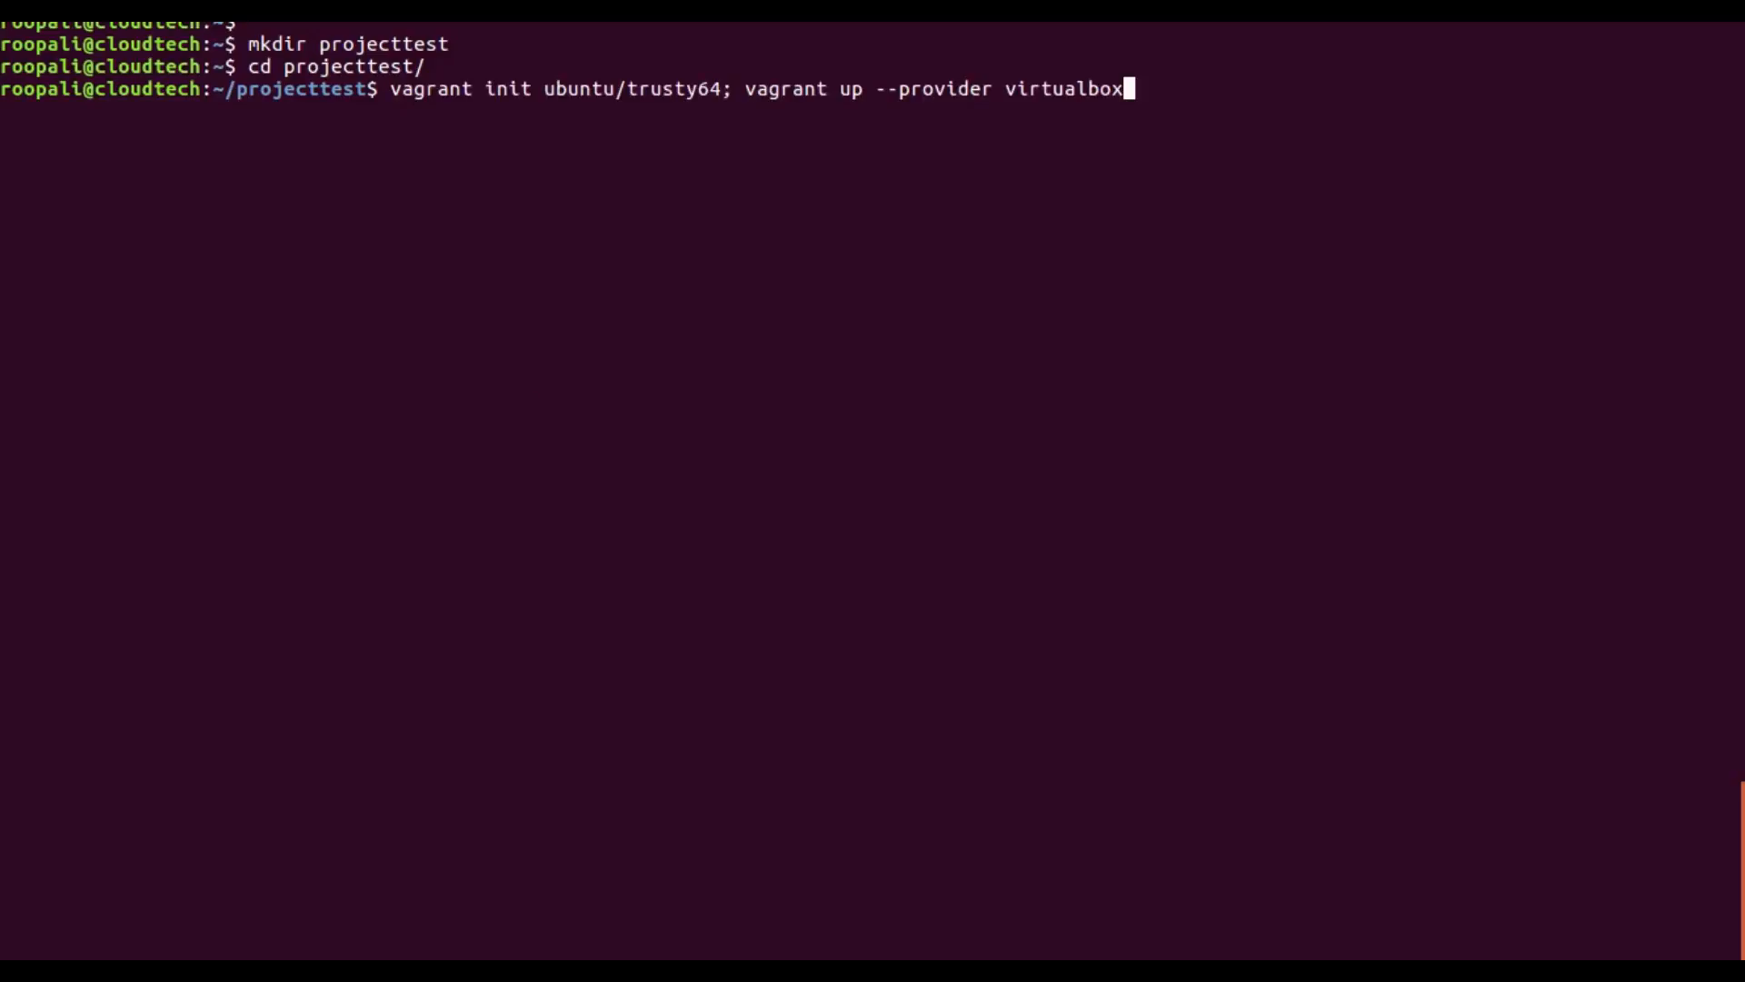
pyautogui.moveTo(355, 249)
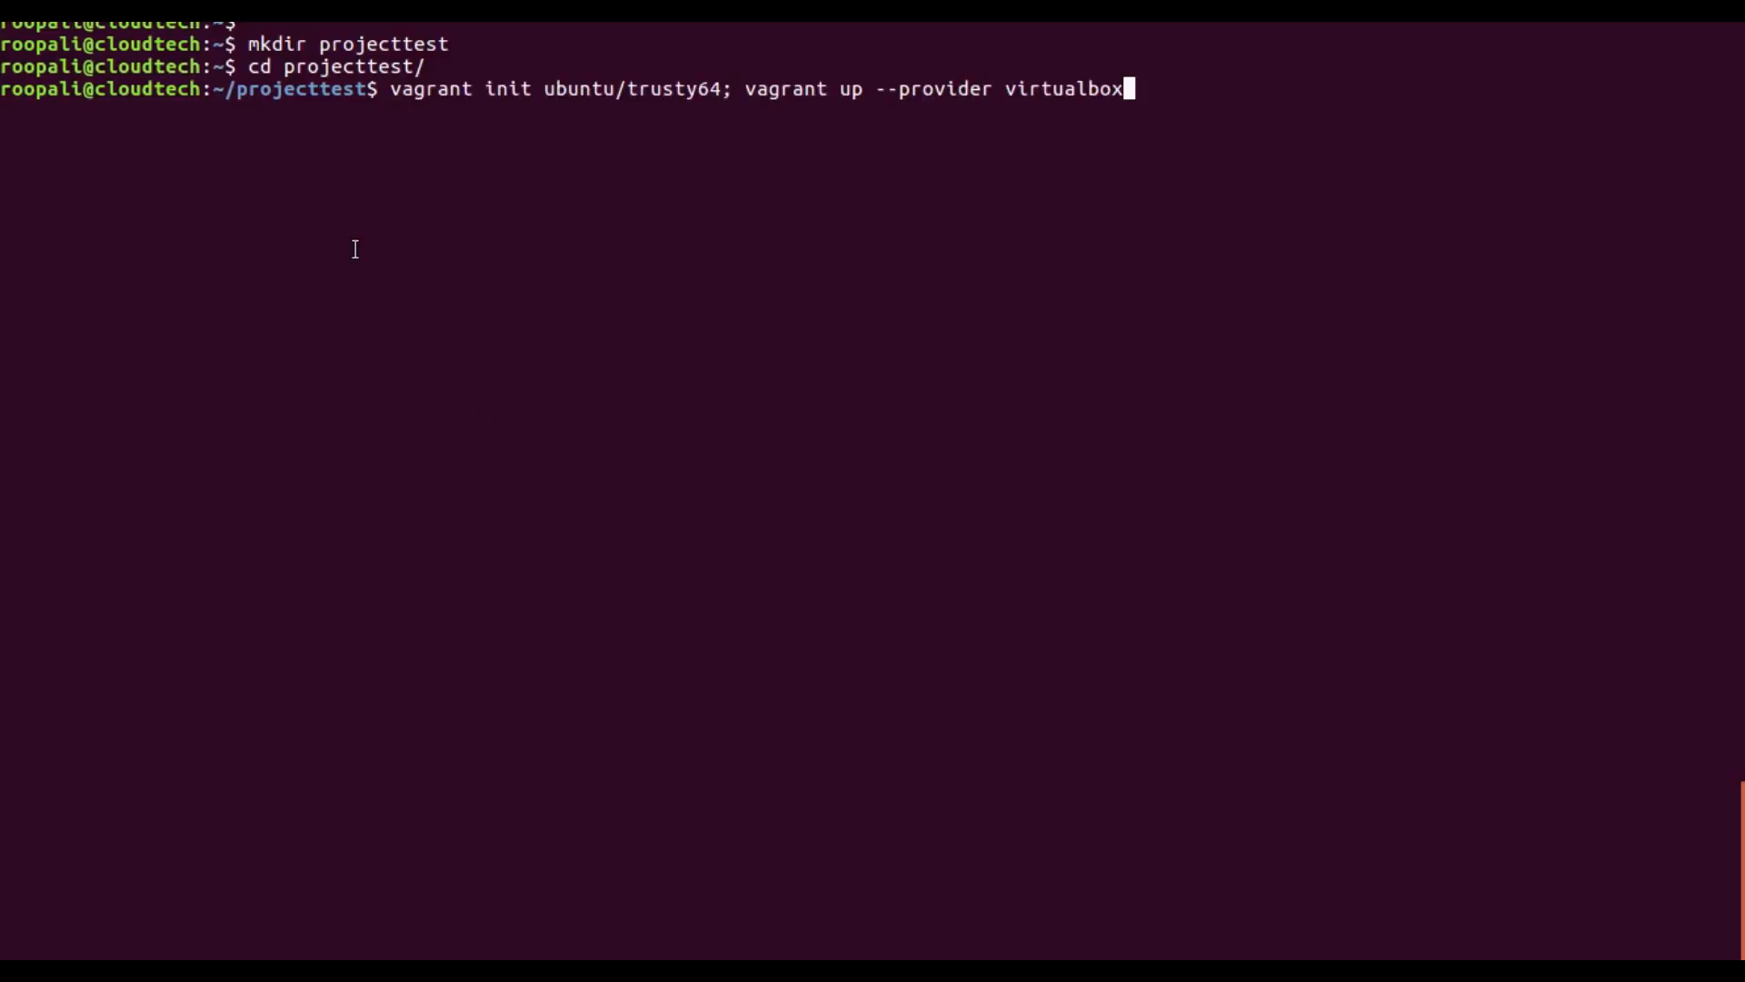
pyautogui.moveTo(266, 101)
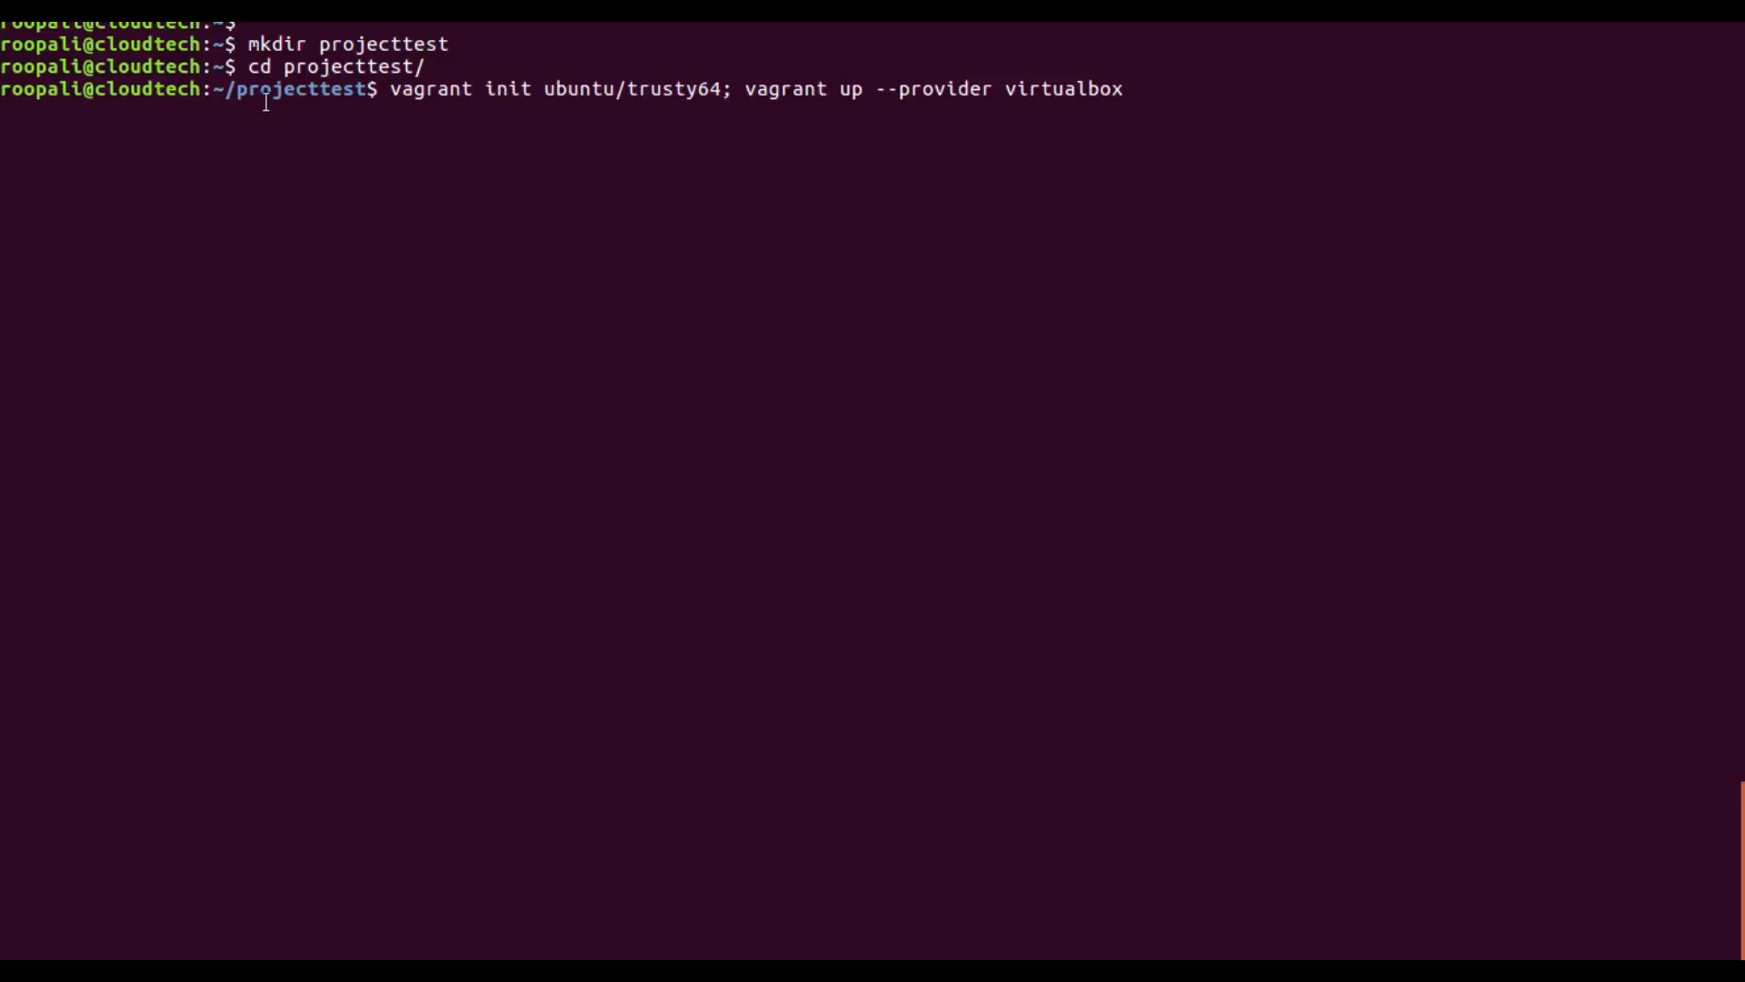
pyautogui.moveTo(1129, 89)
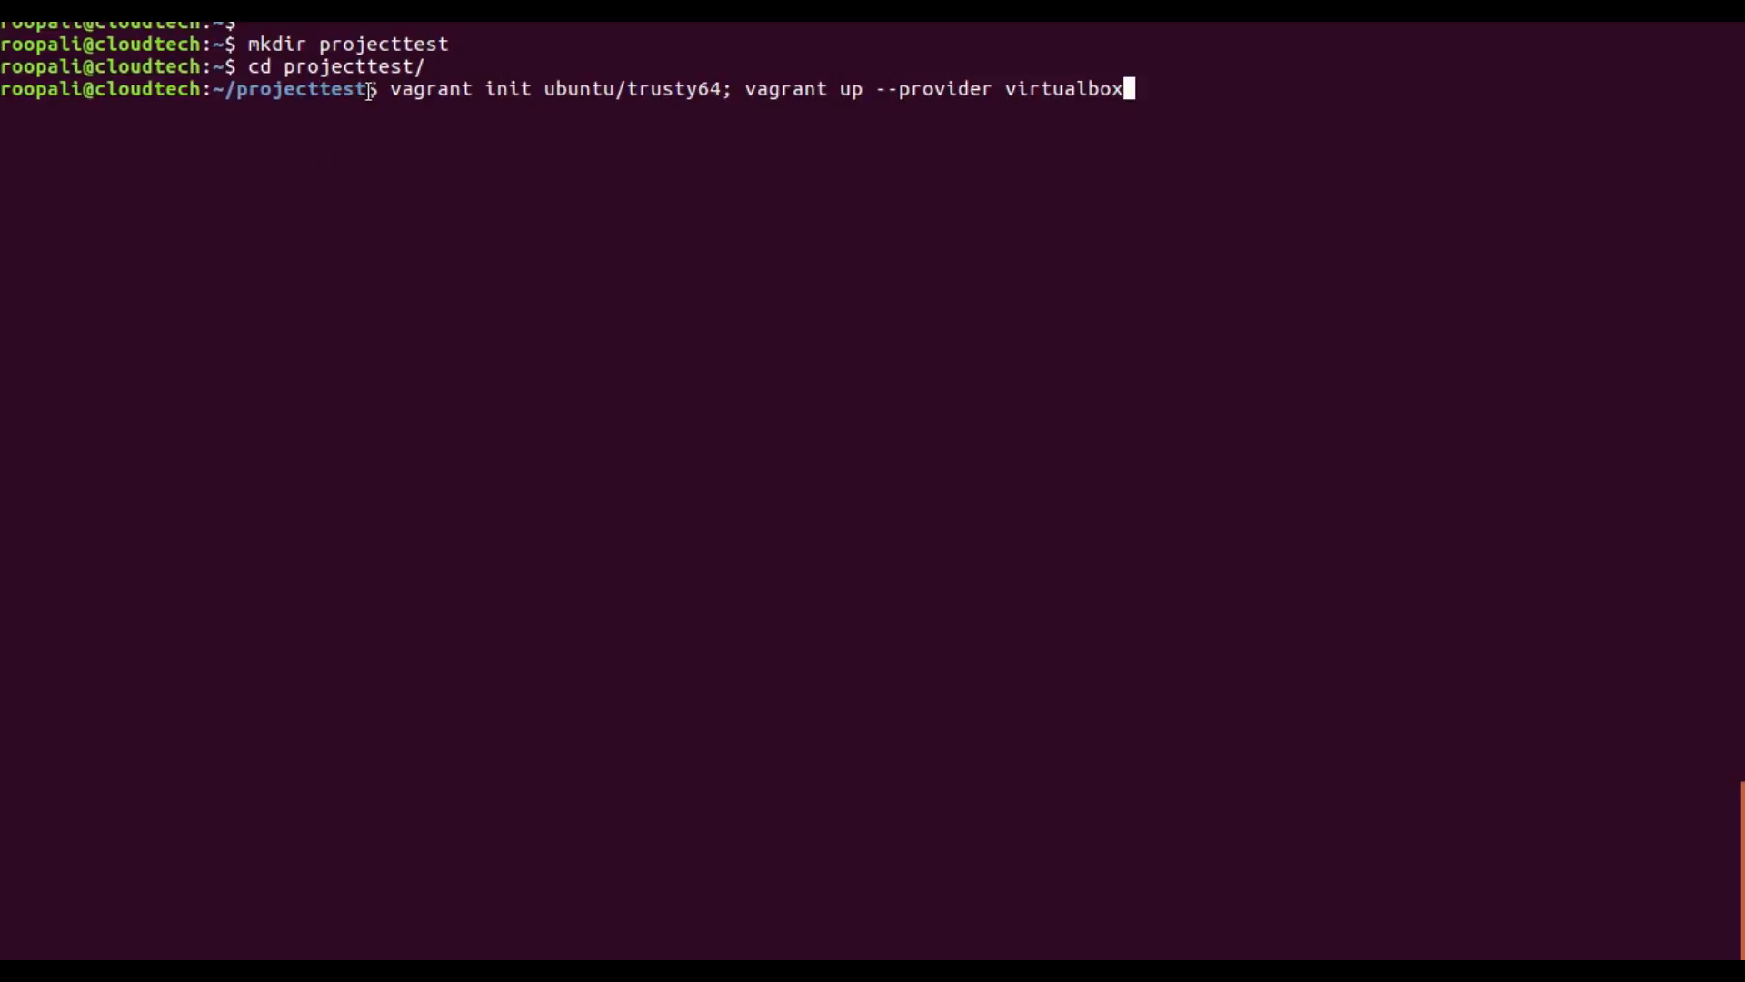
pyautogui.moveTo(381, 169)
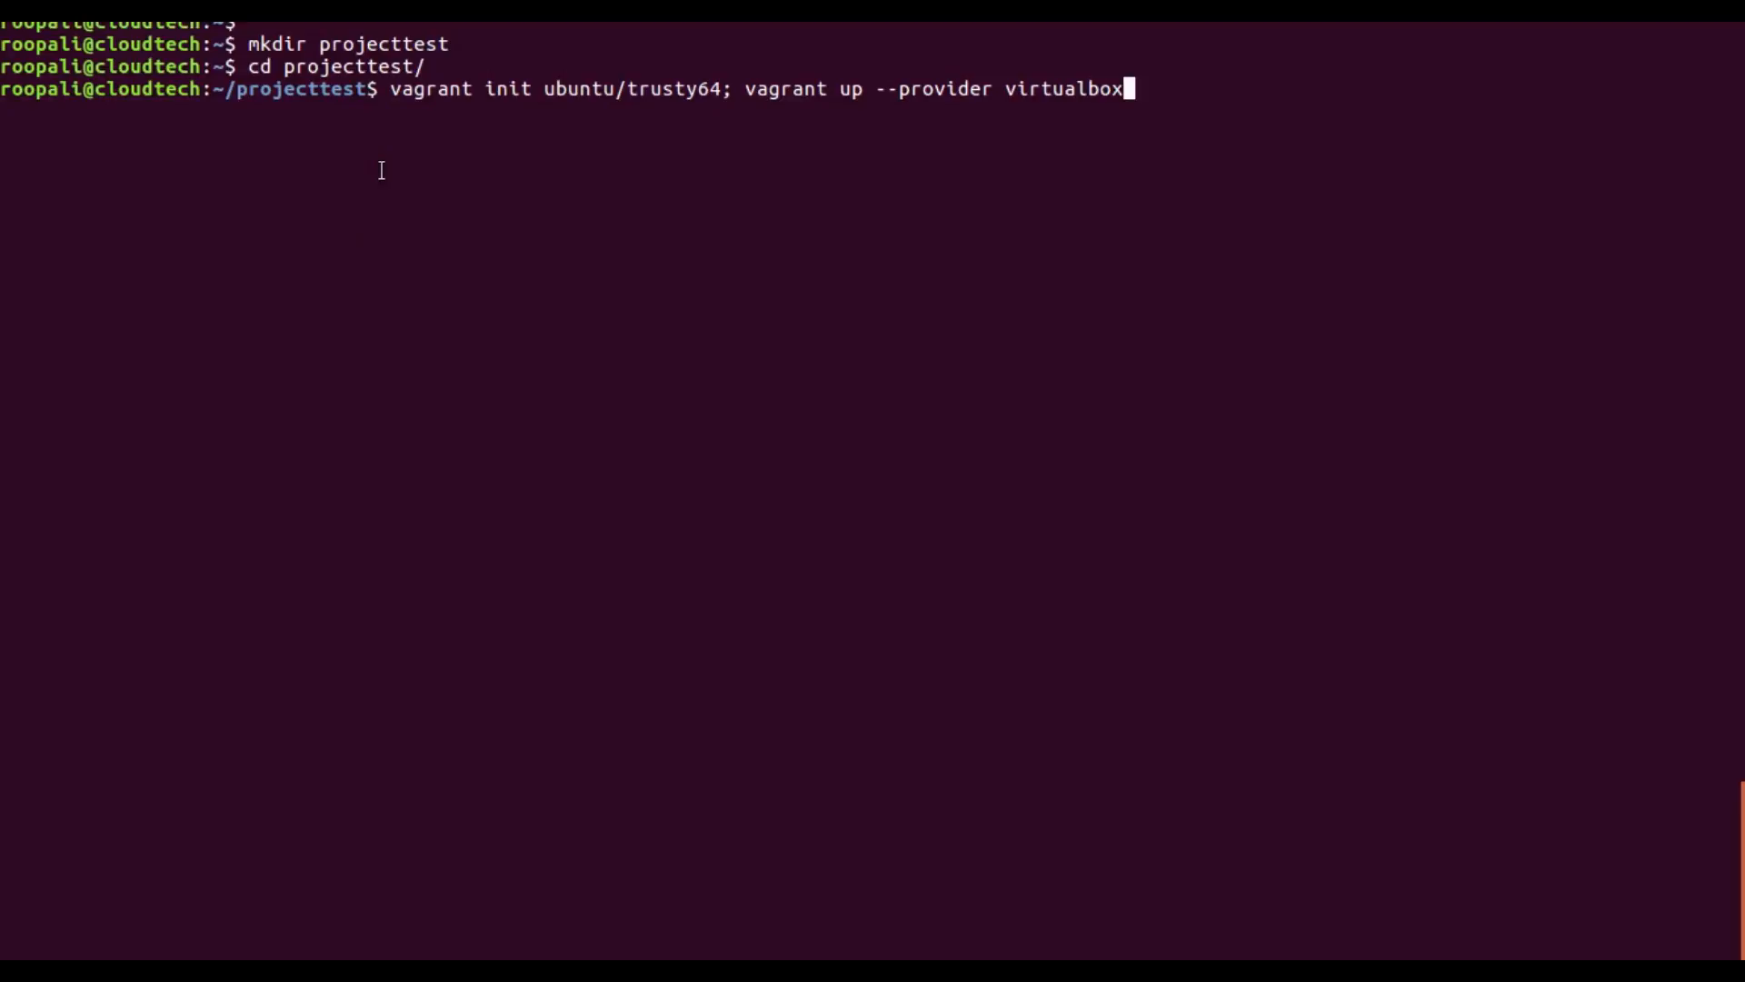
pyautogui.moveTo(540, 206)
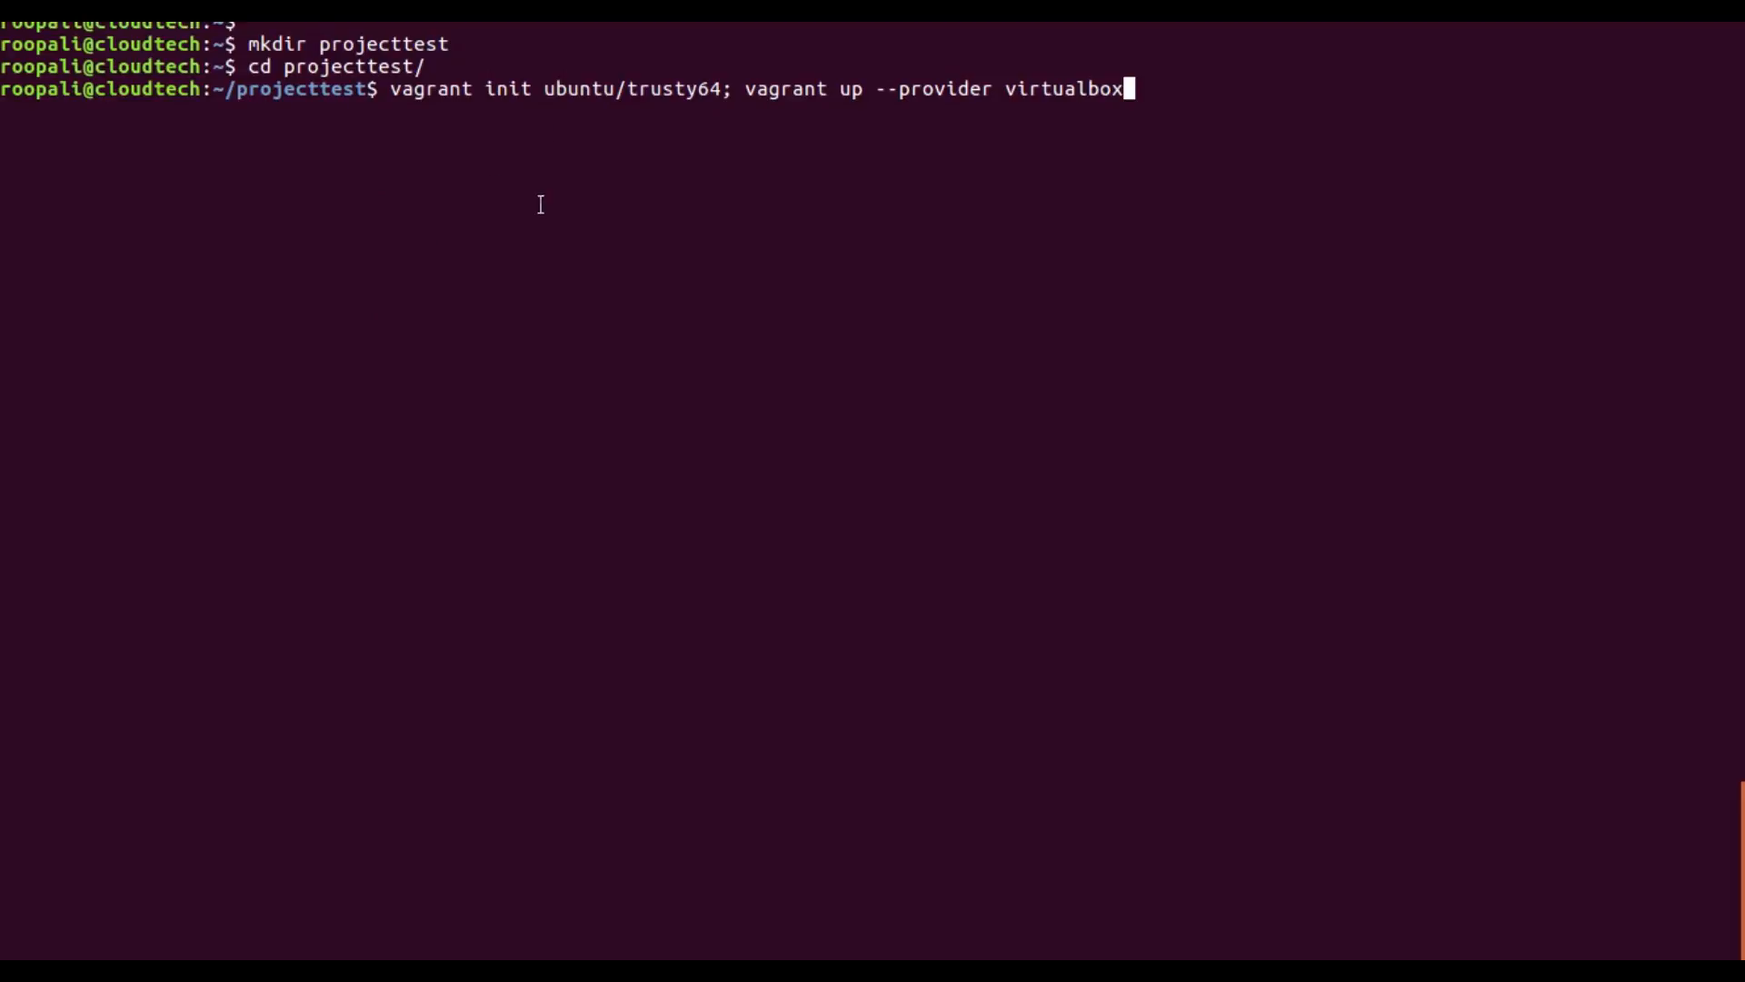
pyautogui.moveTo(574, 162)
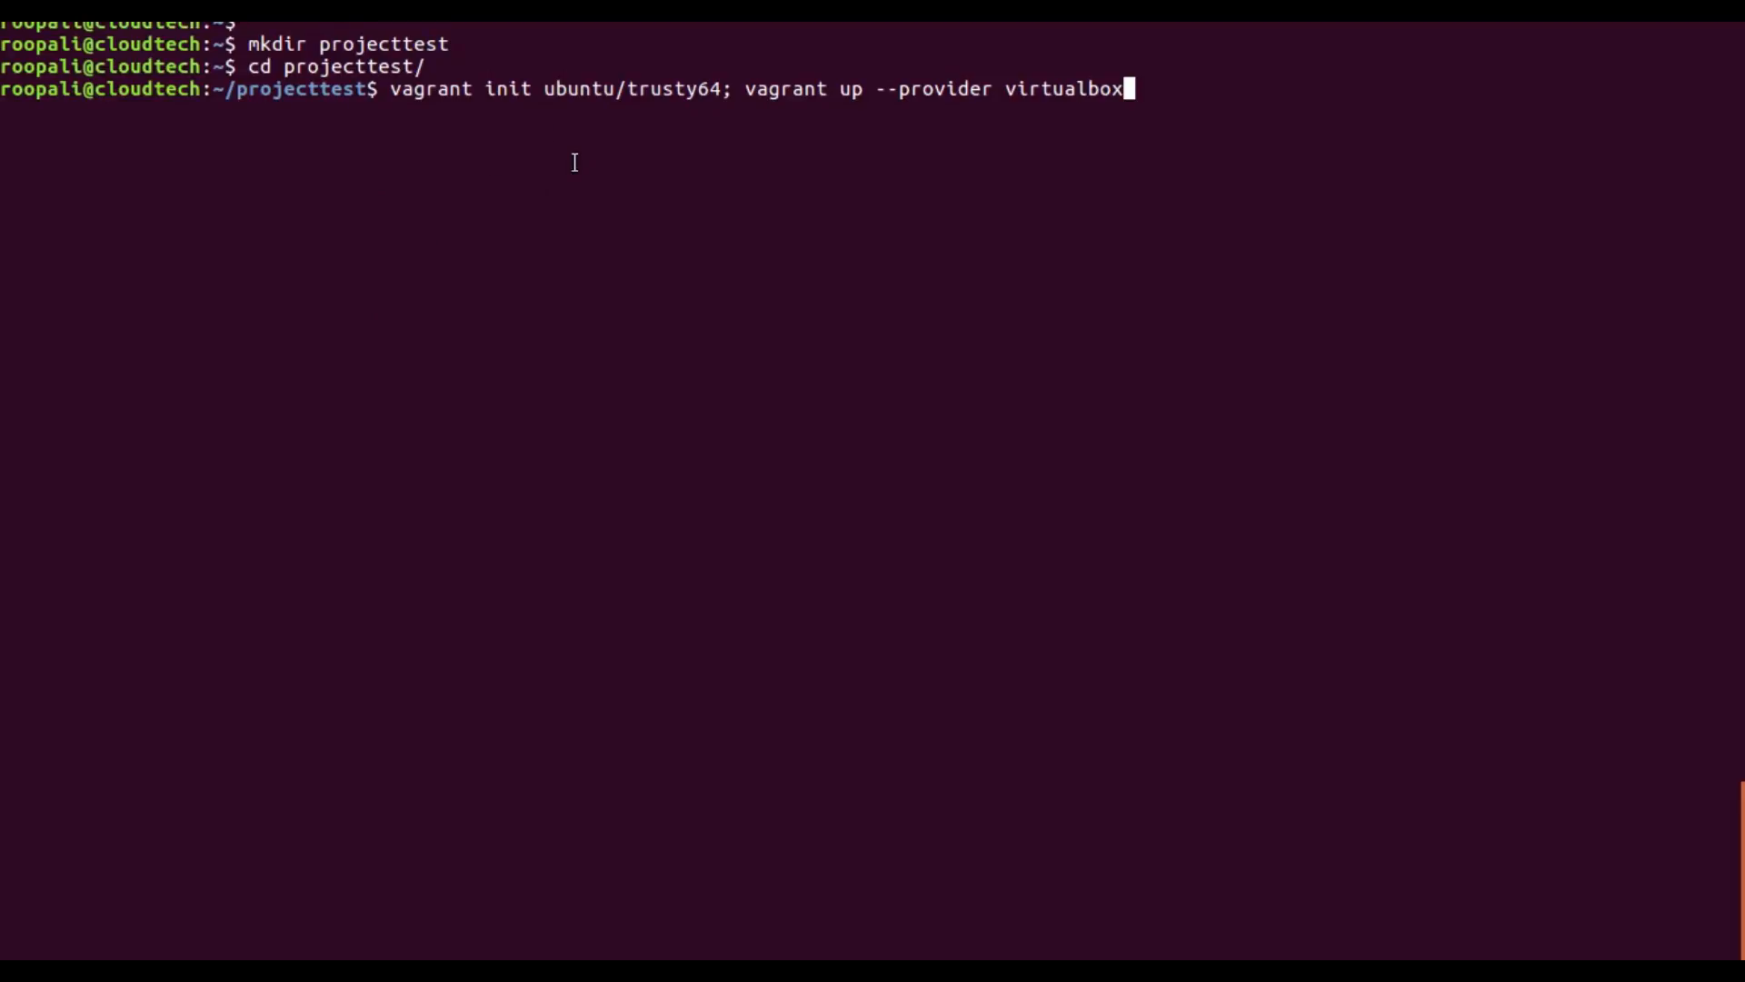
pyautogui.press('Return')
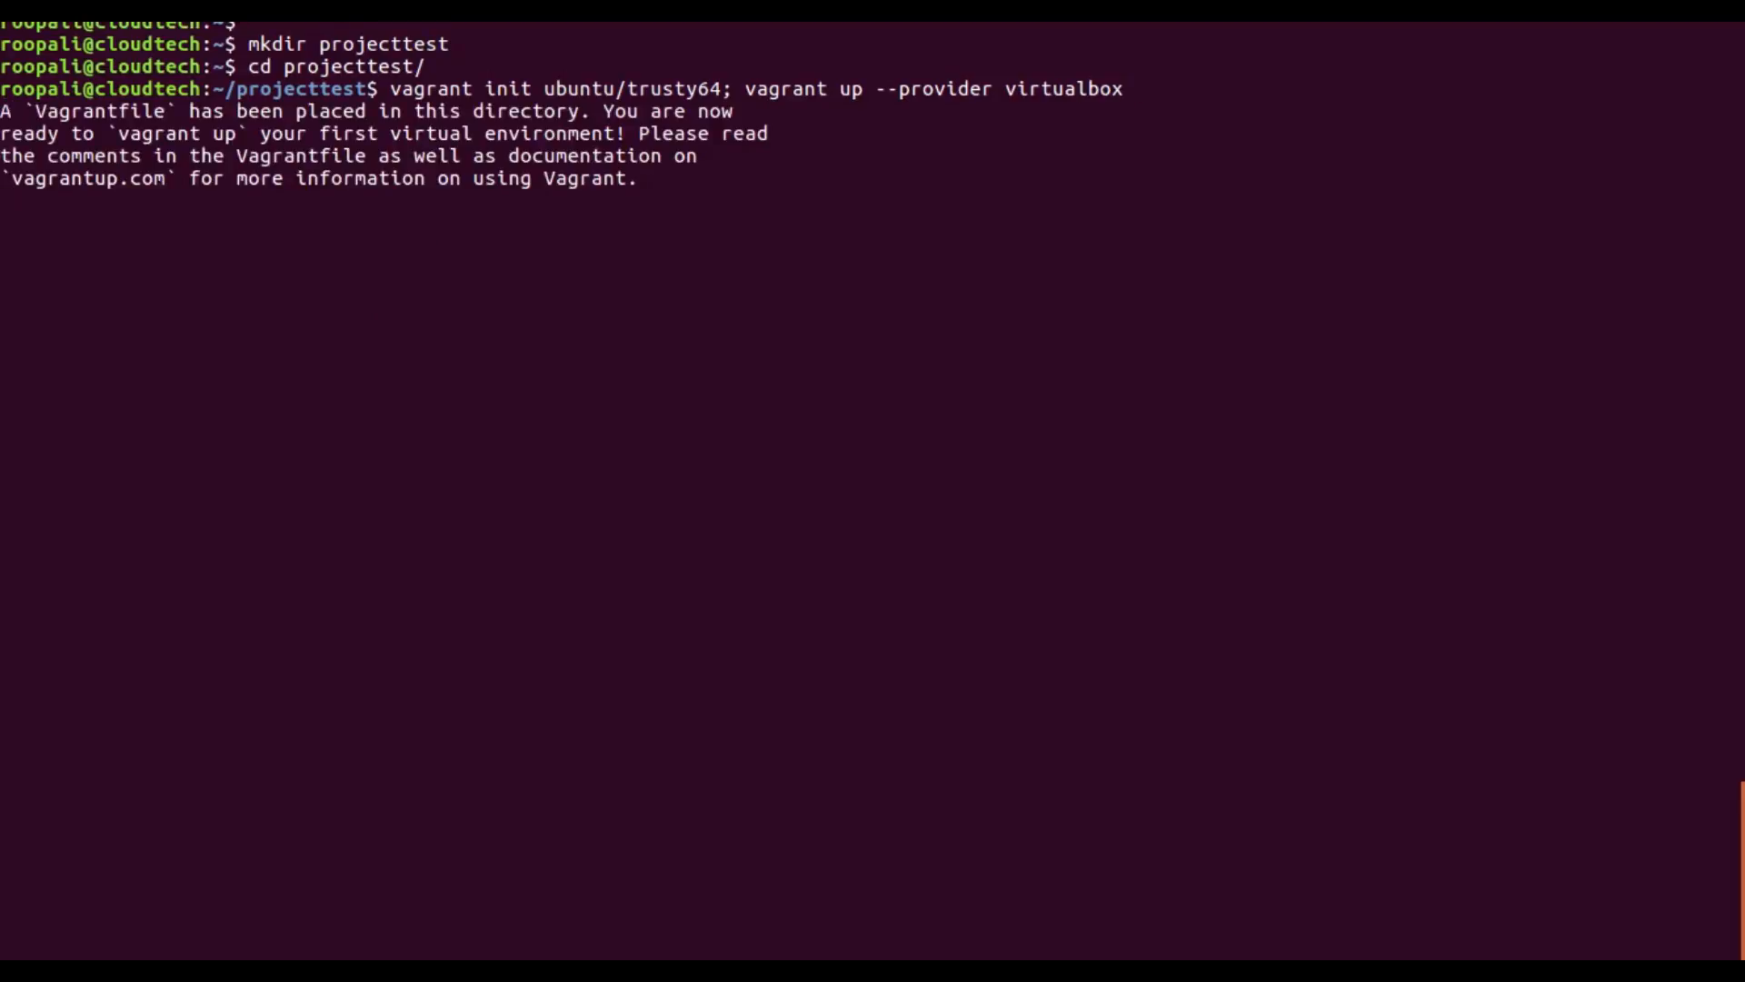
# - Let vagrant up finish booting the VM, then begin the next vagrant command
pyautogui.press('Return')
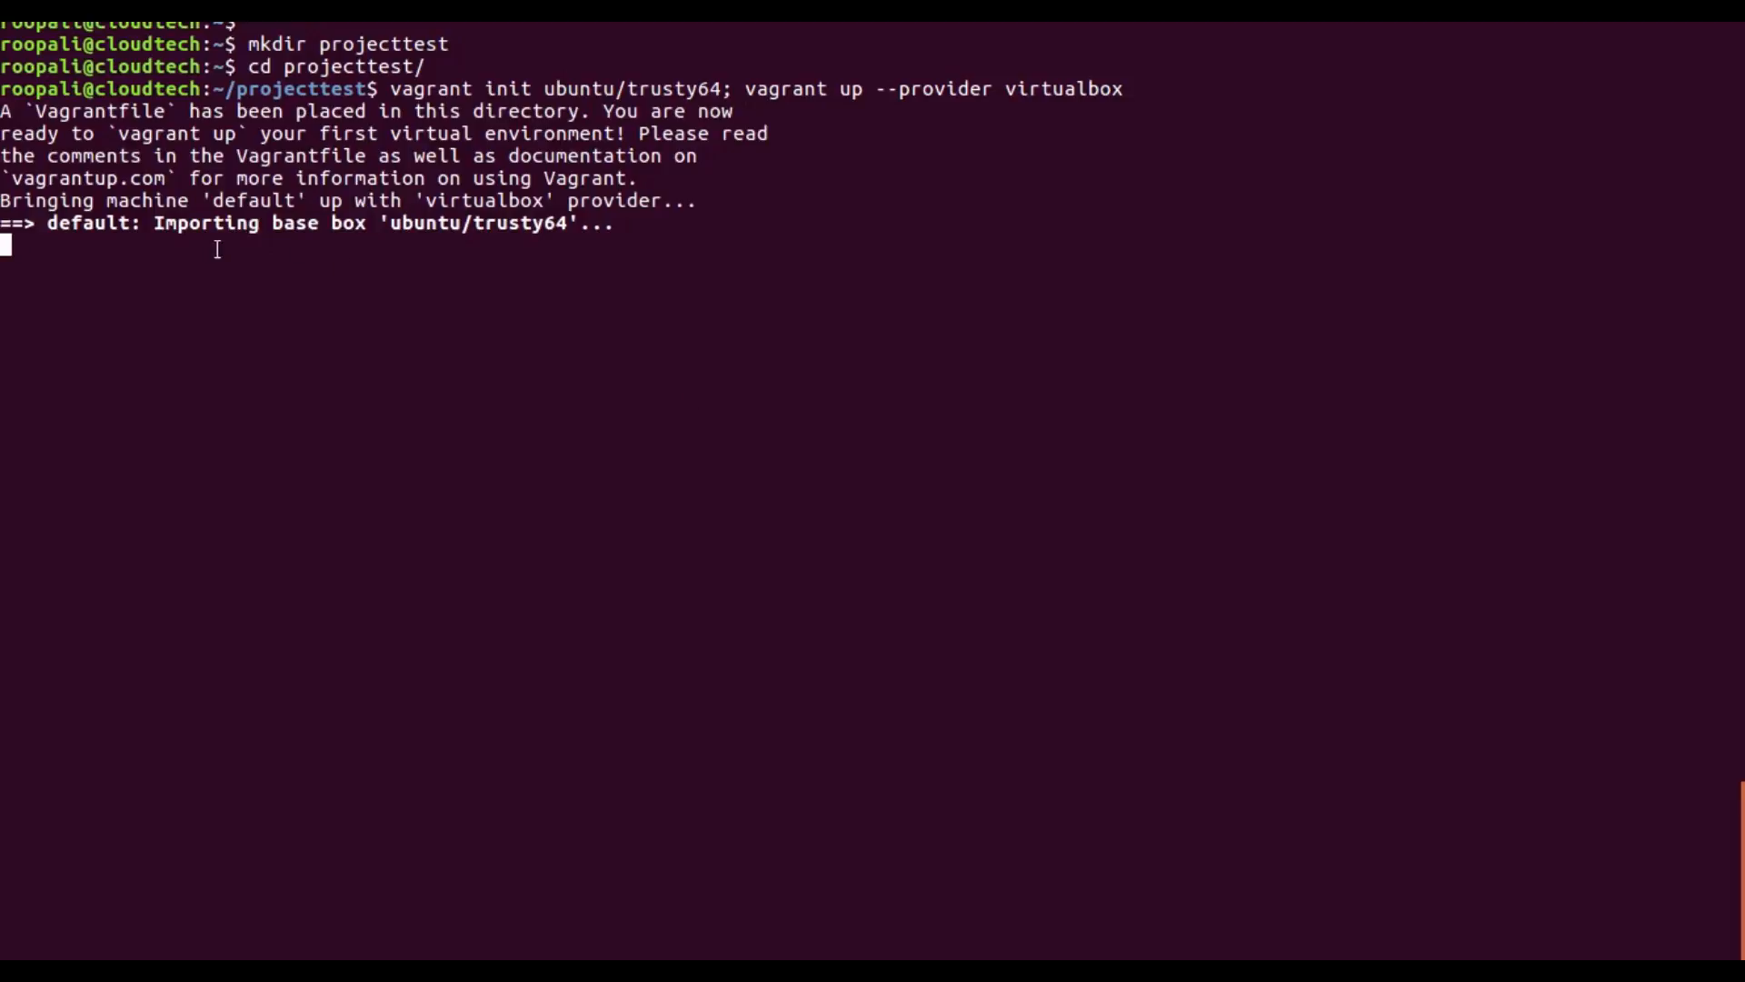
pyautogui.moveTo(598, 217)
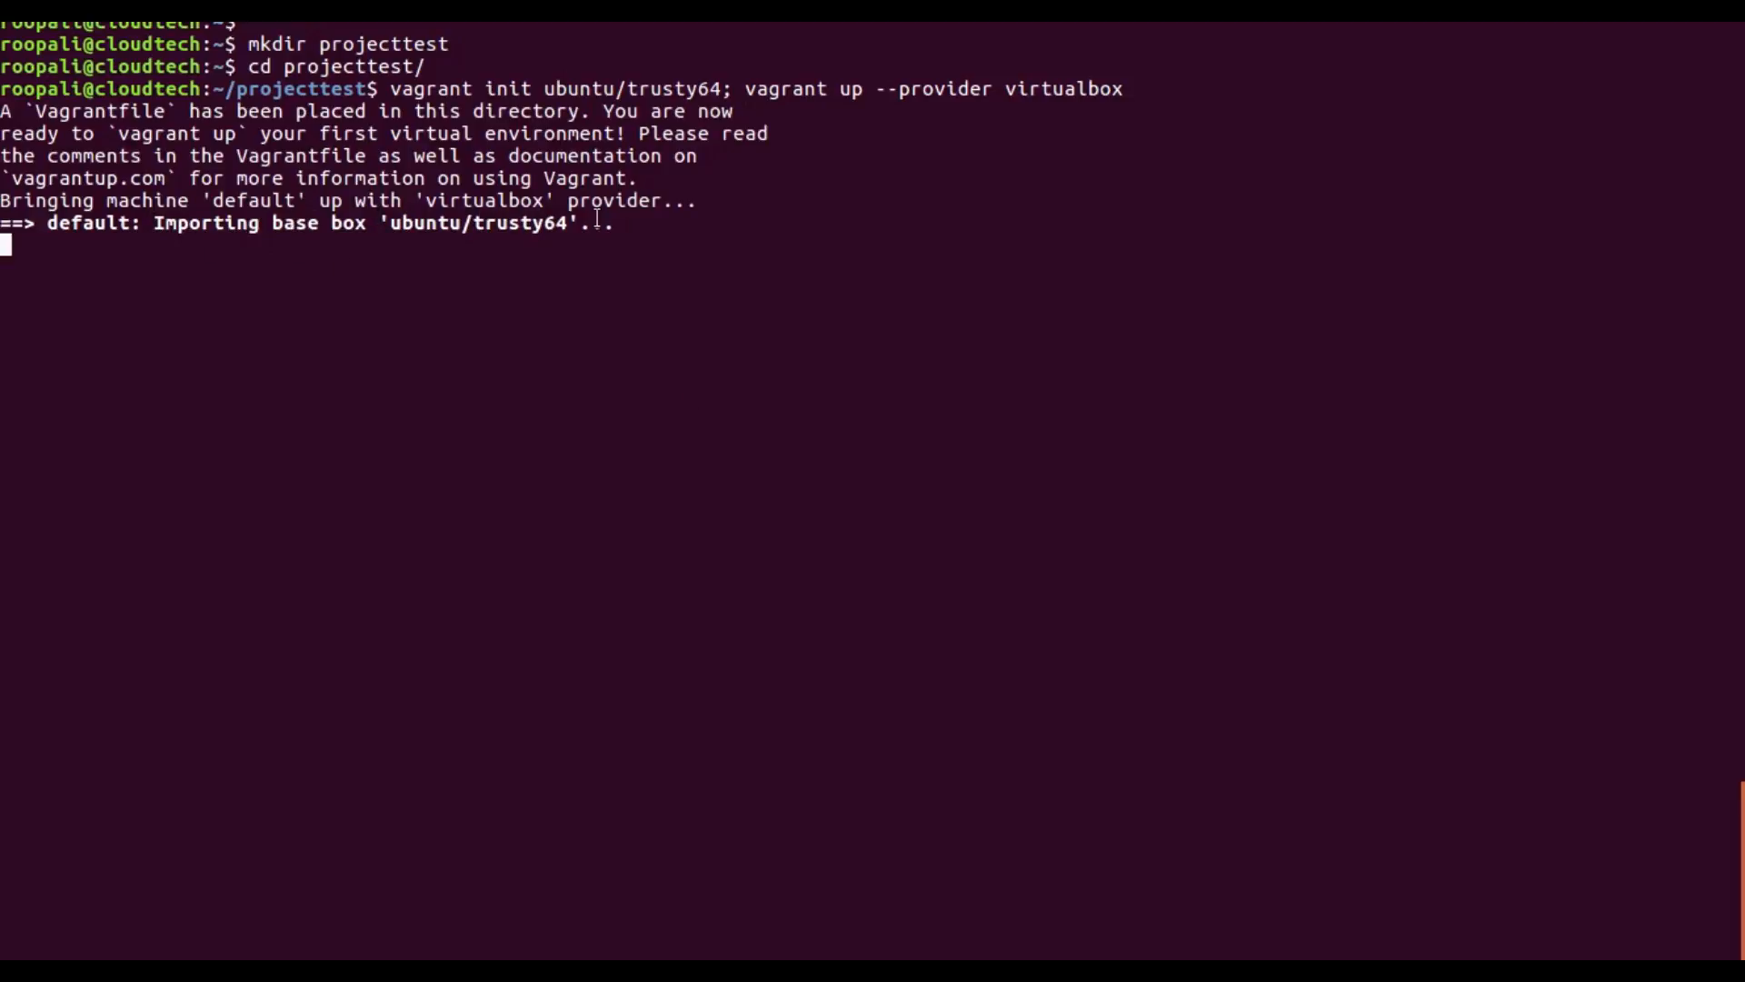
pyautogui.moveTo(632, 405)
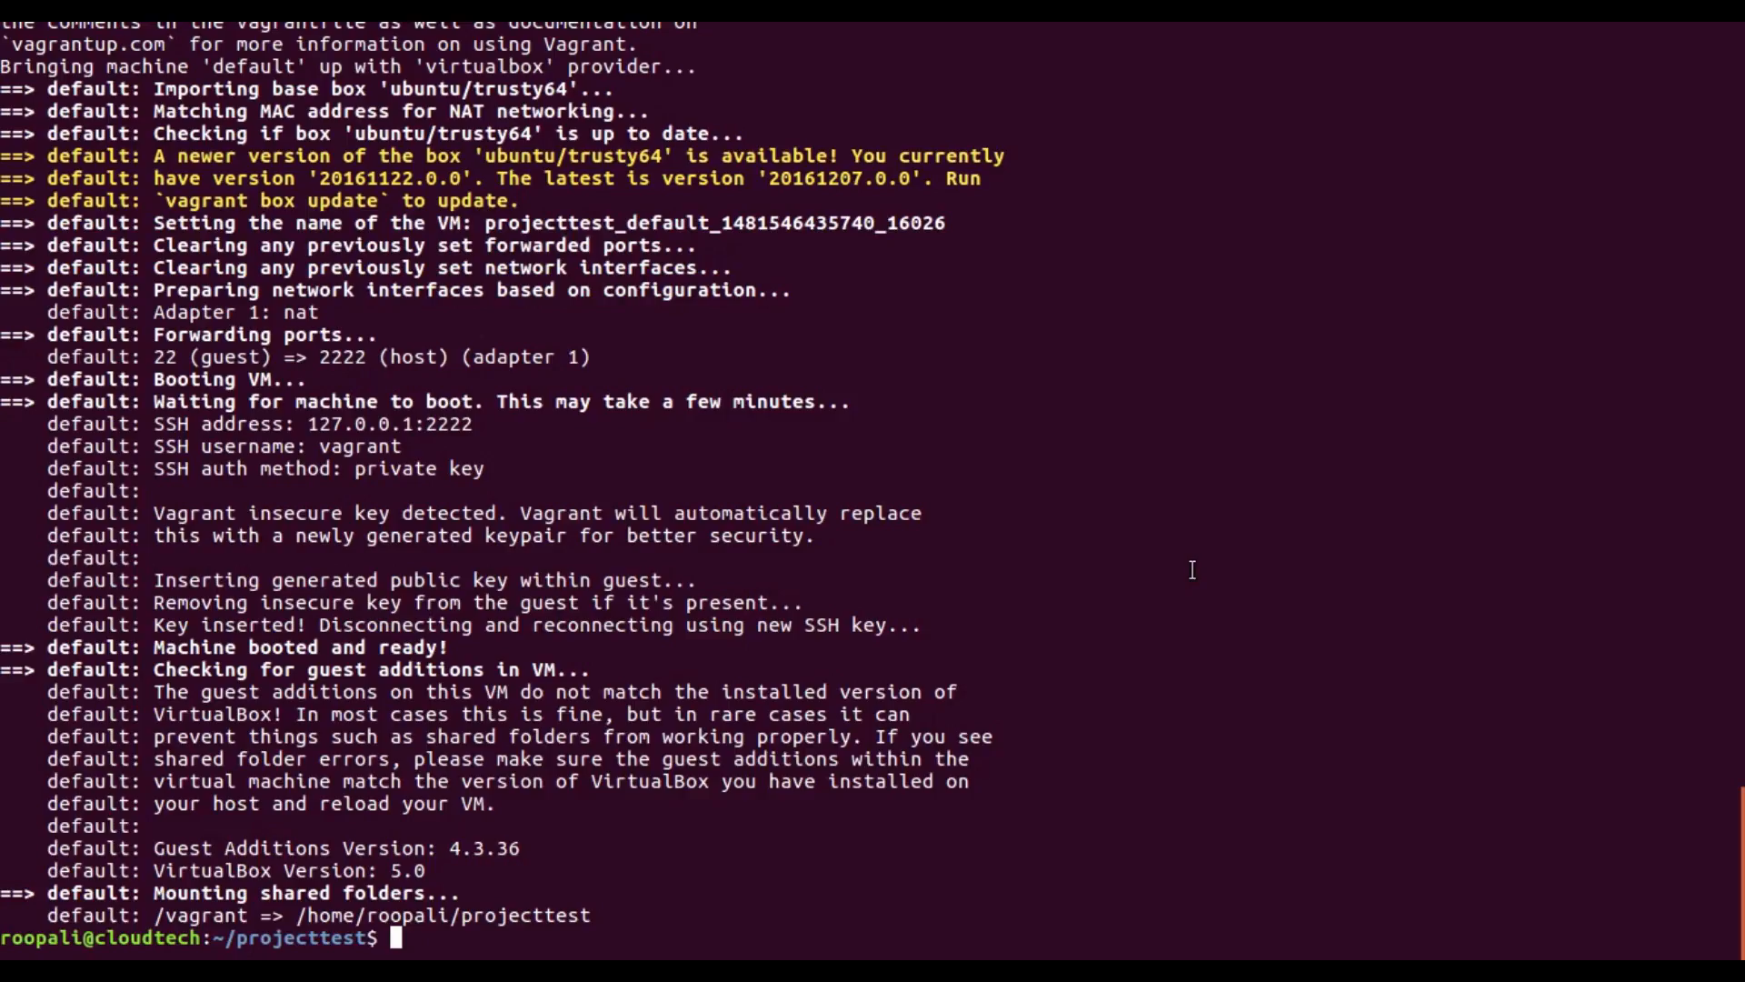
pyautogui.moveTo(152, 635)
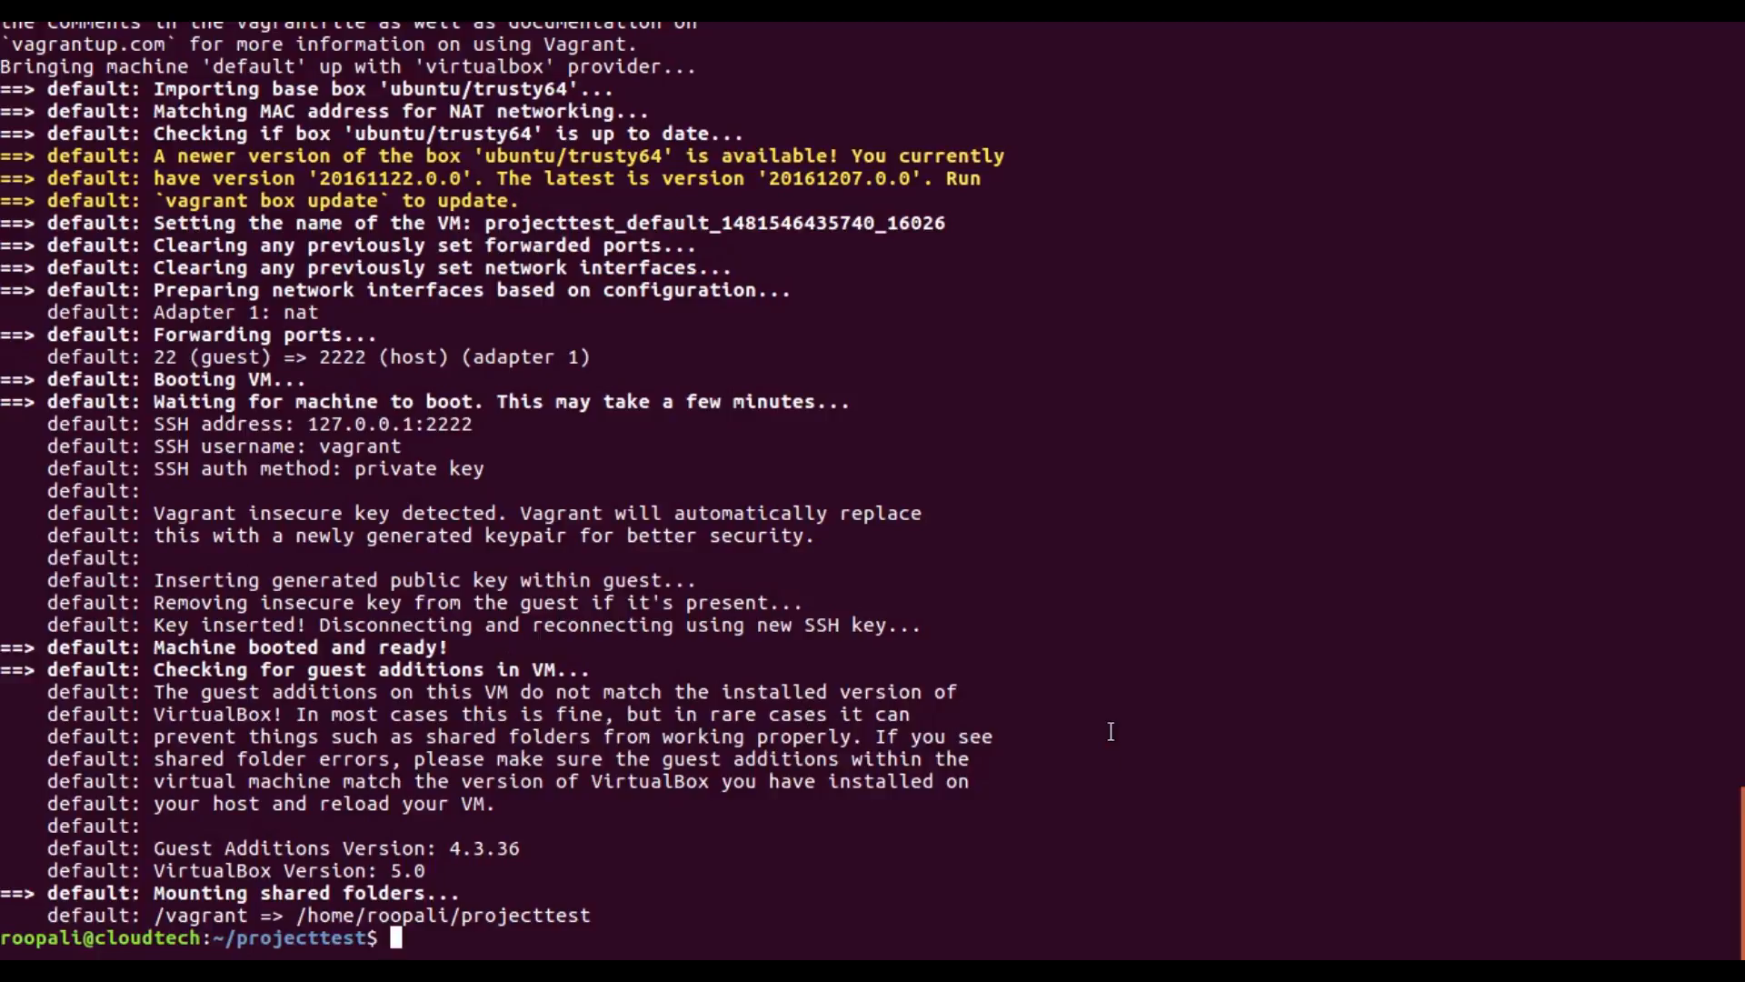
pyautogui.write('vagrant')
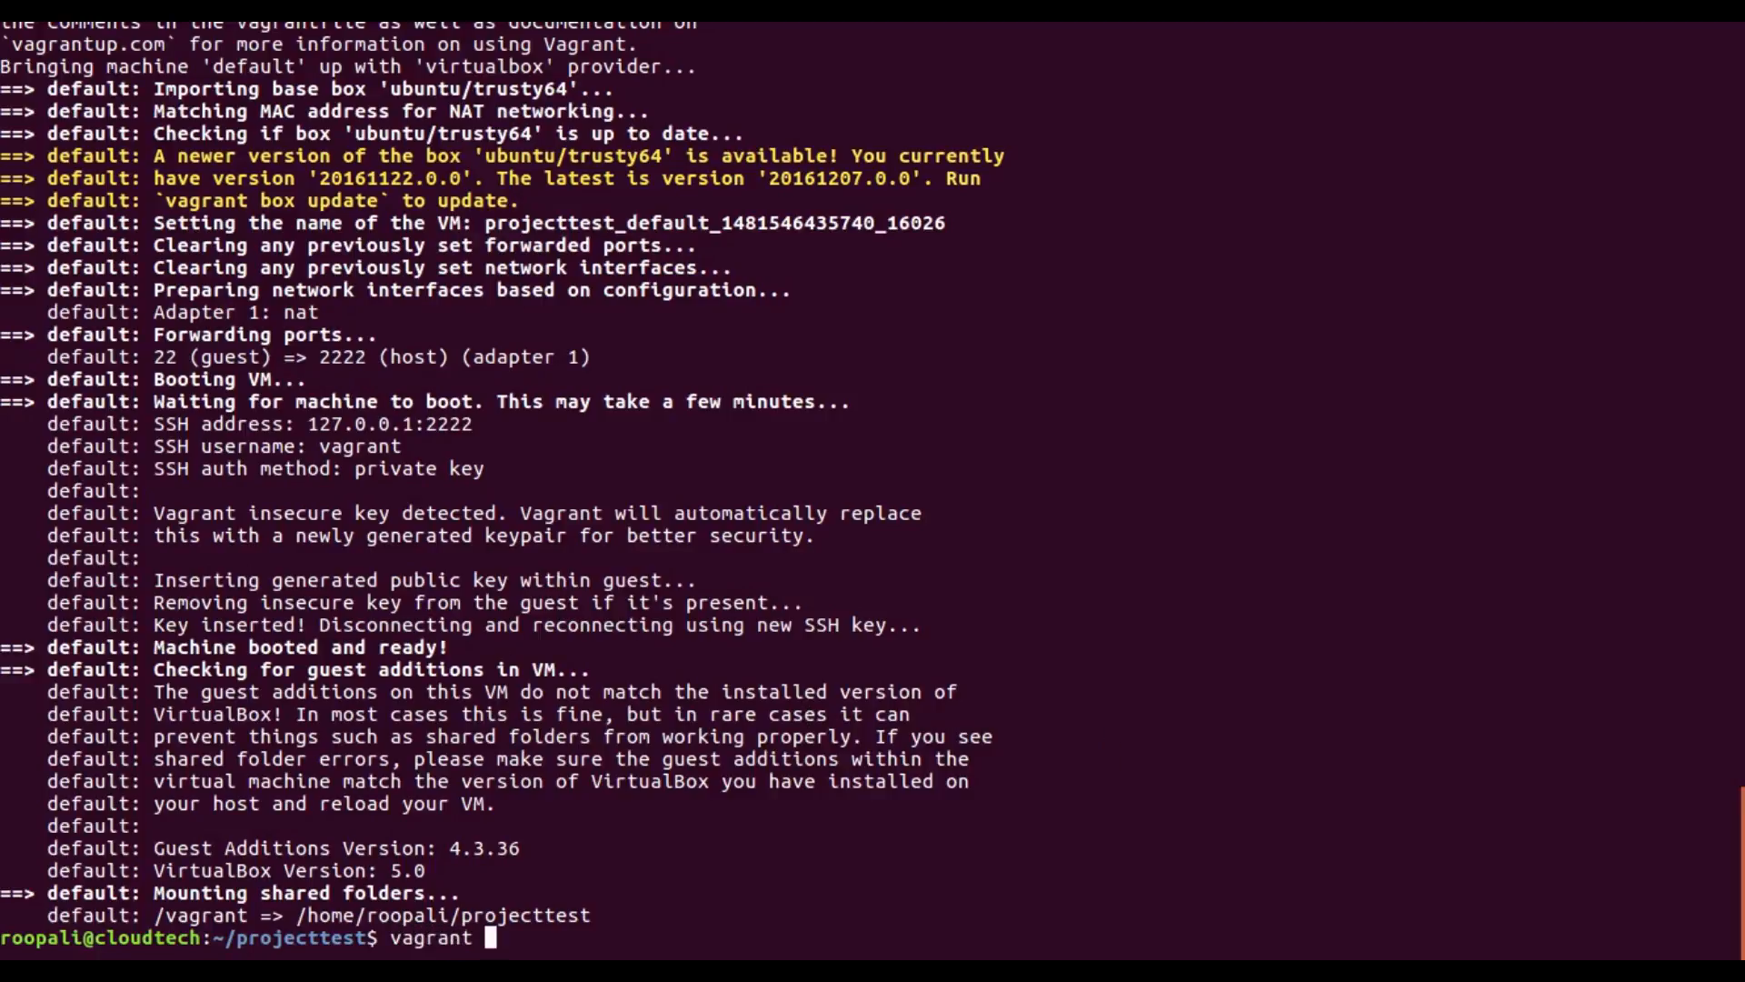
# - Log into the running VM with vagrant ssh
pyautogui.write('ssh')
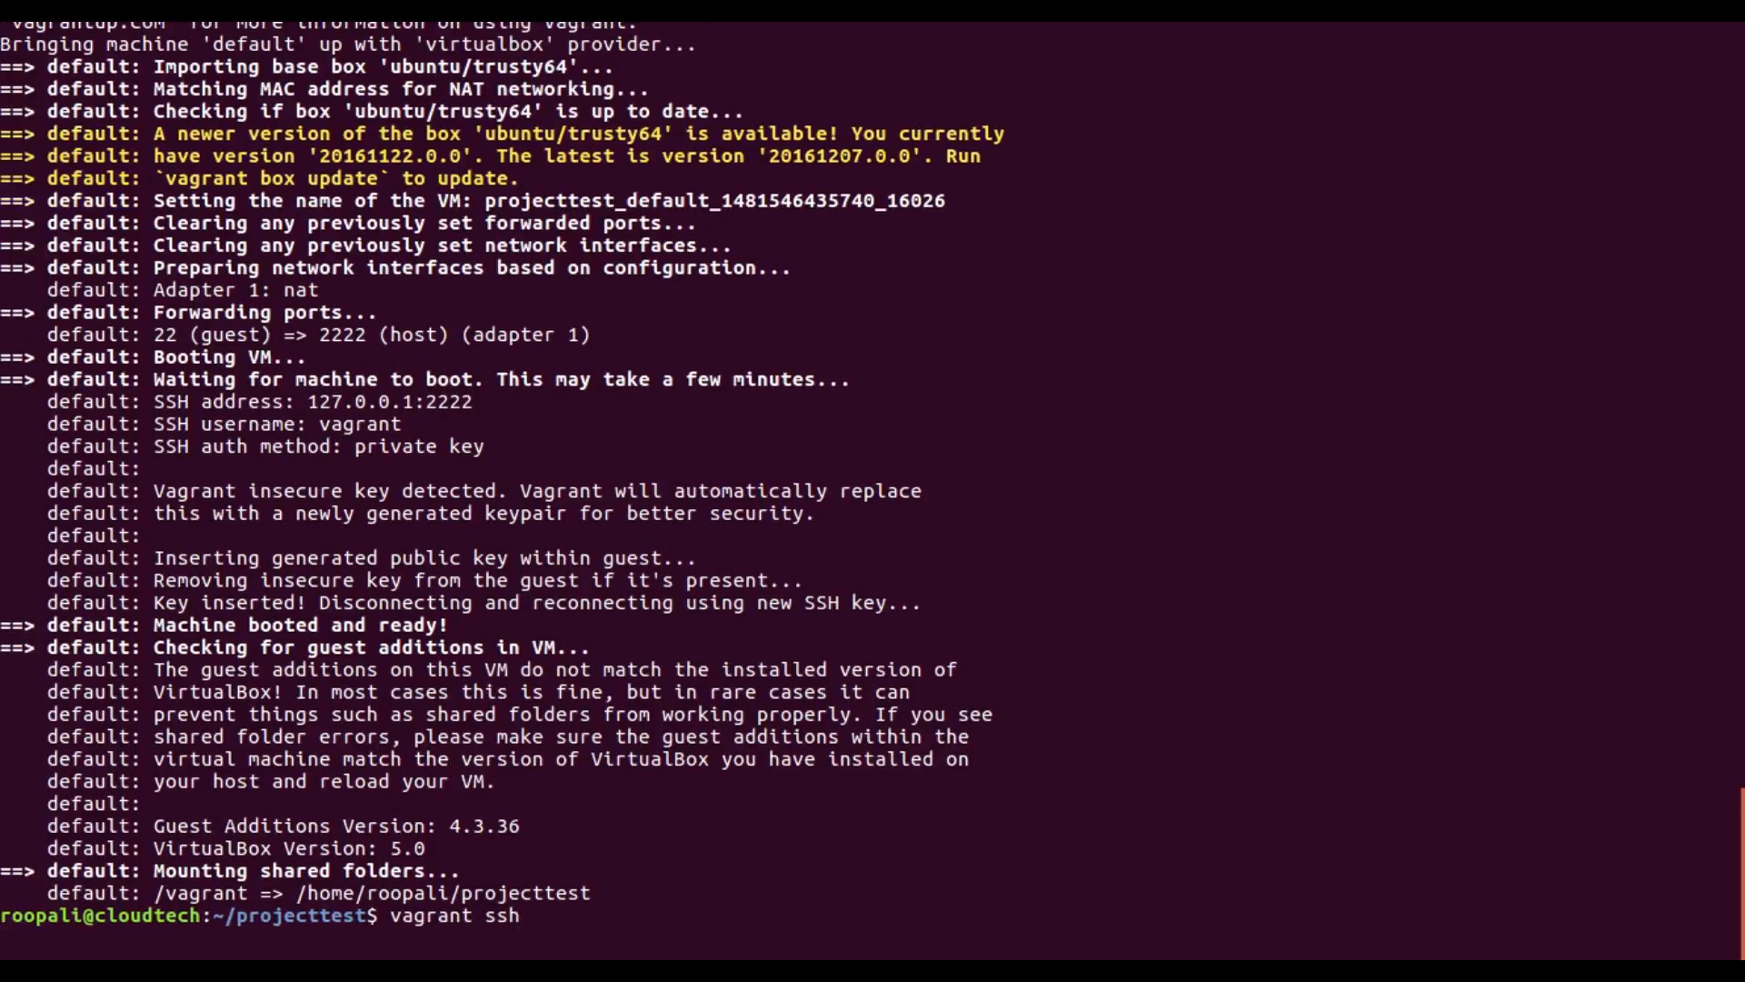
pyautogui.press('Return')
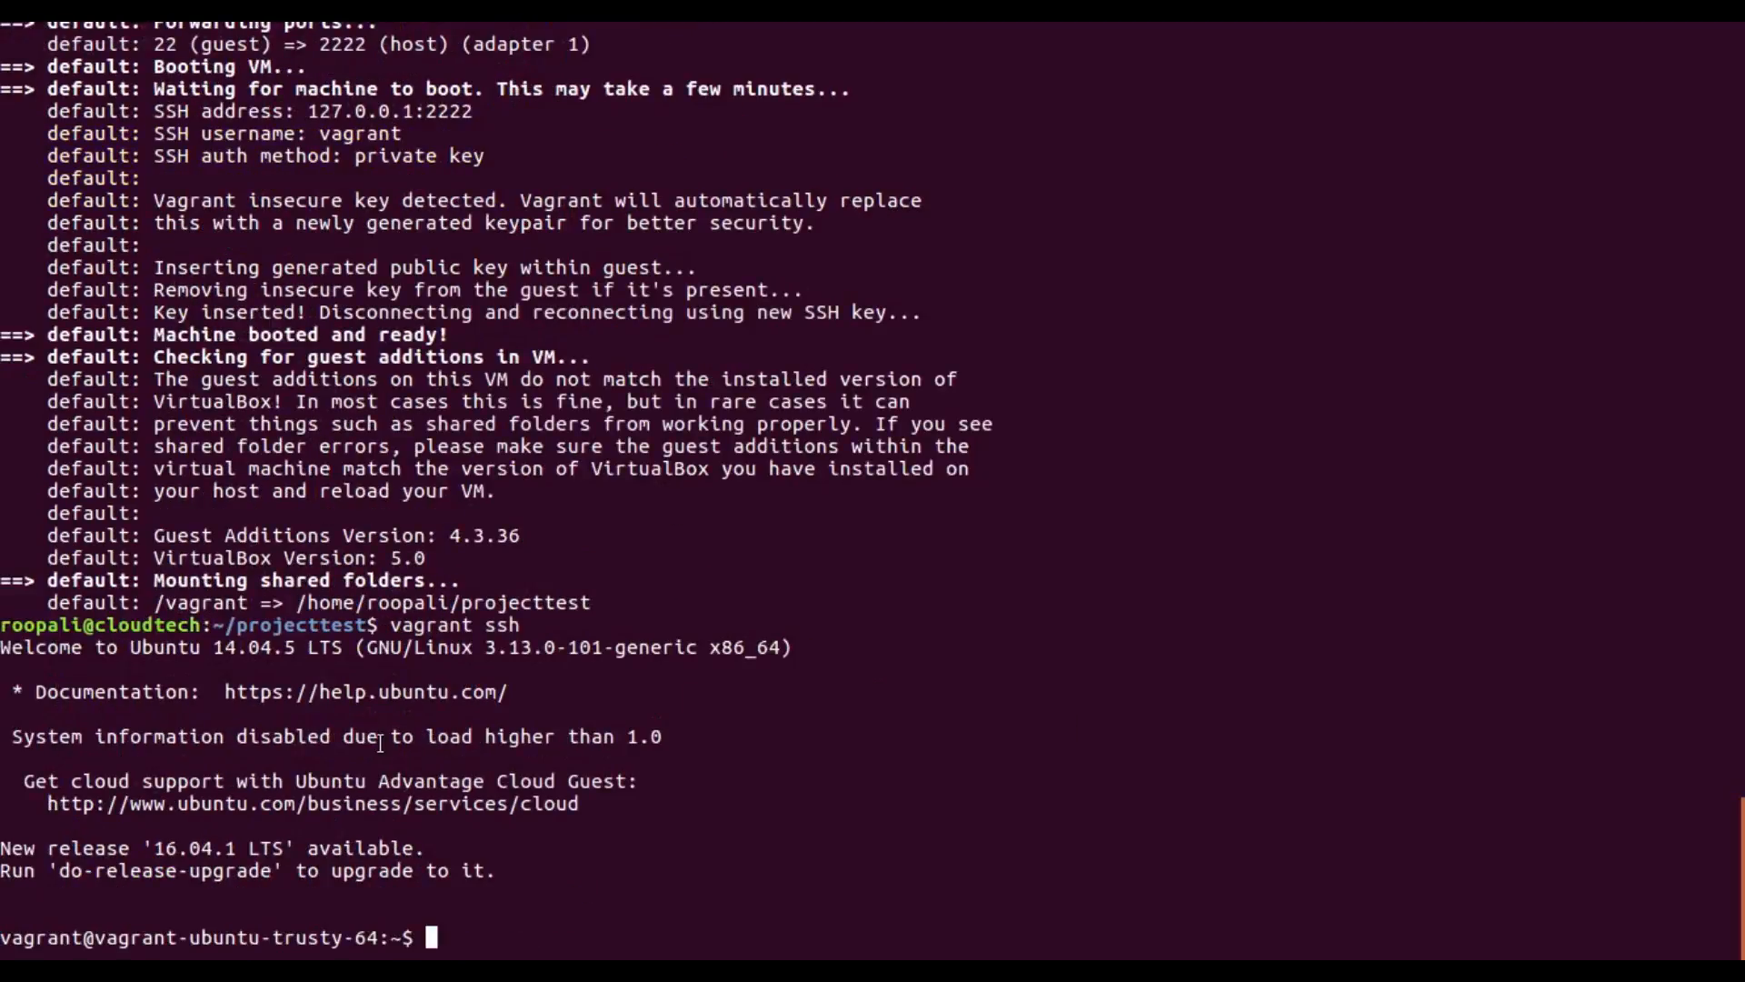
pyautogui.moveTo(419, 964)
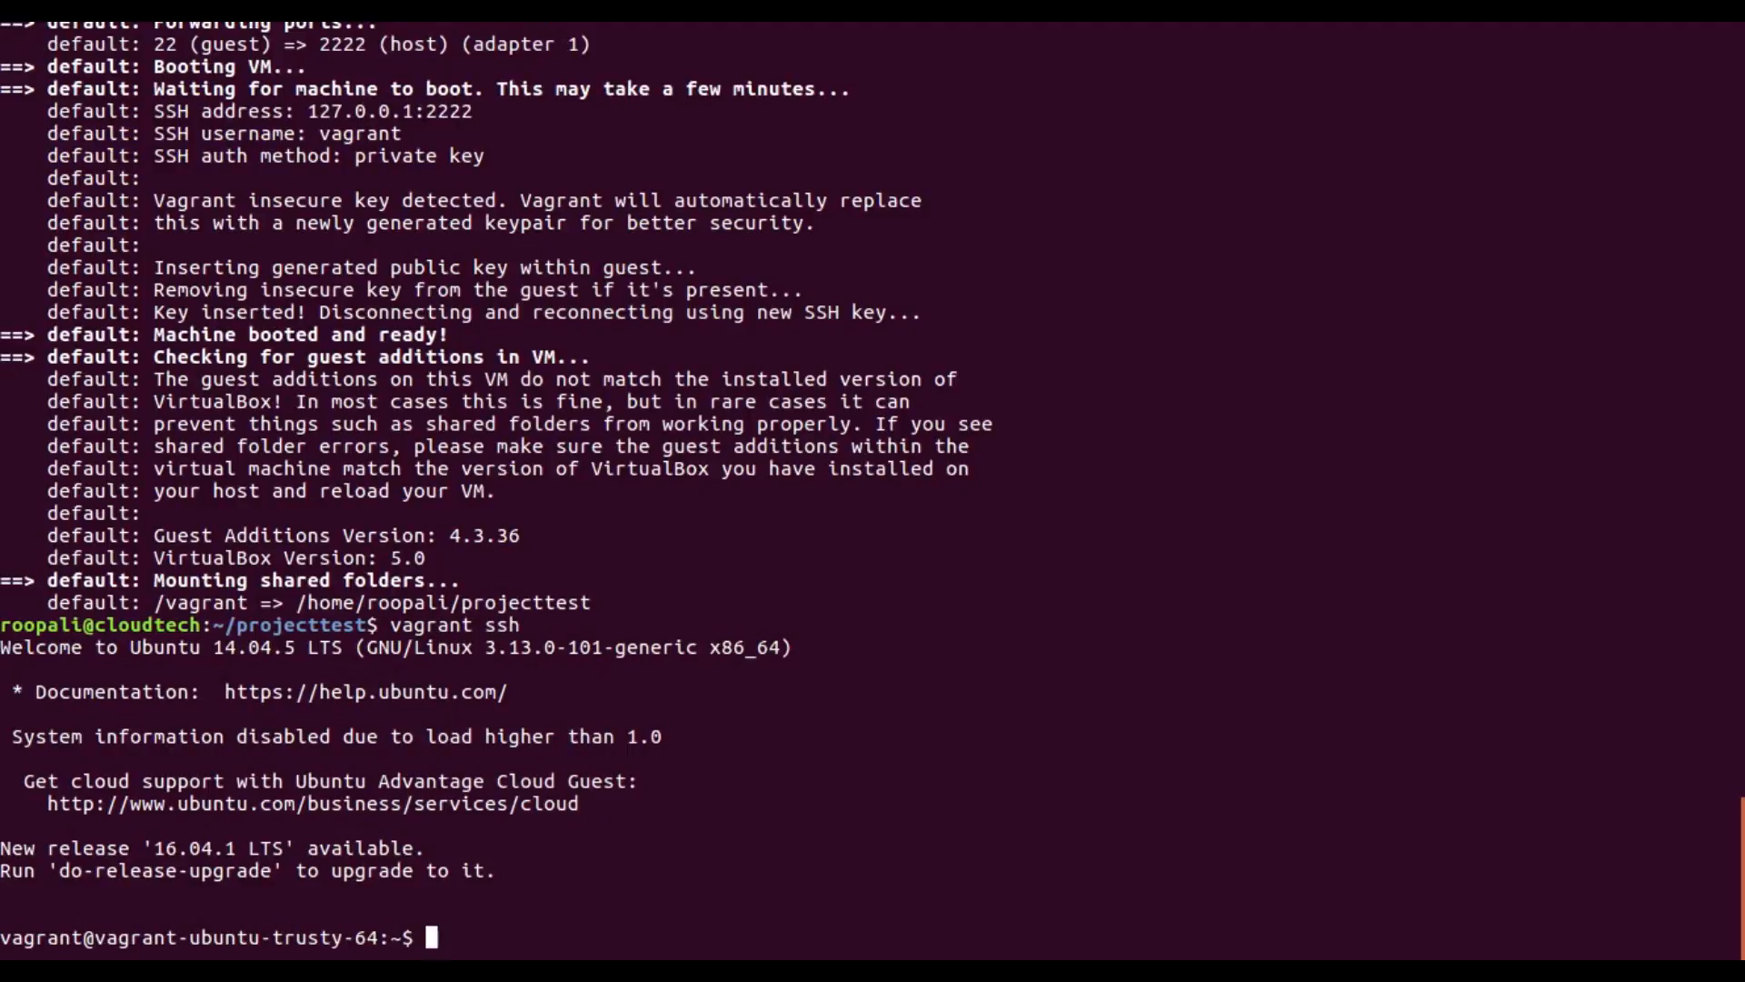
# - Show the VM's release details with cat /etc/lsb-release, confirming Ubuntu 14.04.5 LTS
pyautogui.write('cat /etc/l')
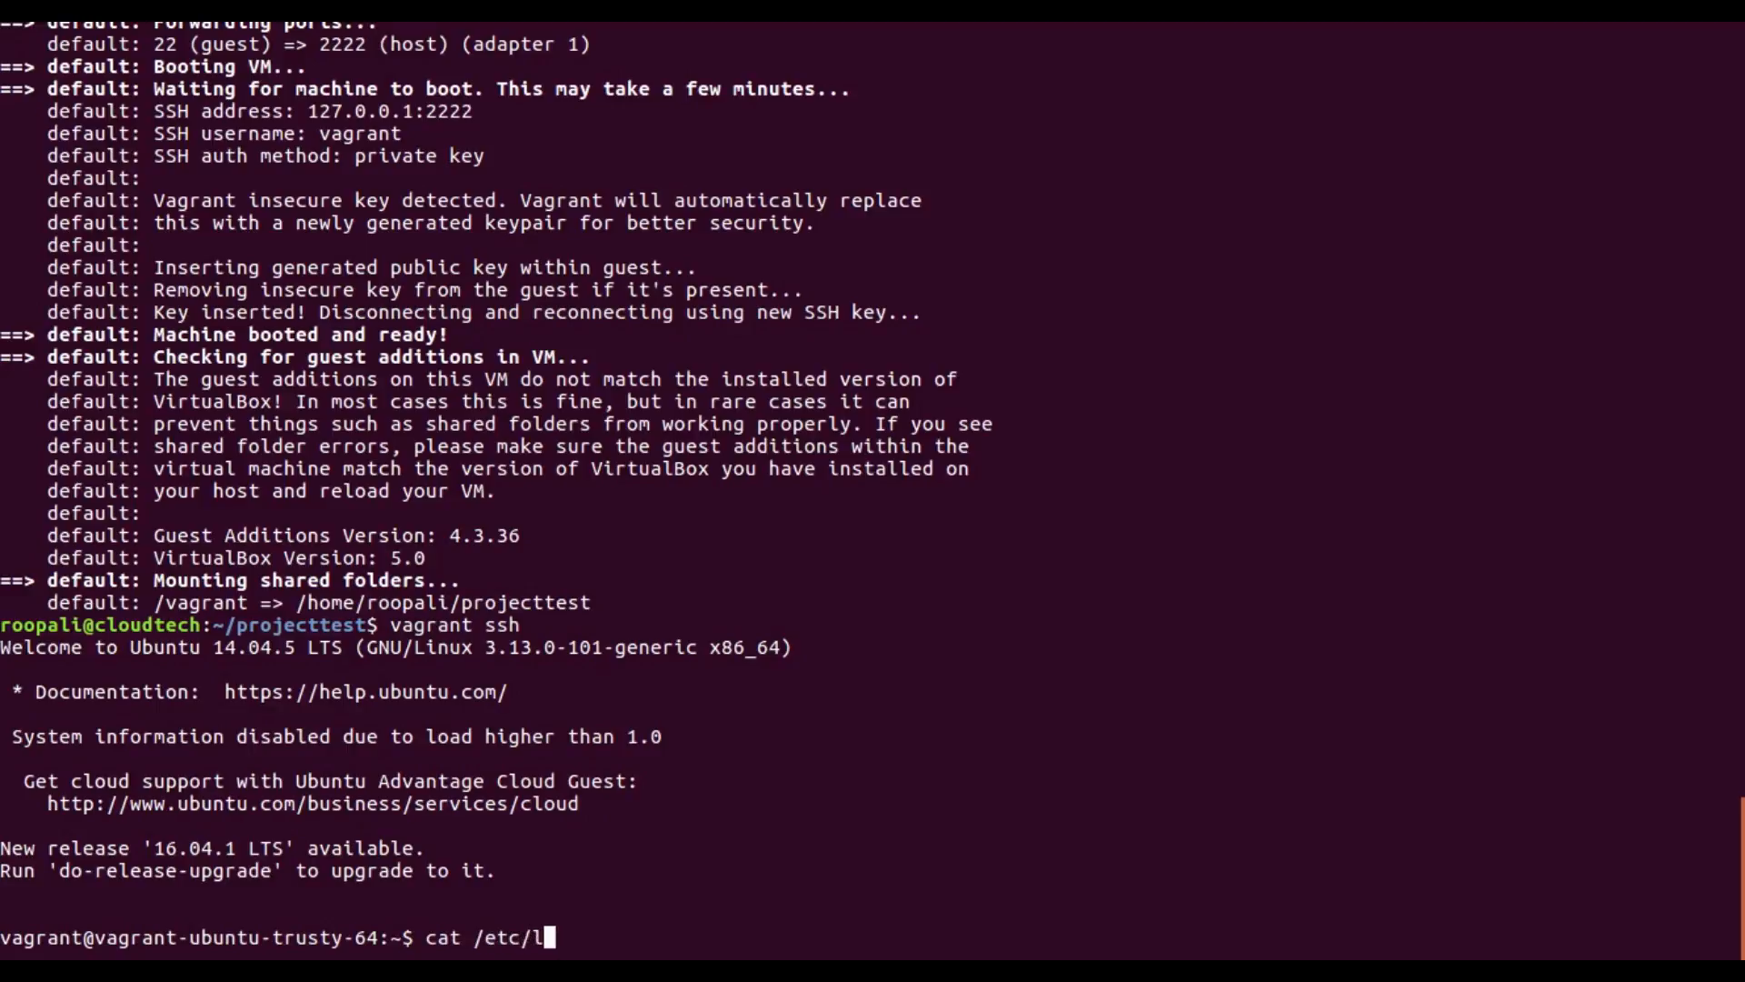
pyautogui.press('Return')
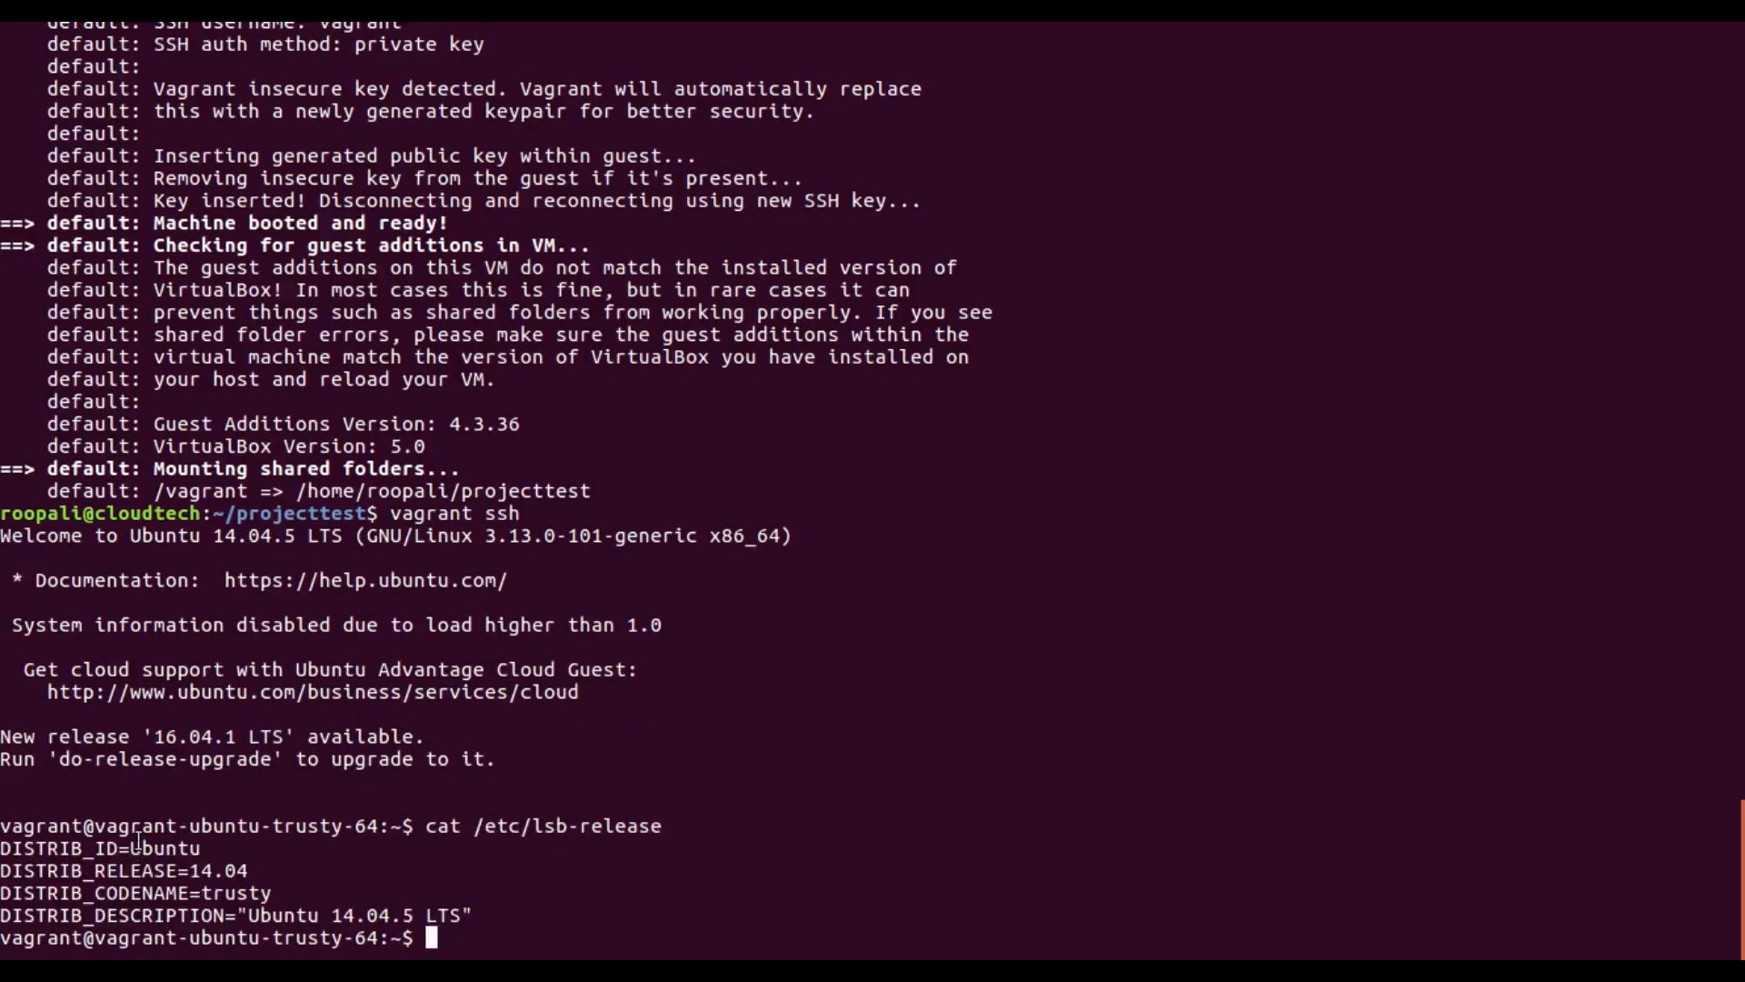
pyautogui.moveTo(760, 831)
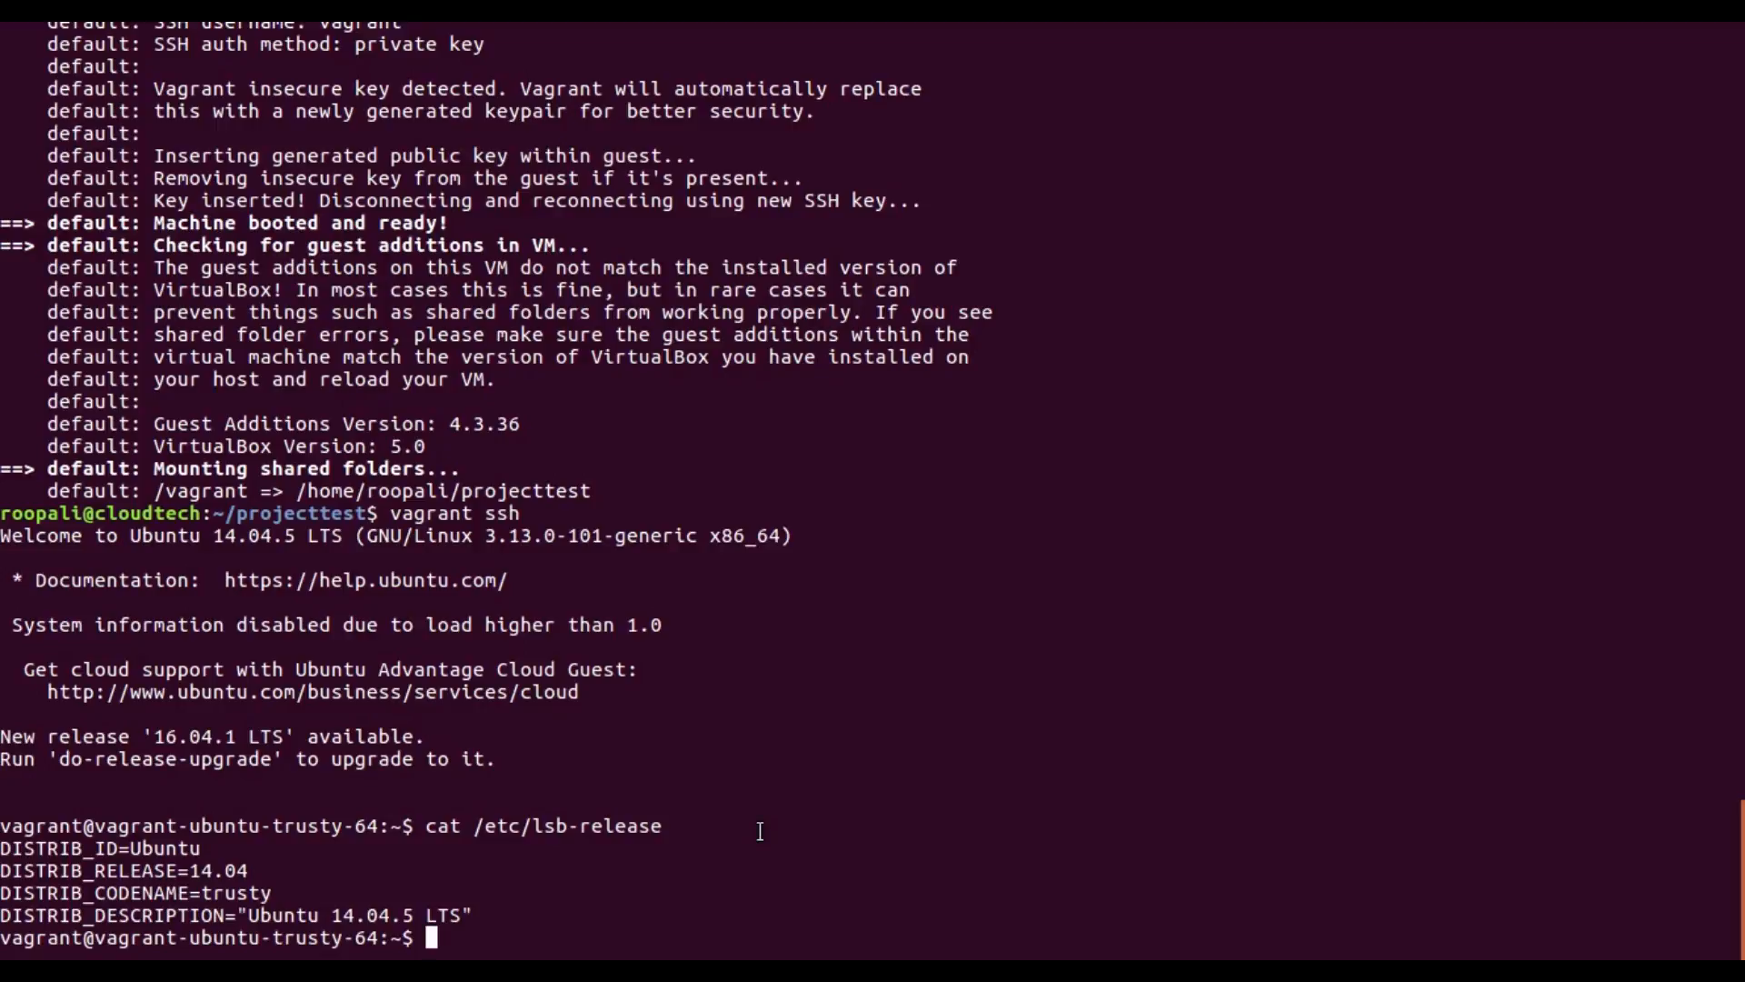
pyautogui.moveTo(747, 791)
pyautogui.write('logout')
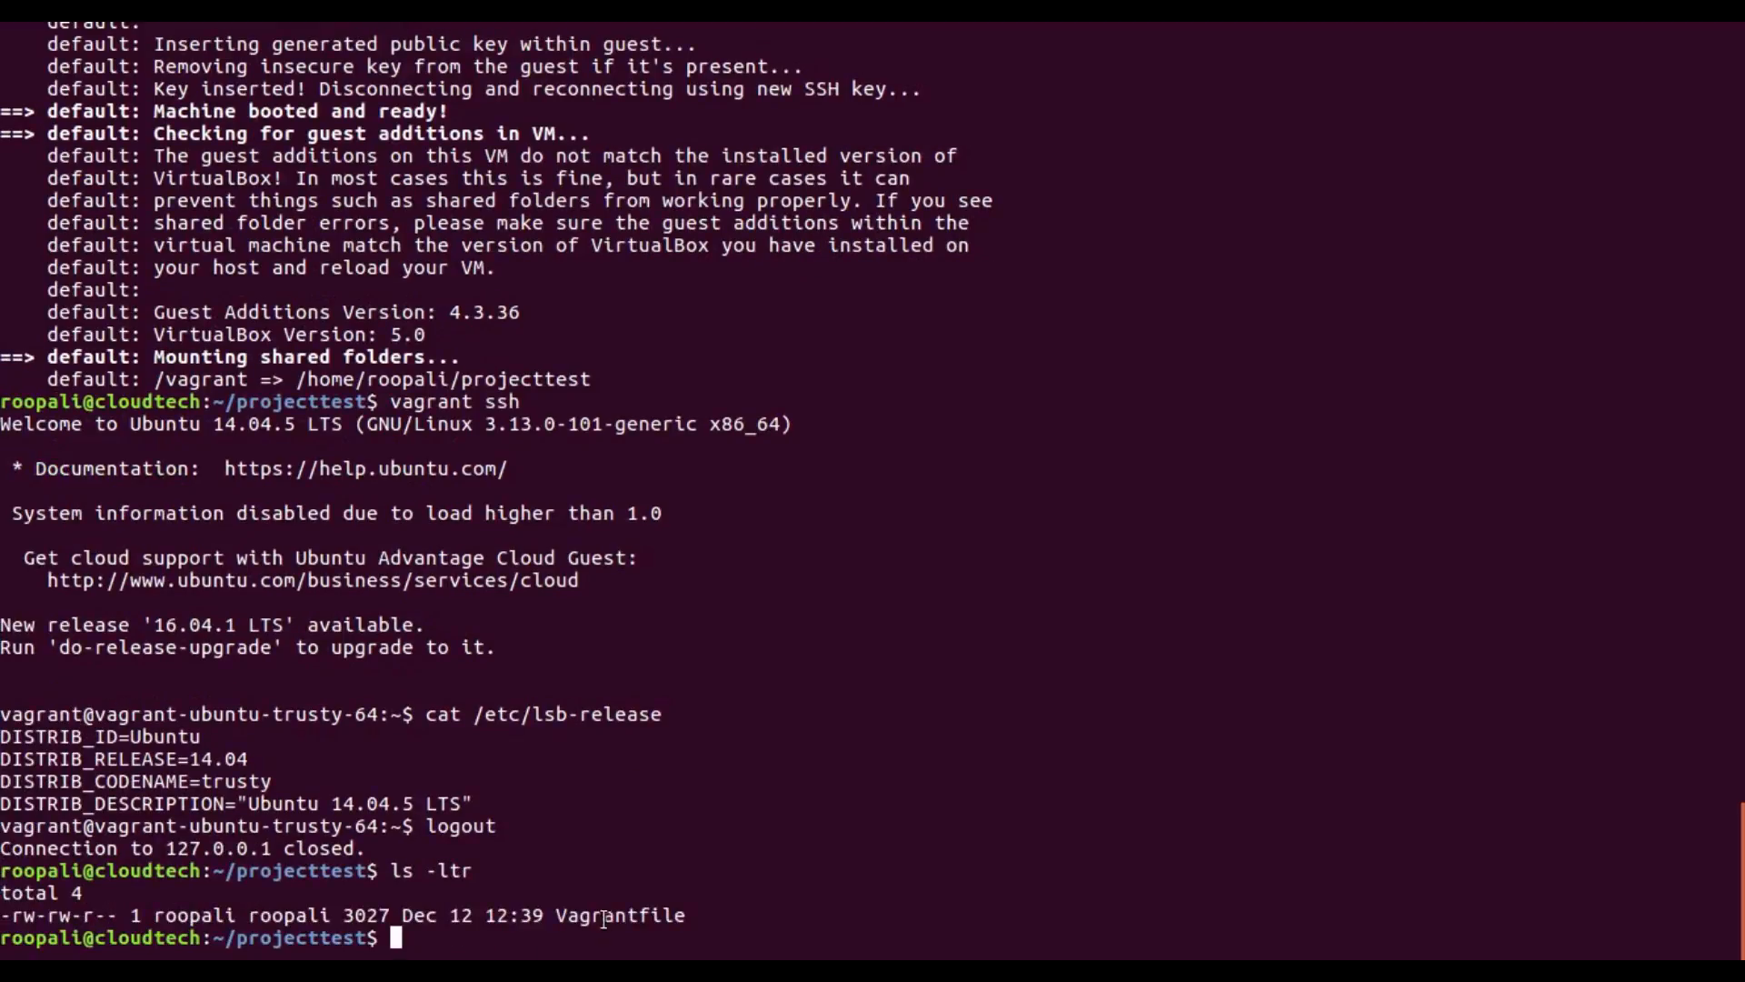
# - Page through the Vagrantfile with more, showing config.vm.box ubuntu/trusty64, then quit the pager
pyautogui.doubleClick(618, 915)
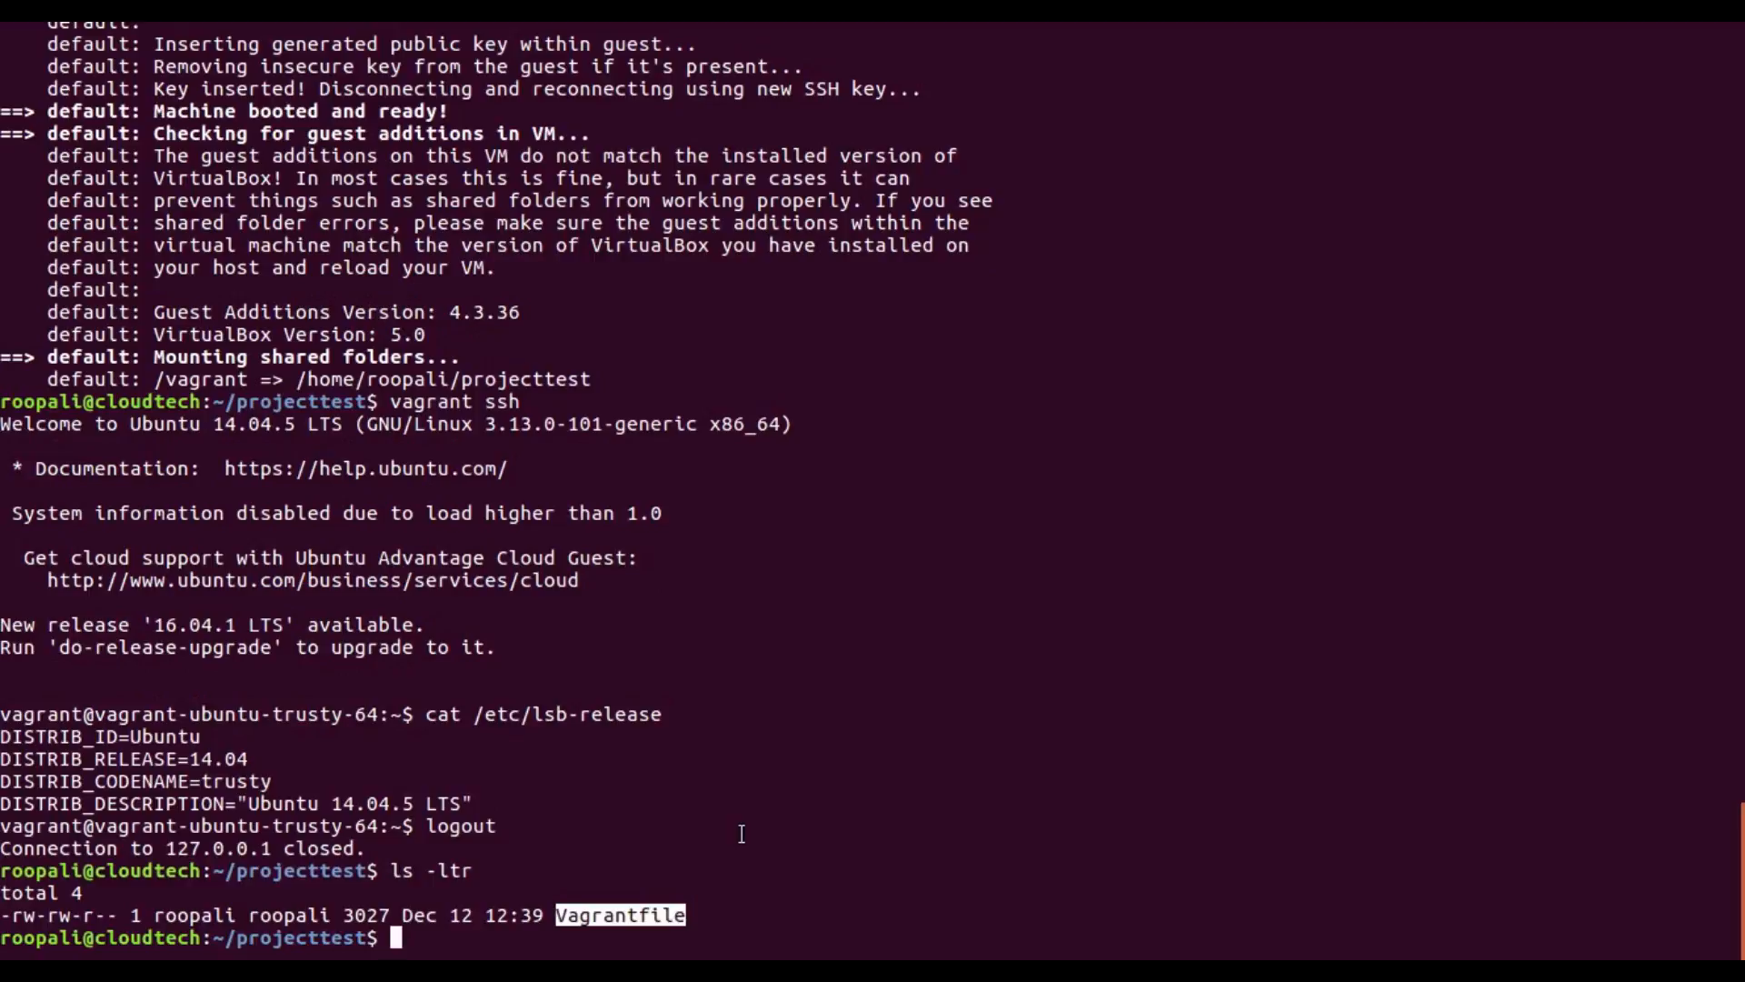
pyautogui.write('mor')
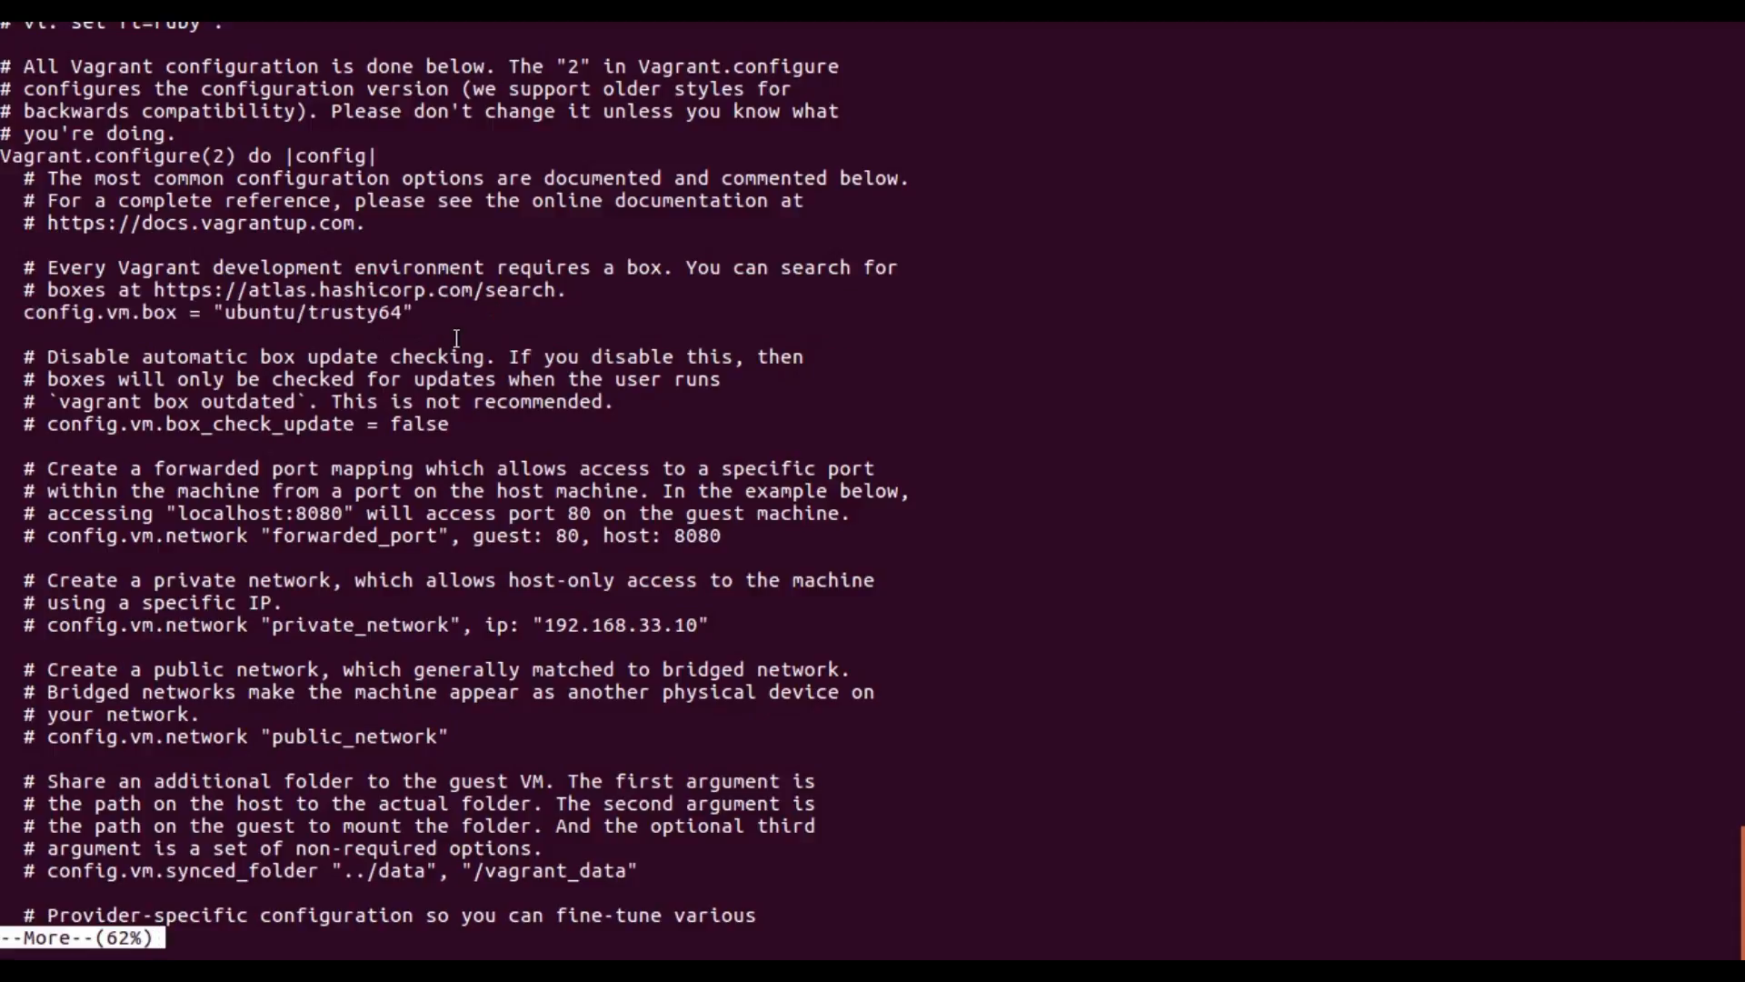
pyautogui.press('q')
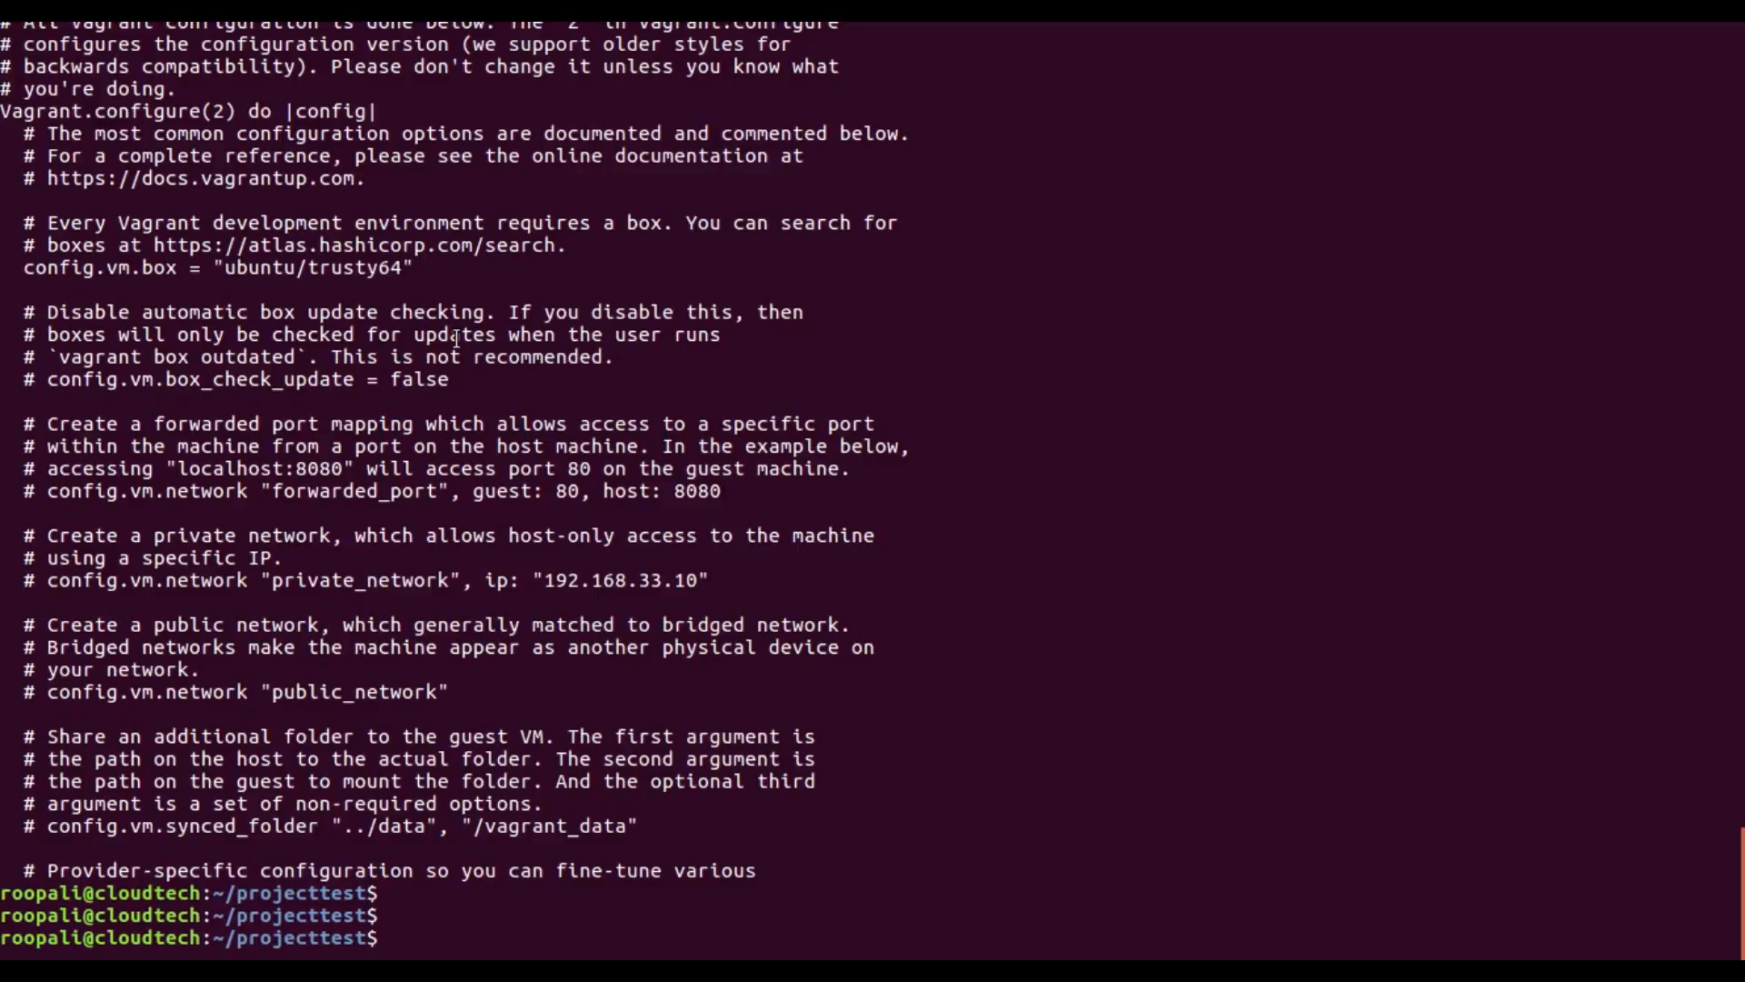
# - Shut the VM down gracefully with vagrant halt from projecttest
pyautogui.write('vagrant')
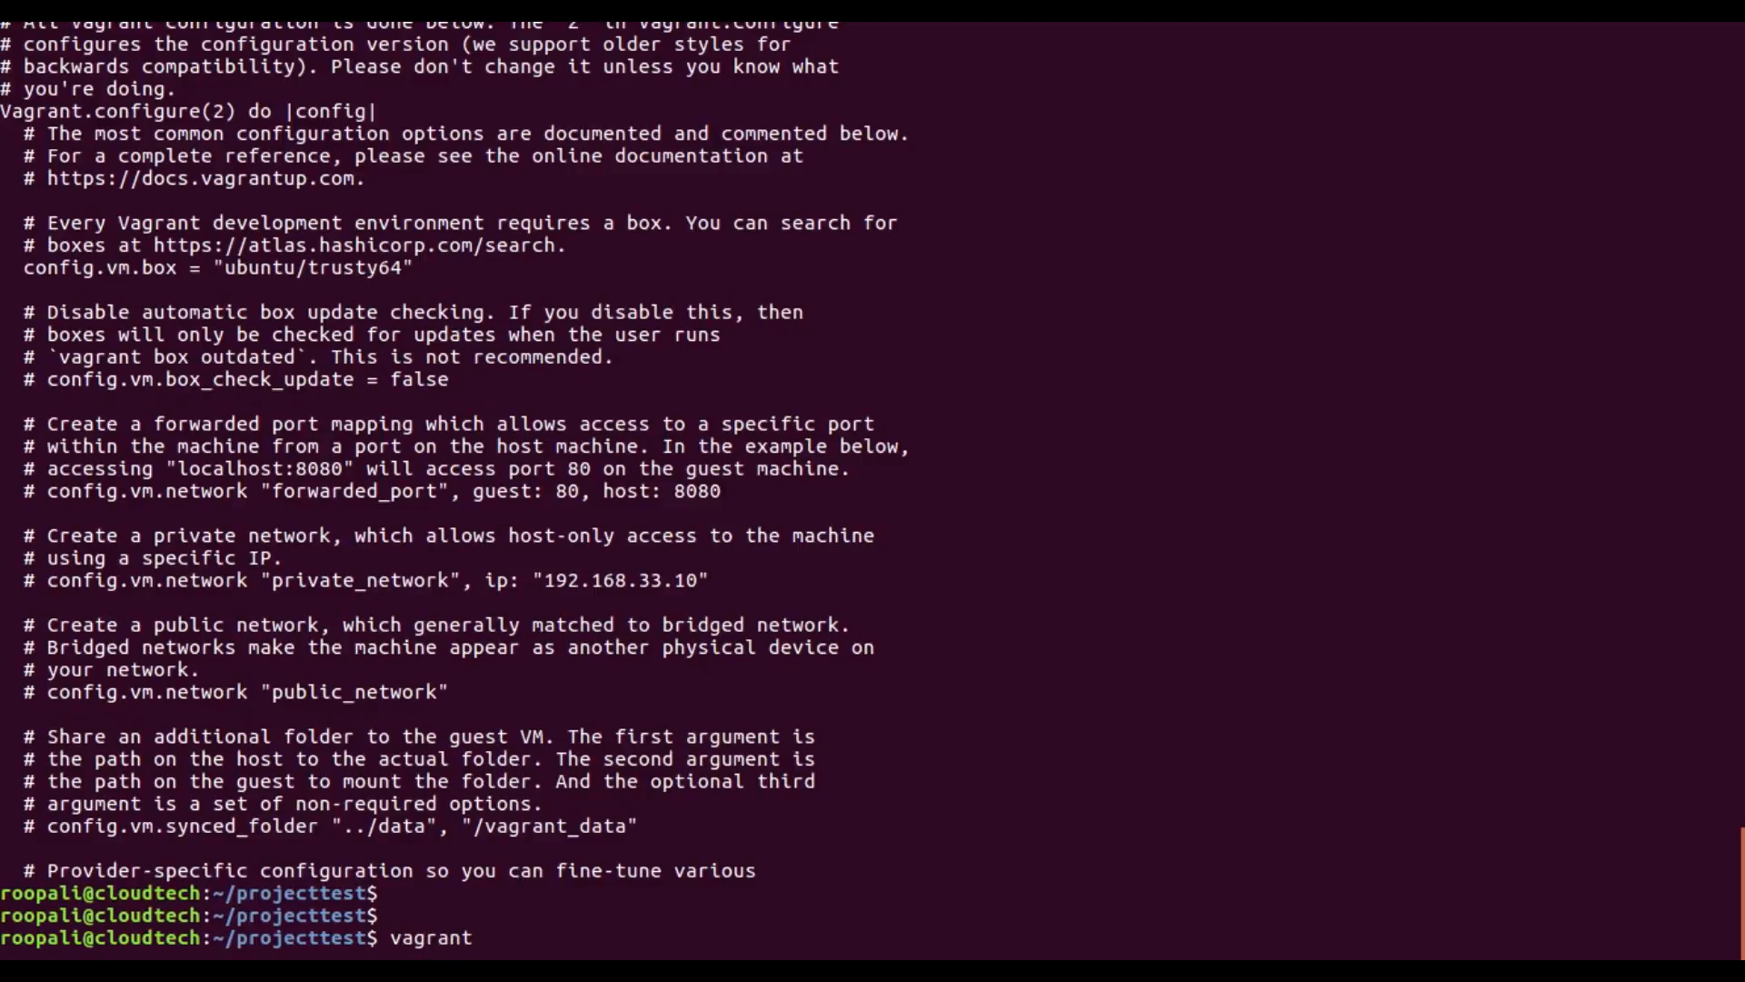
pyautogui.write('halt')
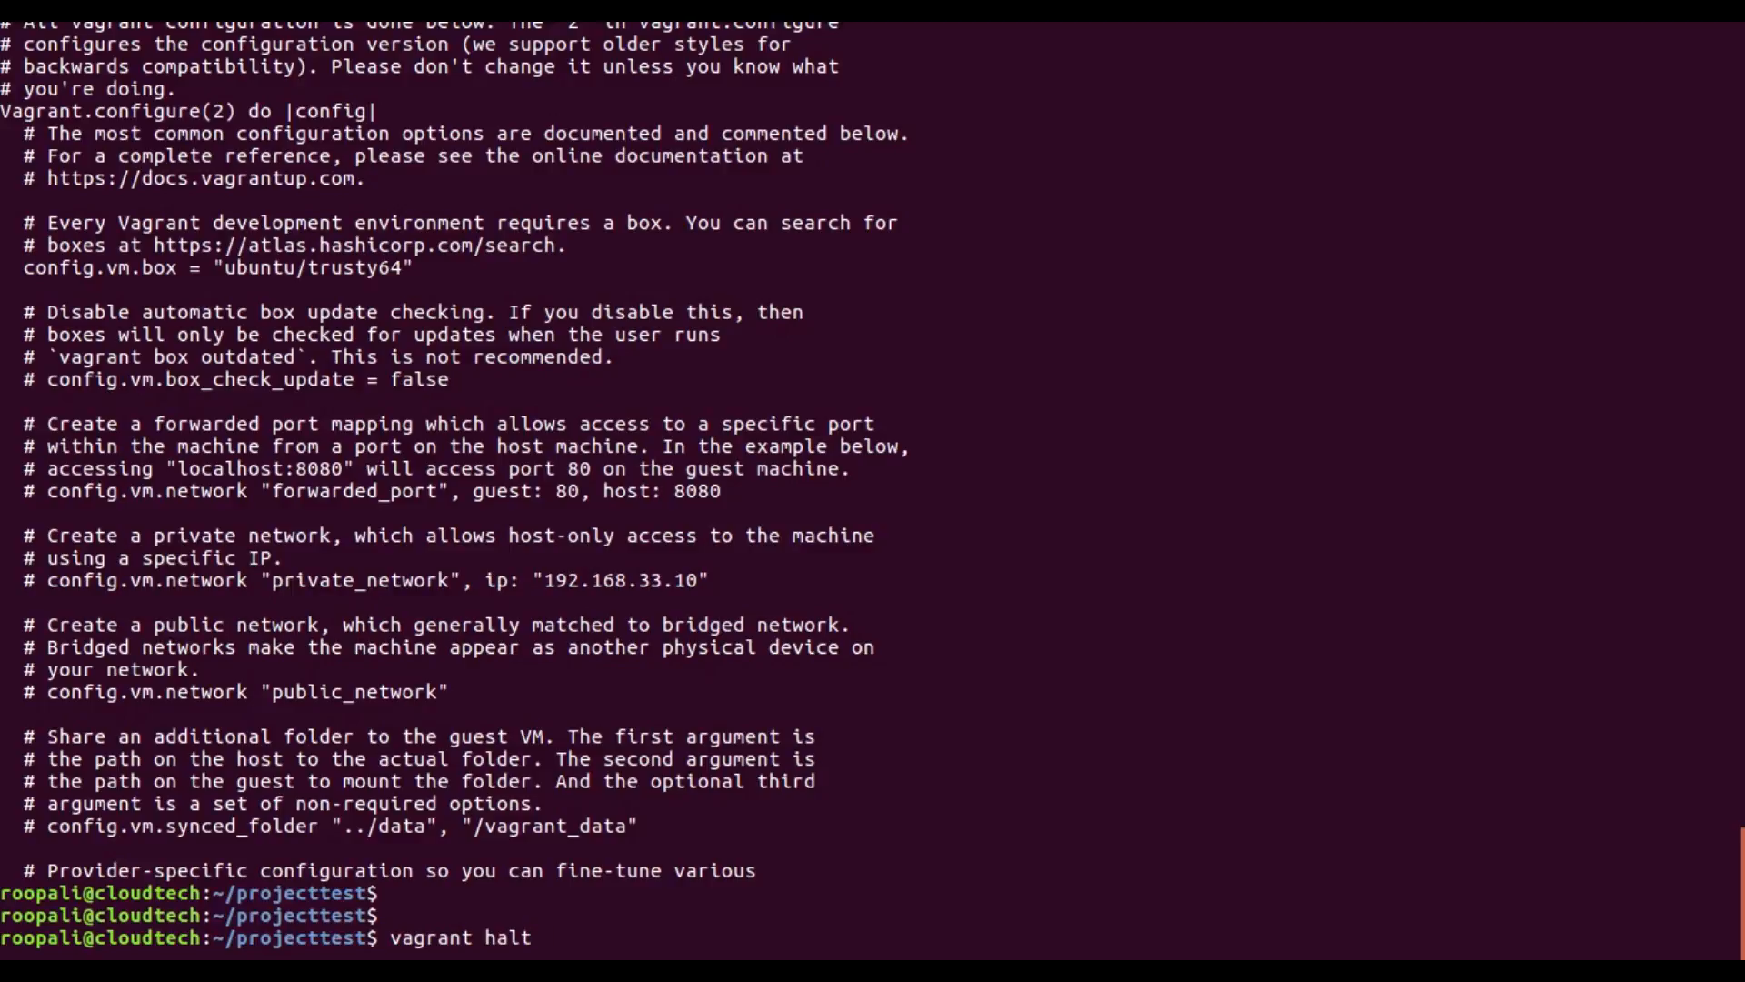
pyautogui.press('Return')
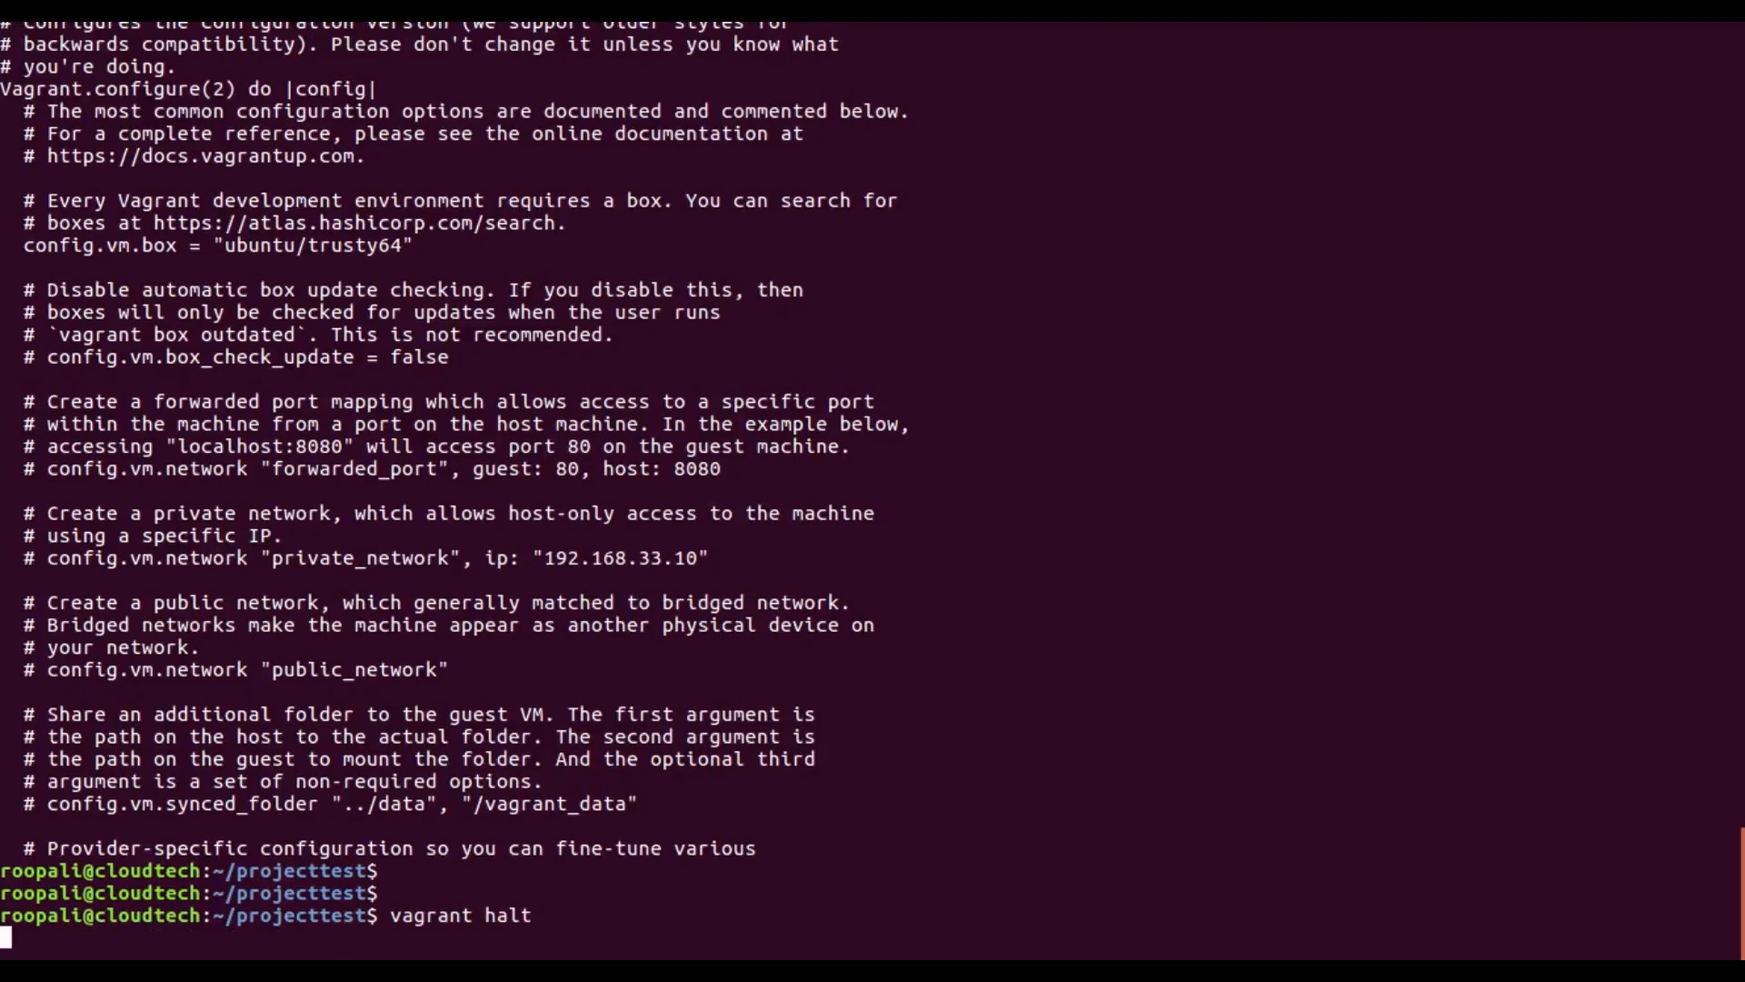
pyautogui.press('Return')
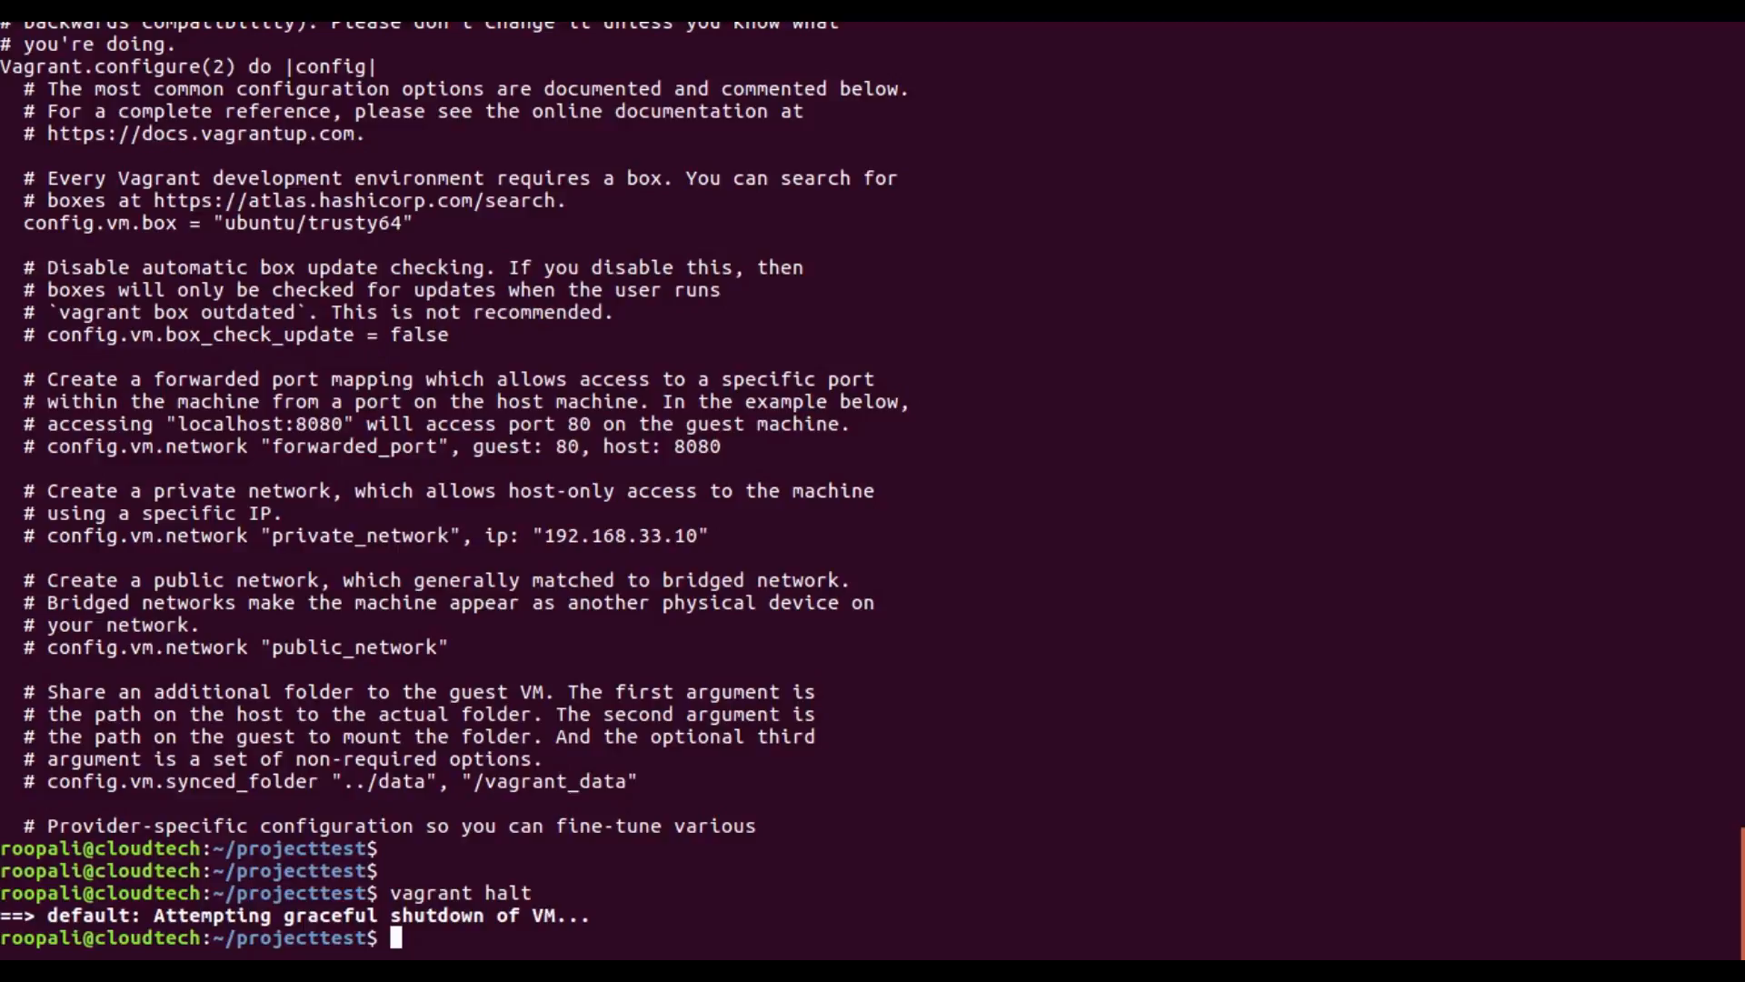
pyautogui.moveTo(456, 336)
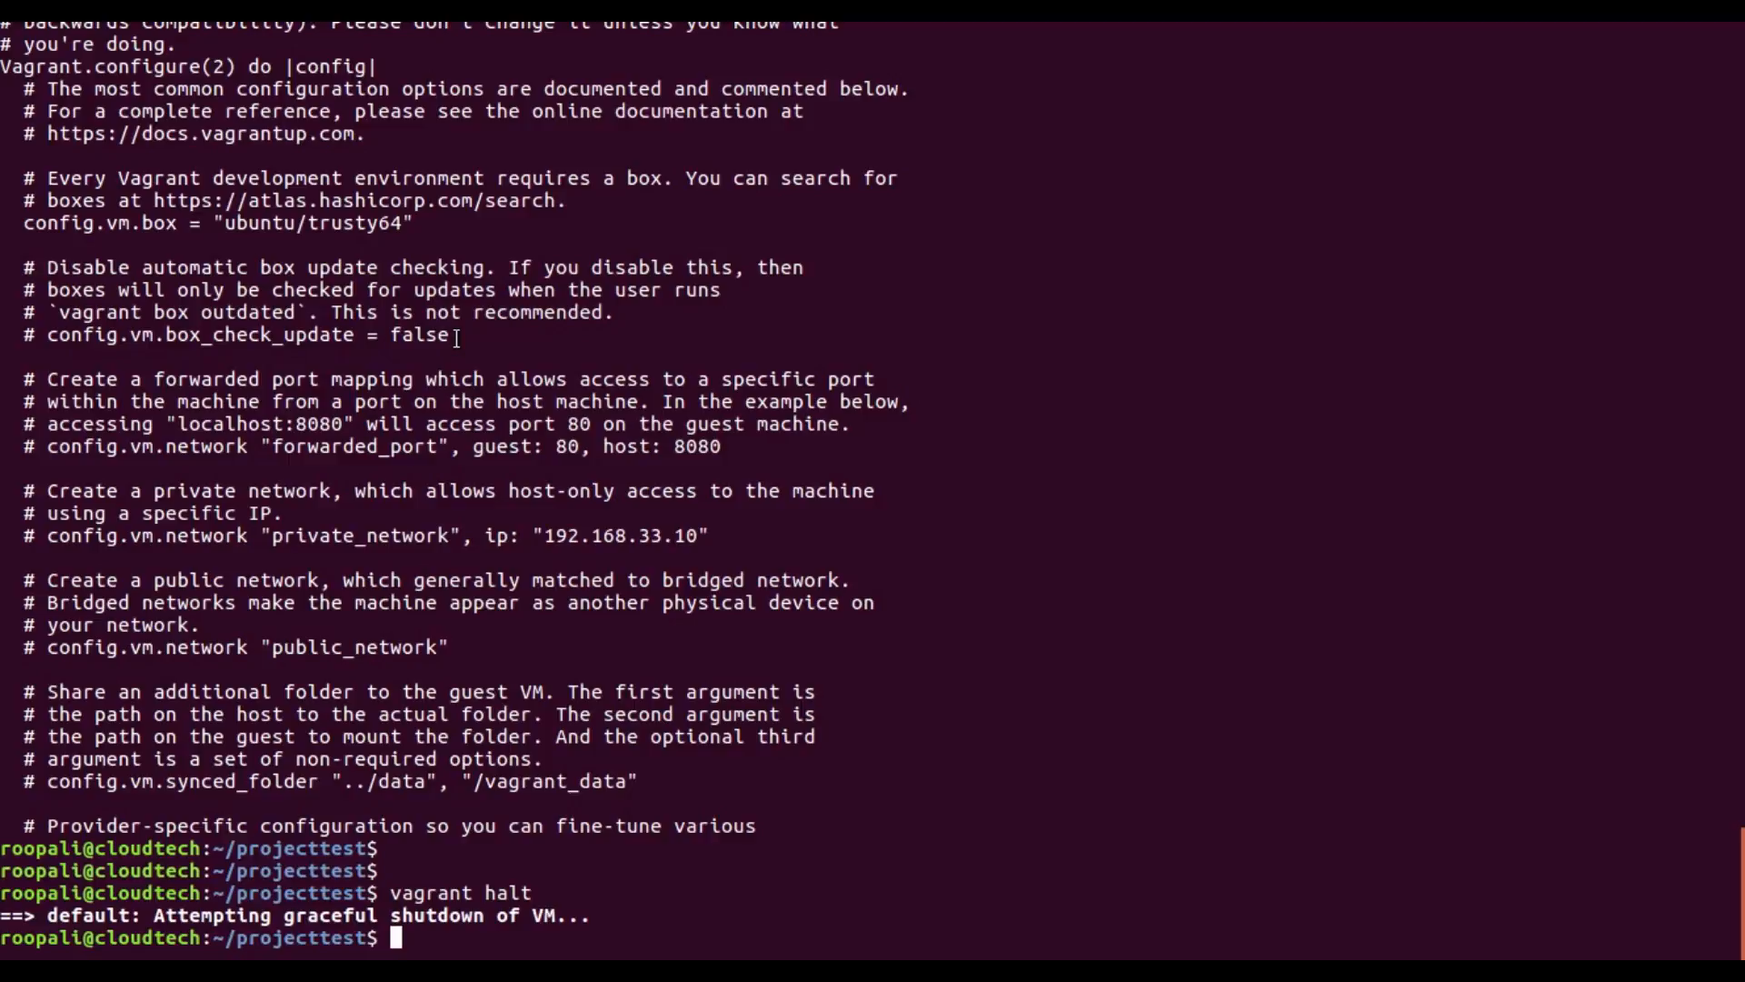
pyautogui.moveTo(454, 338)
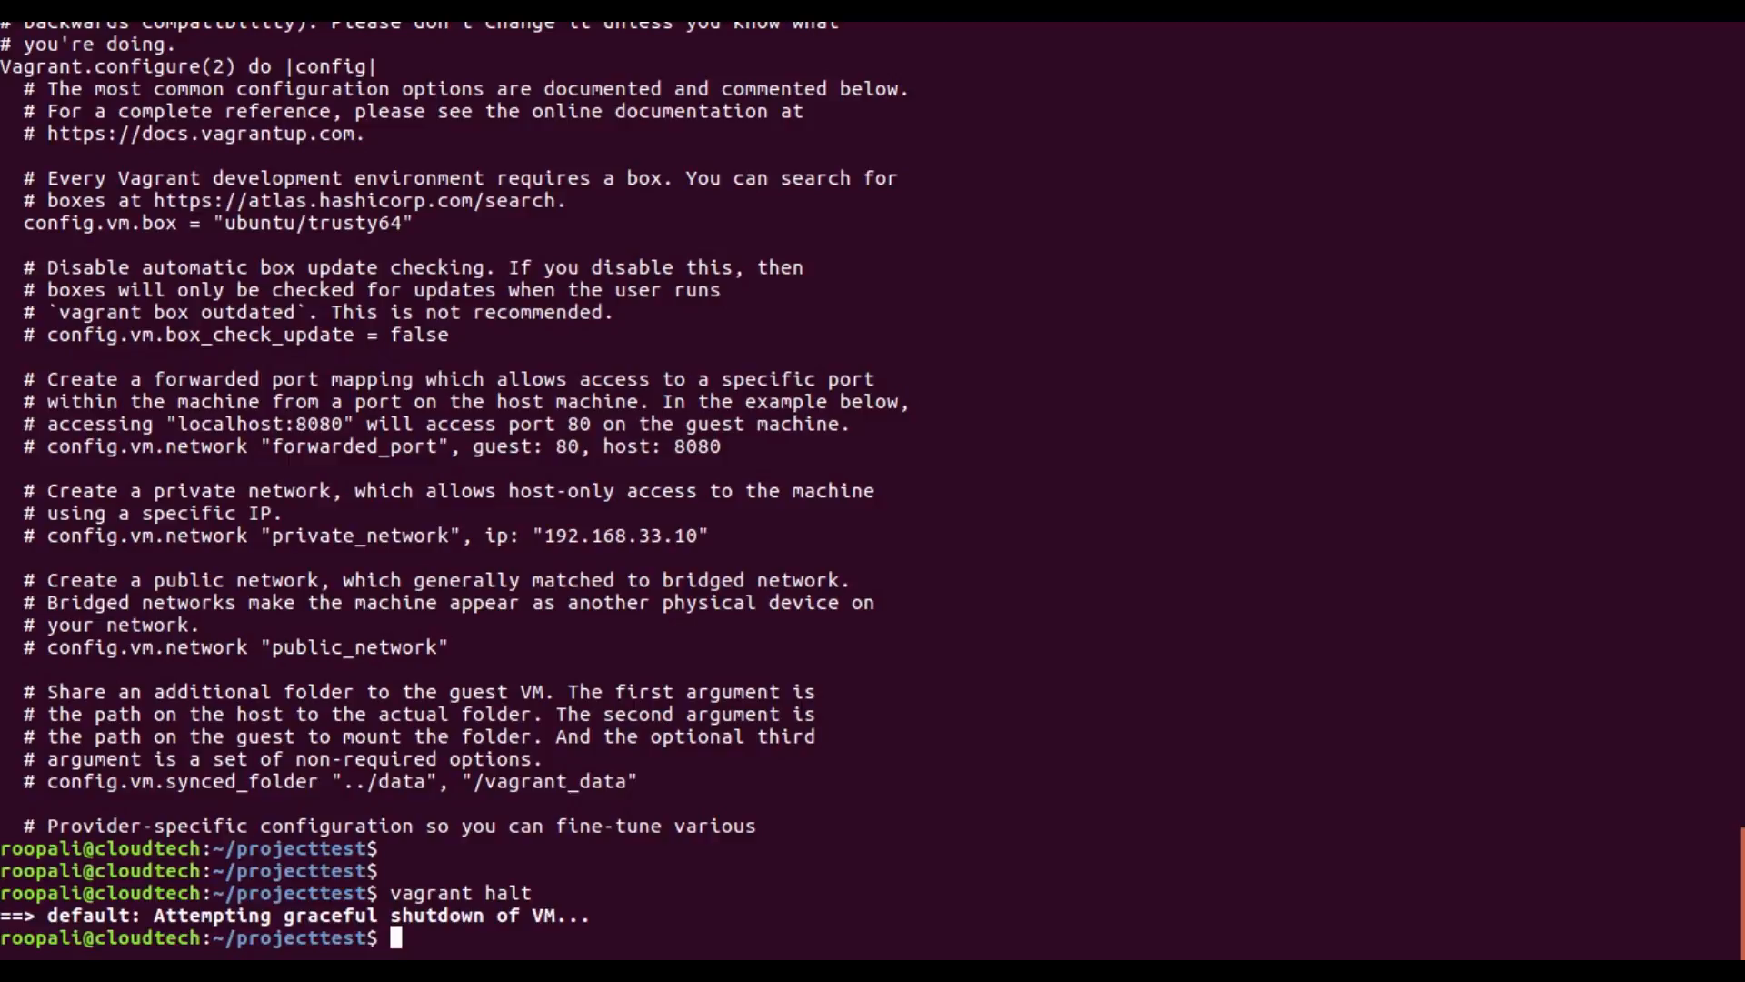